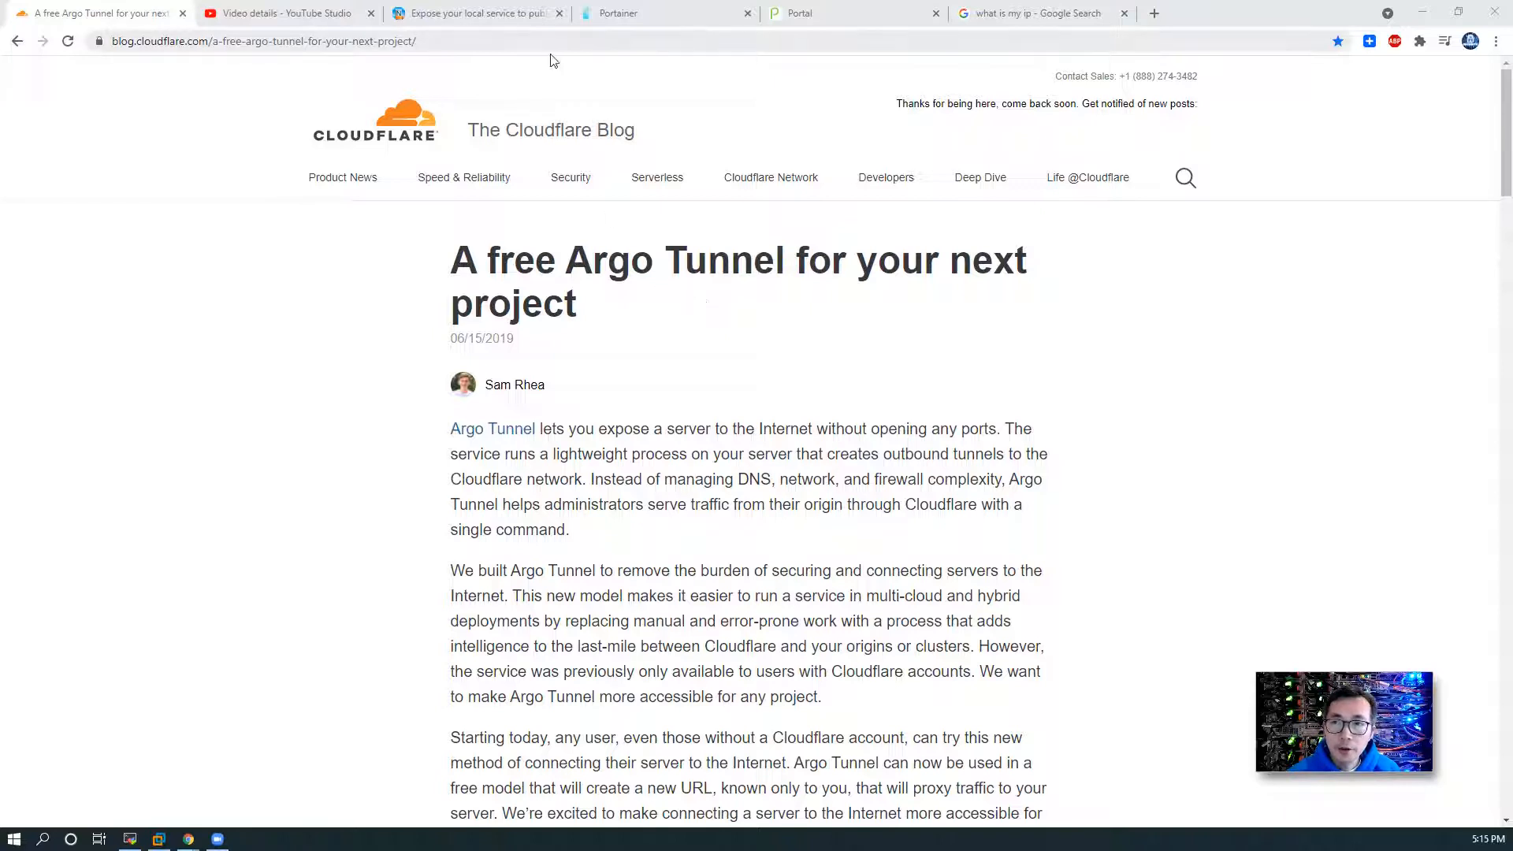
Step: Switch from the YouTube Studio tab to the 'Expose your local service to public' post
click(284, 12)
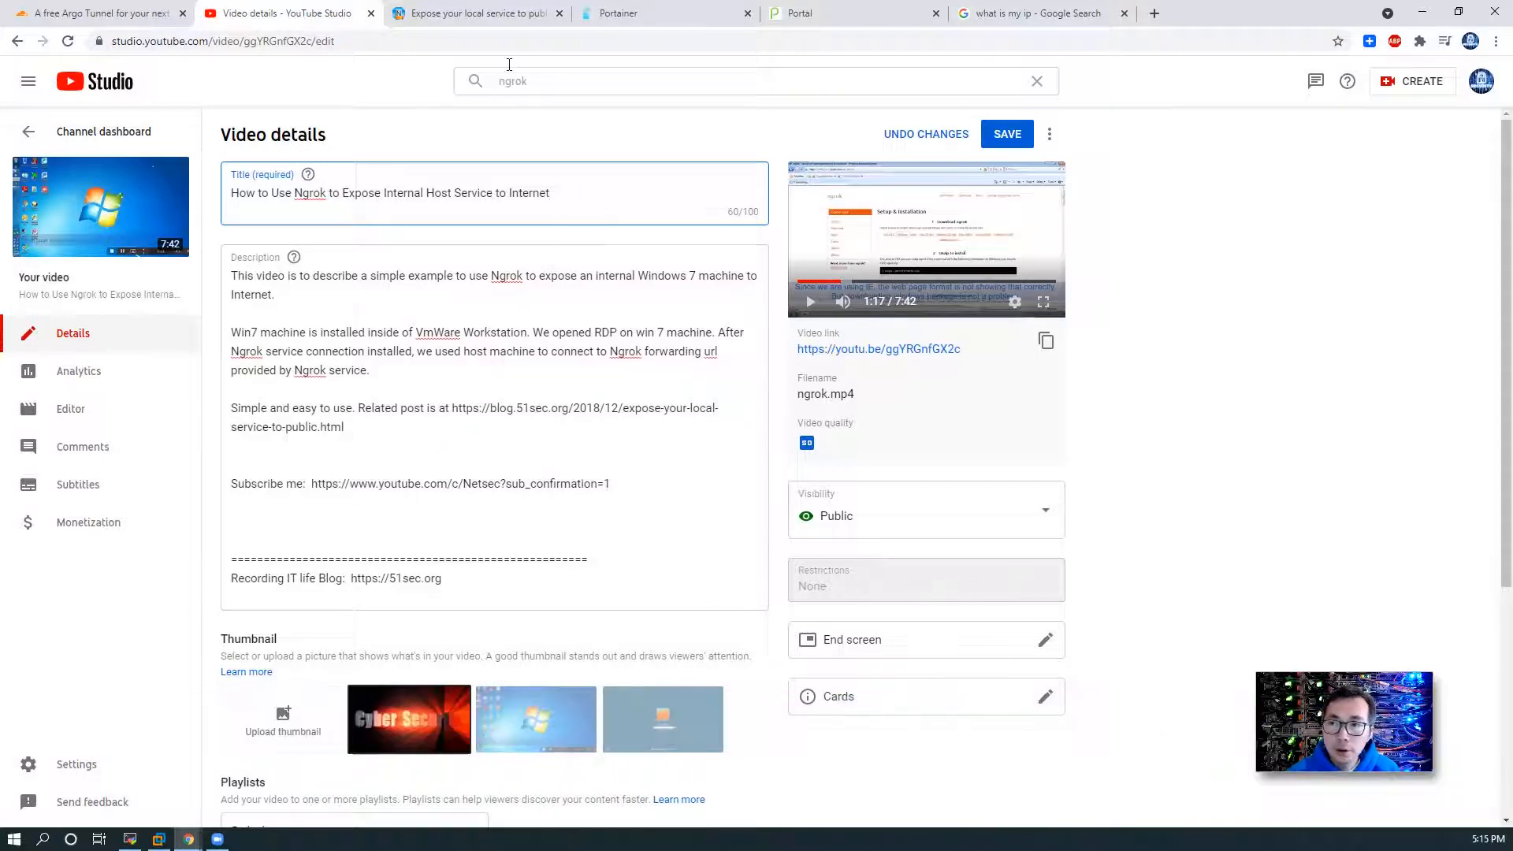
click(473, 13)
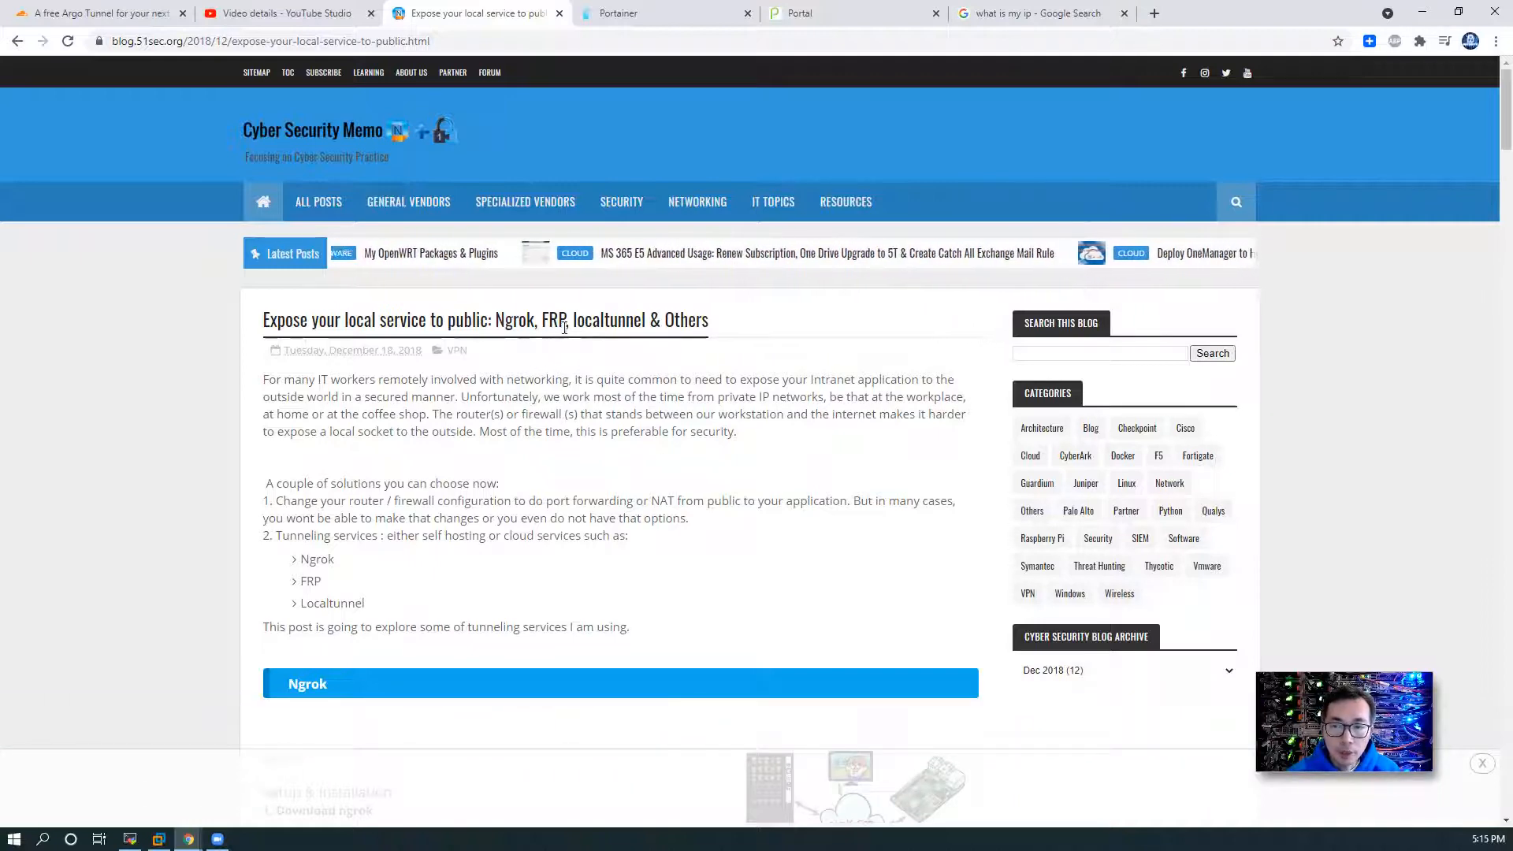
Step: Scroll the 51sec tunnelling post to its references, then return to the free Argo Tunnel article
scroll(down, 3)
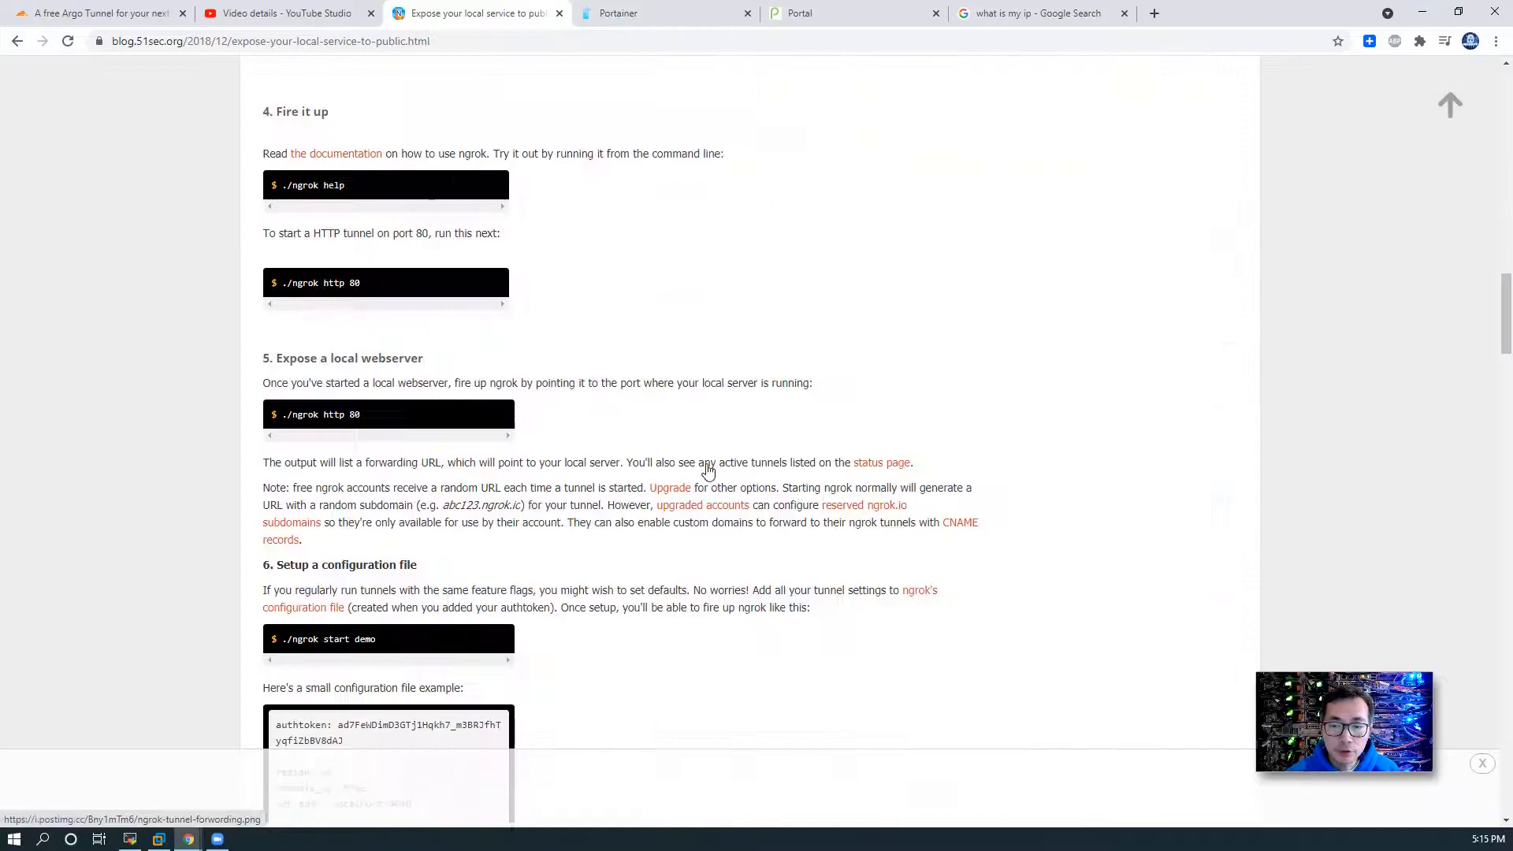
scroll(down, 3)
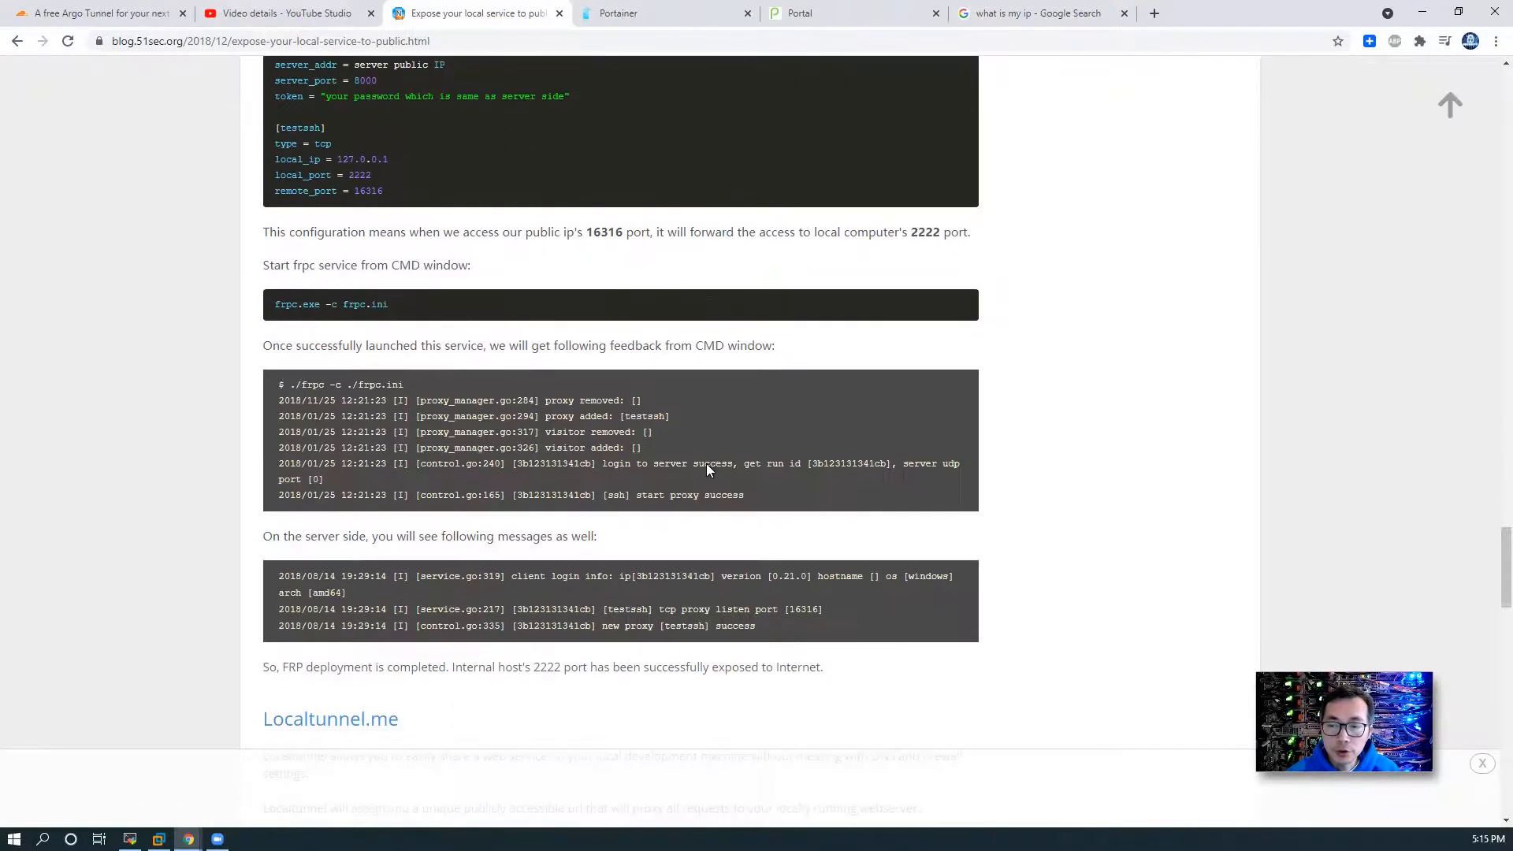
scroll(down, 3)
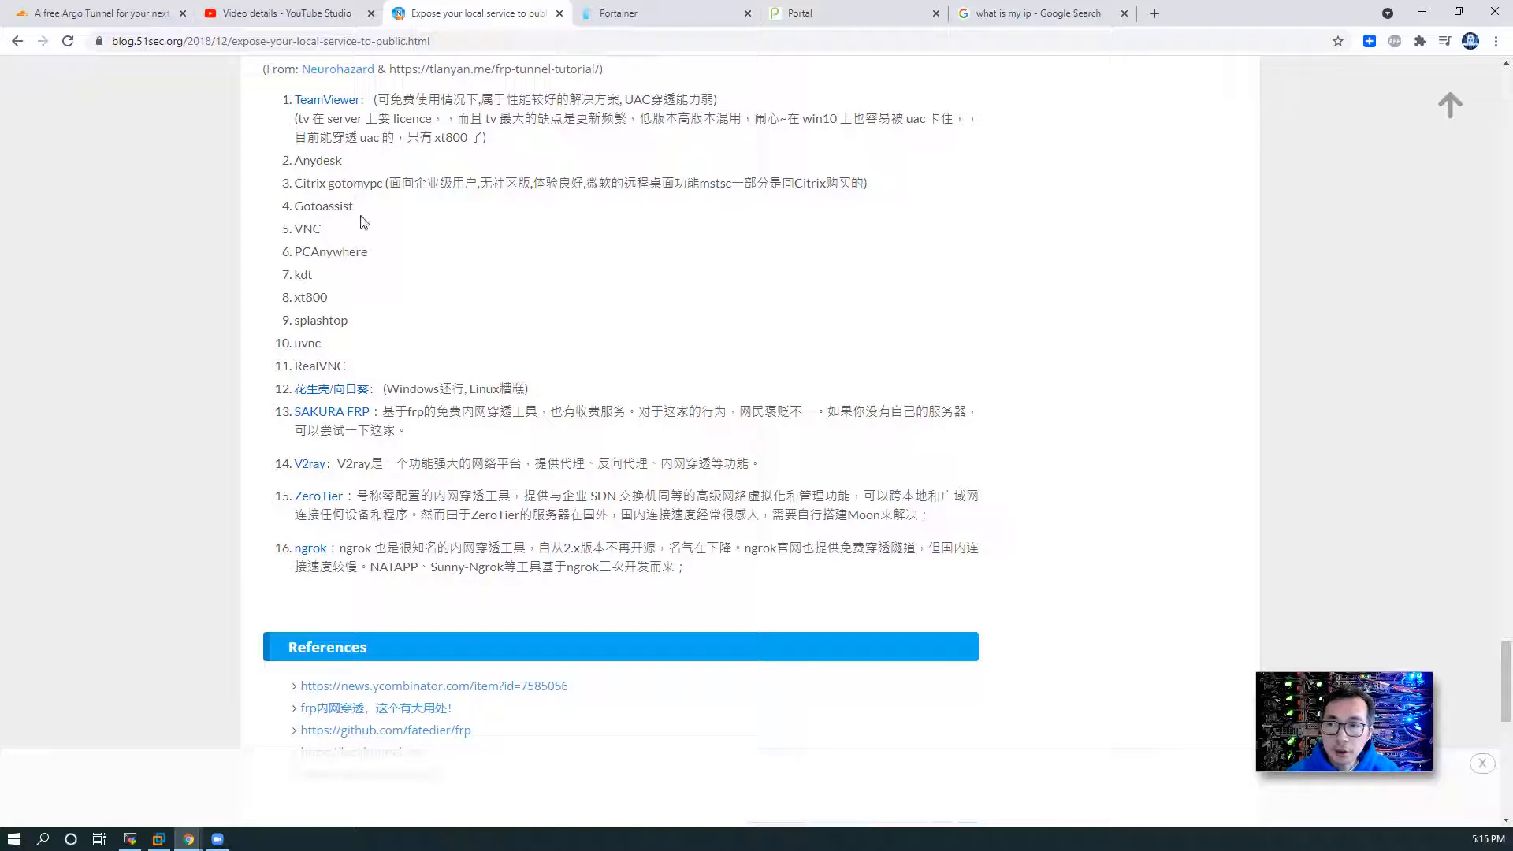
mouse_move(375, 201)
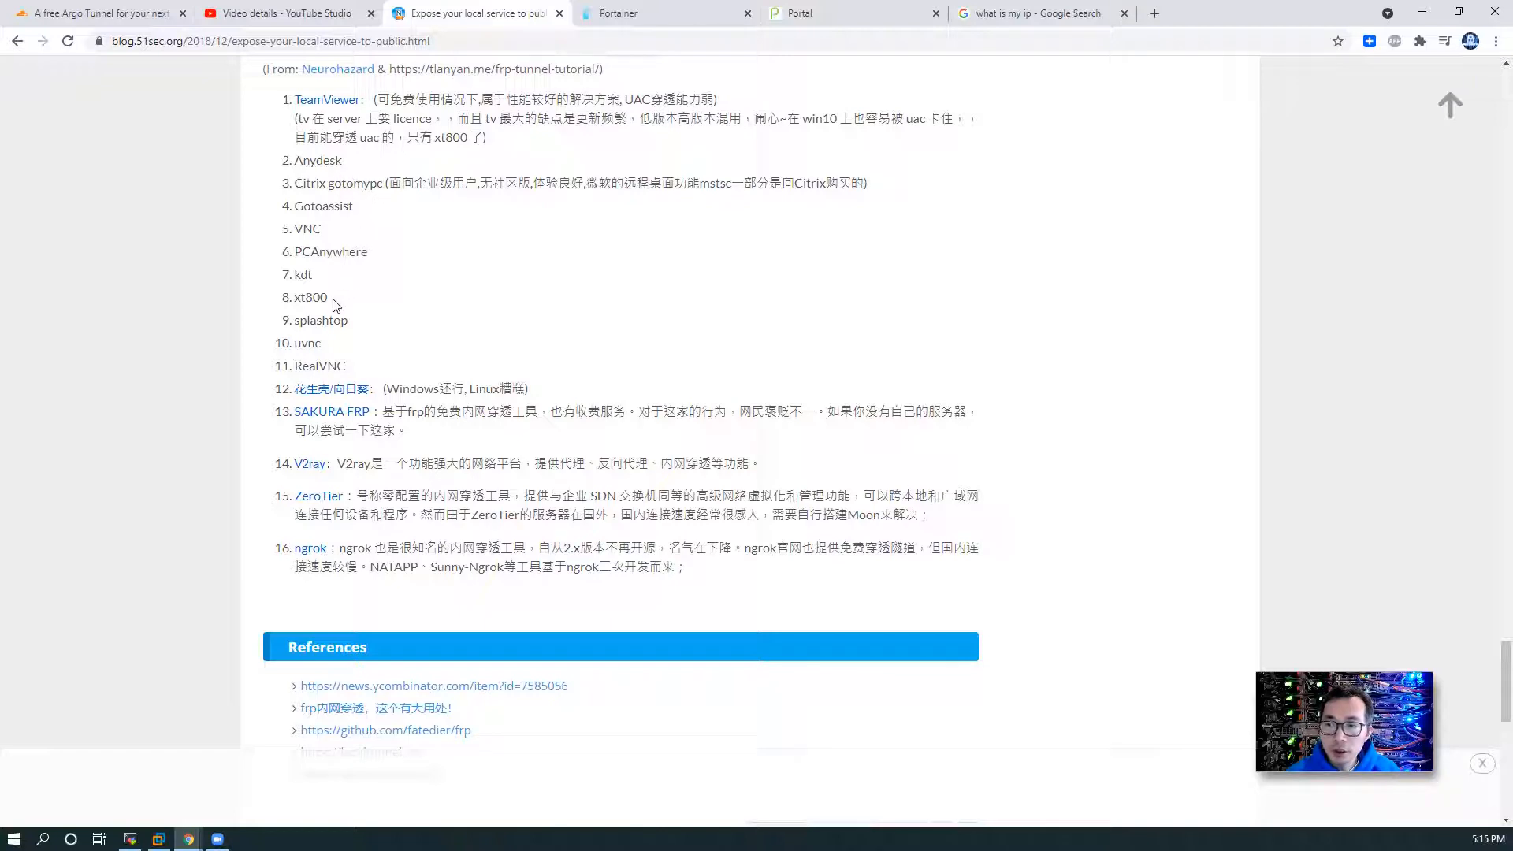
mouse_move(348, 350)
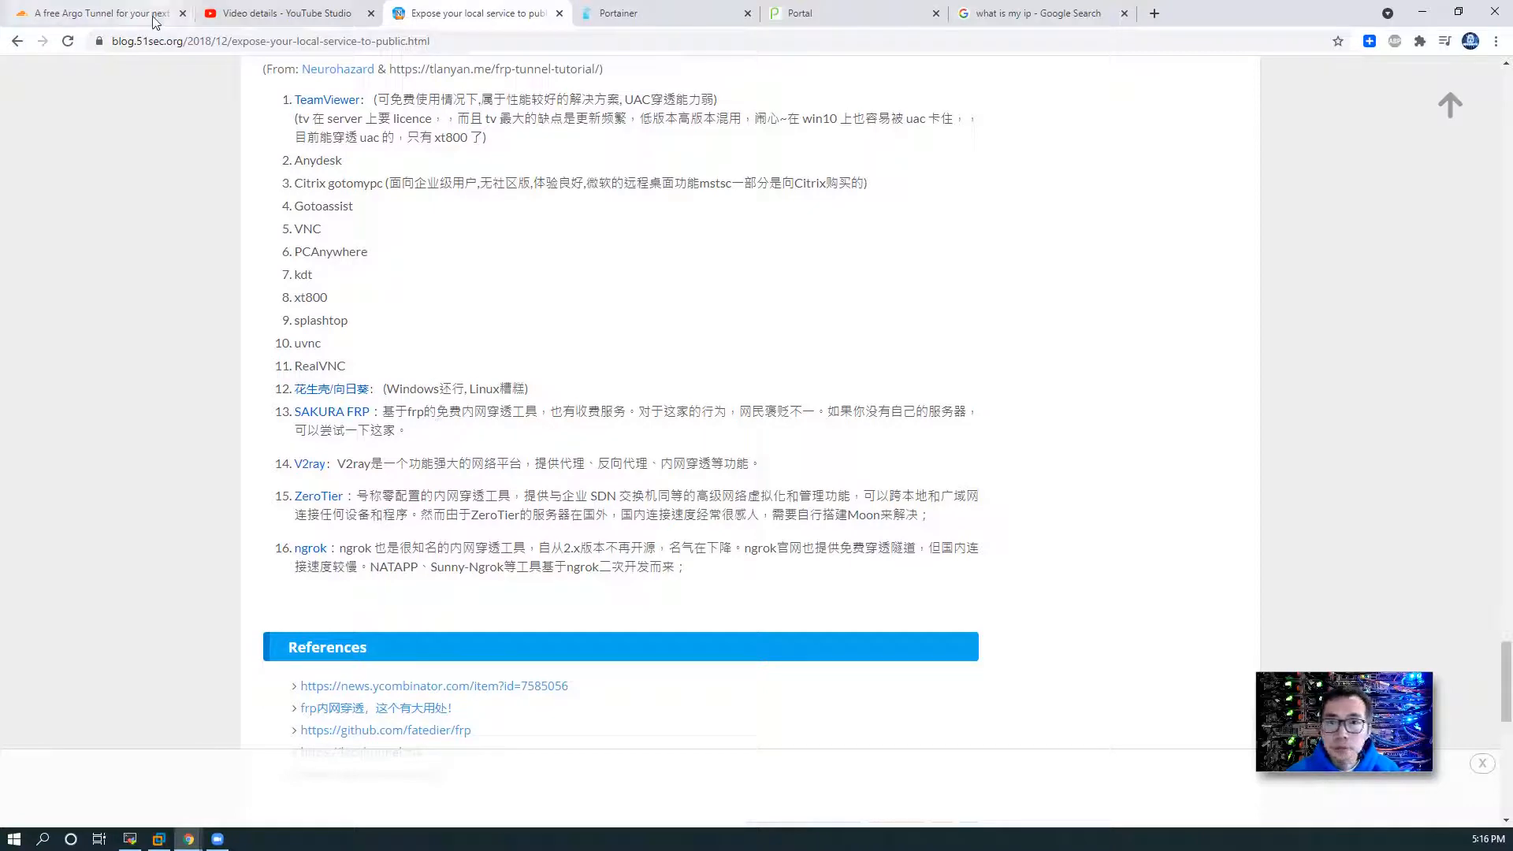
click(92, 13)
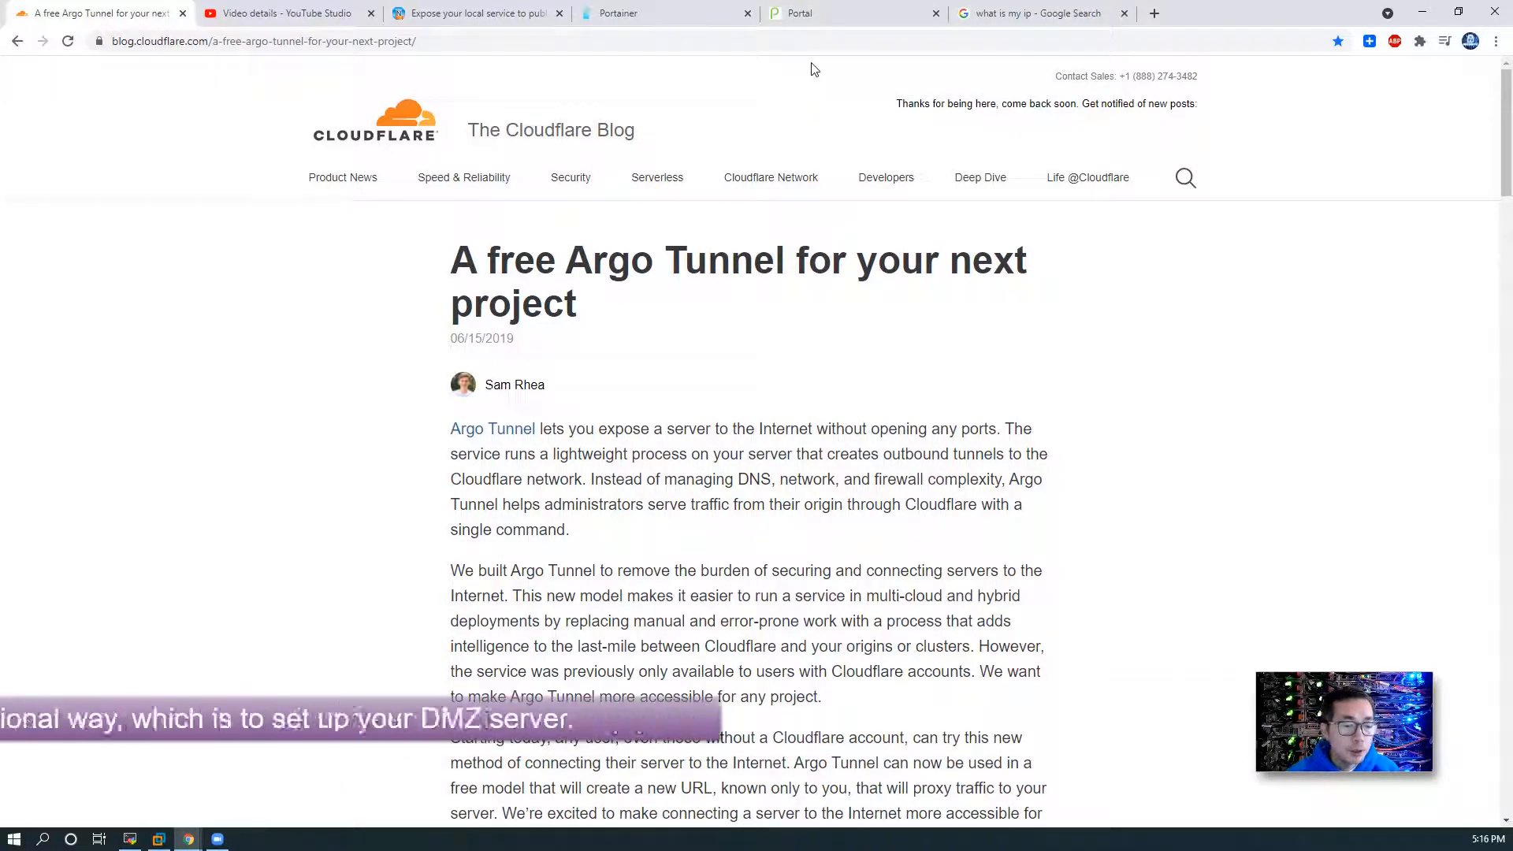
Step: Select the router's blank DMZ IP Address field, then bring up the CentOS 7 VM console
click(799, 12)
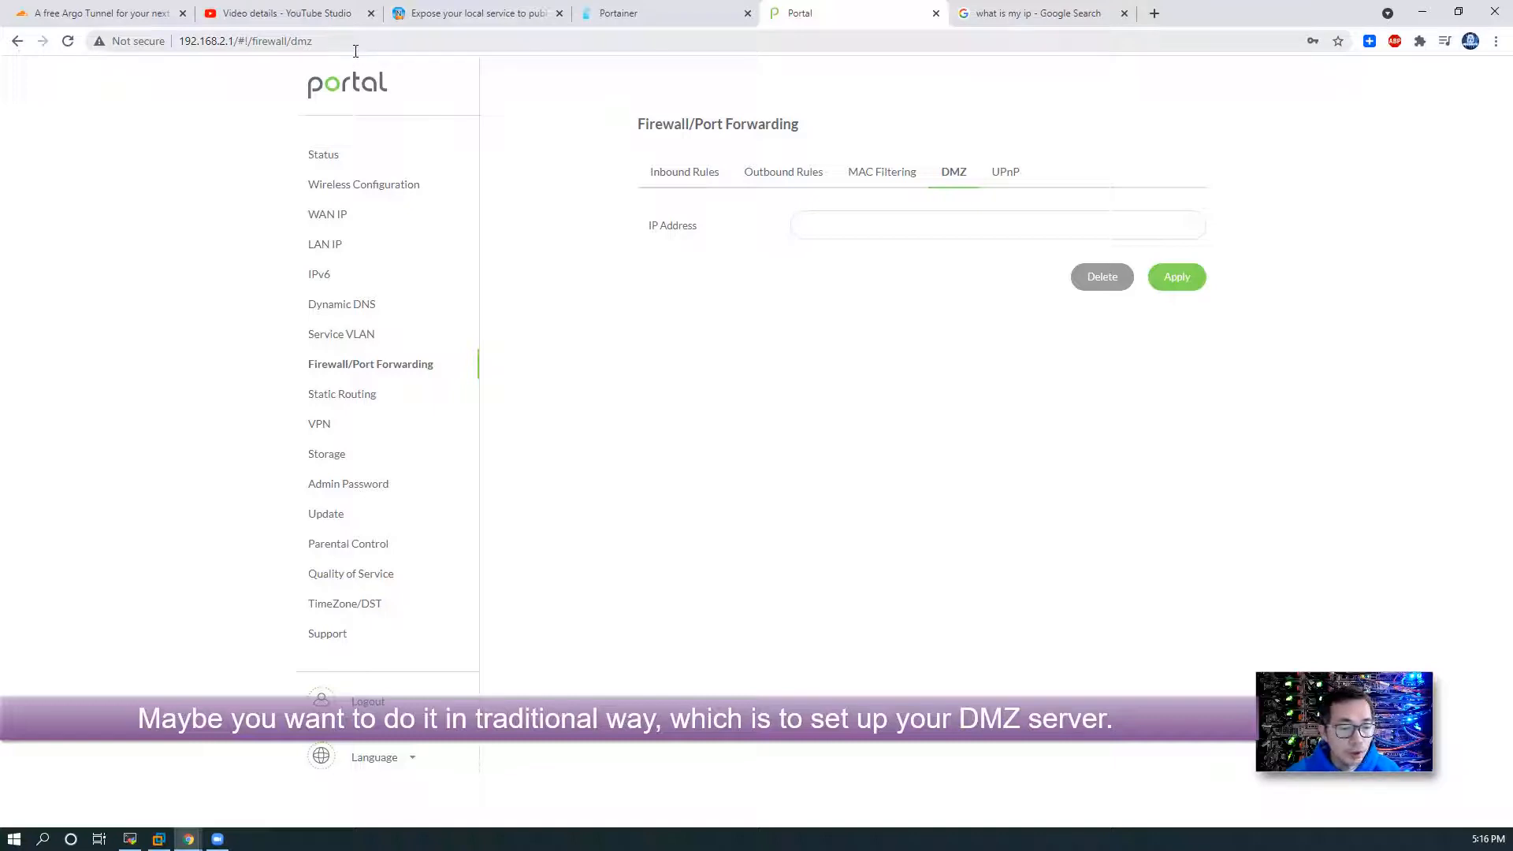
click(997, 225)
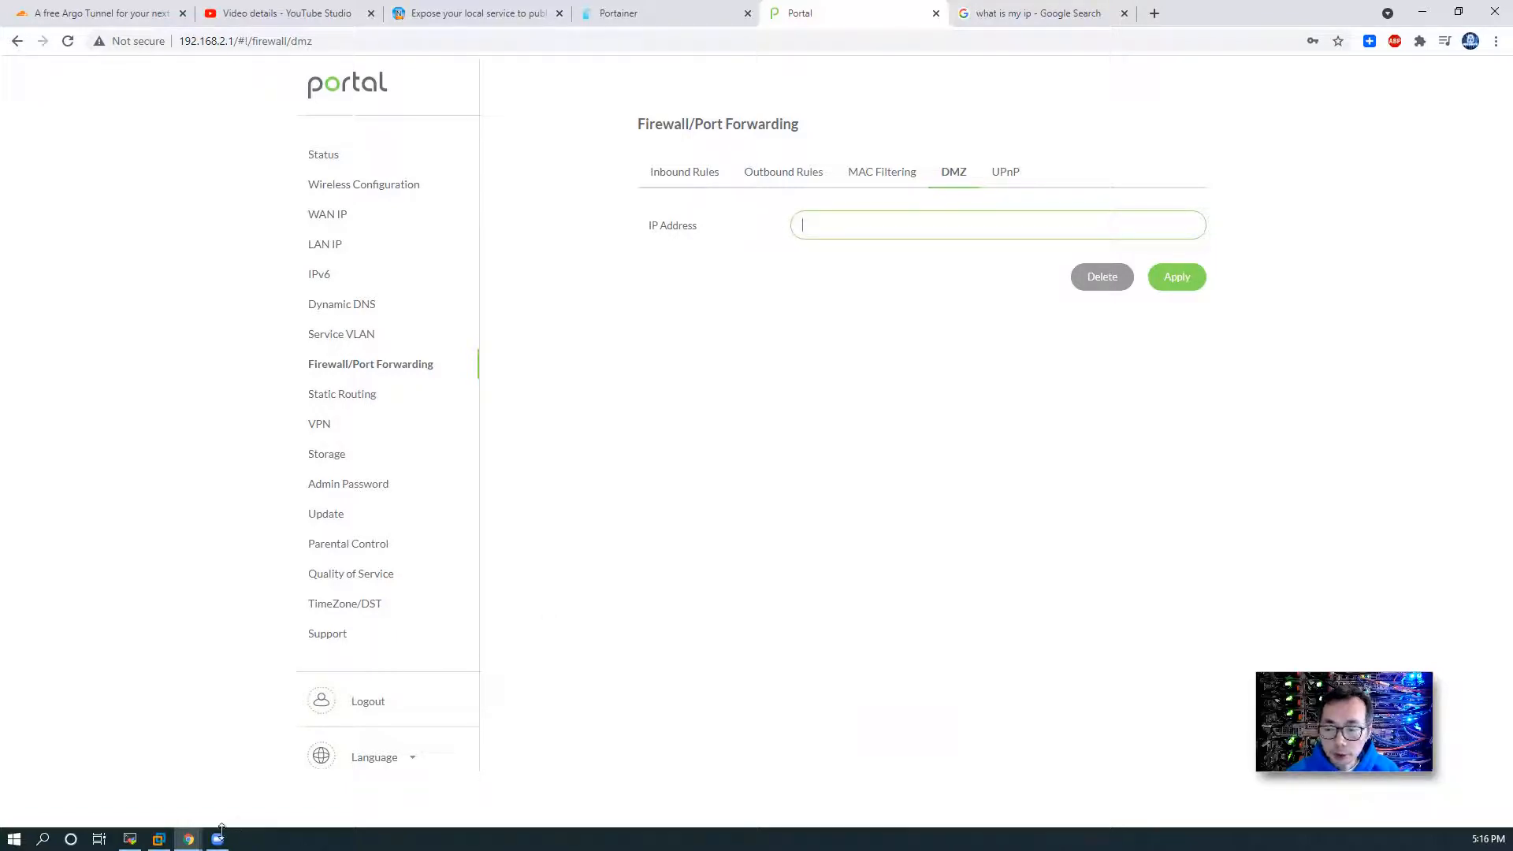
click(158, 839)
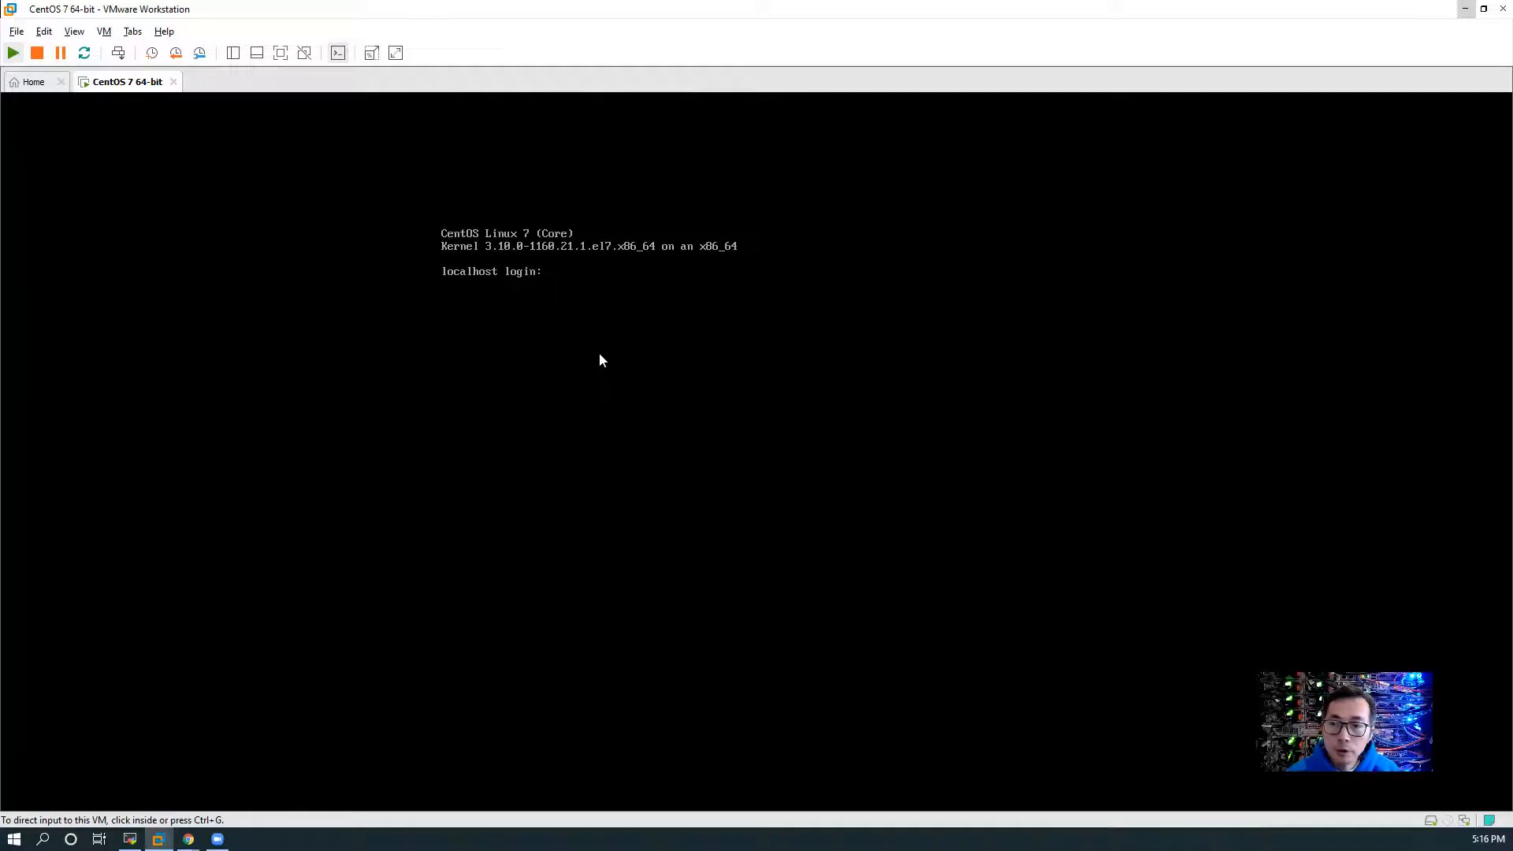
mouse_move(596, 358)
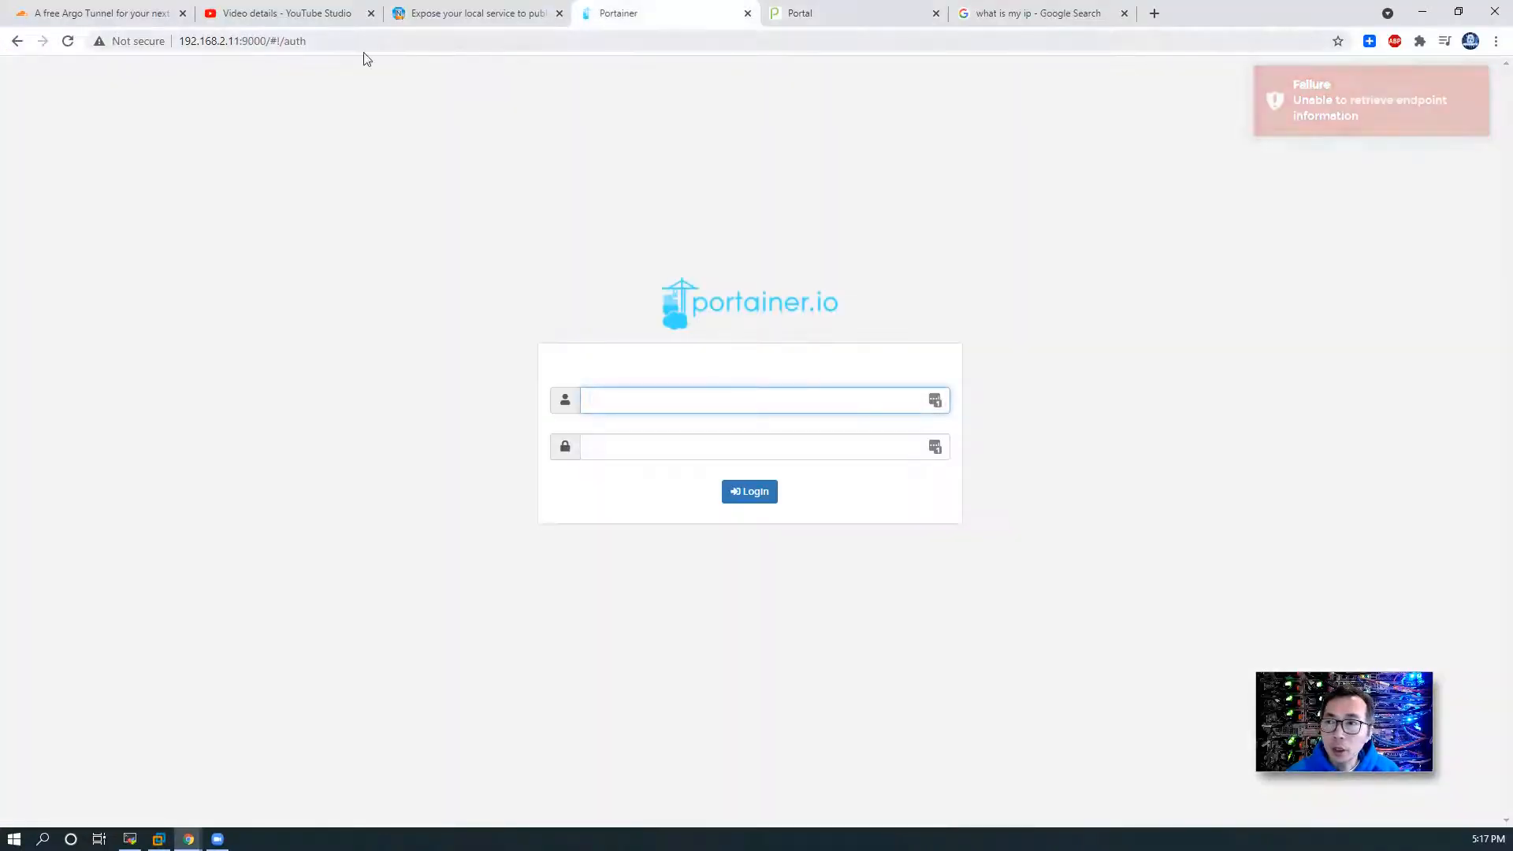
Step: Log in to Portainer as admin to see the local endpoint, then start a new tab
click(241, 40)
text(admin)
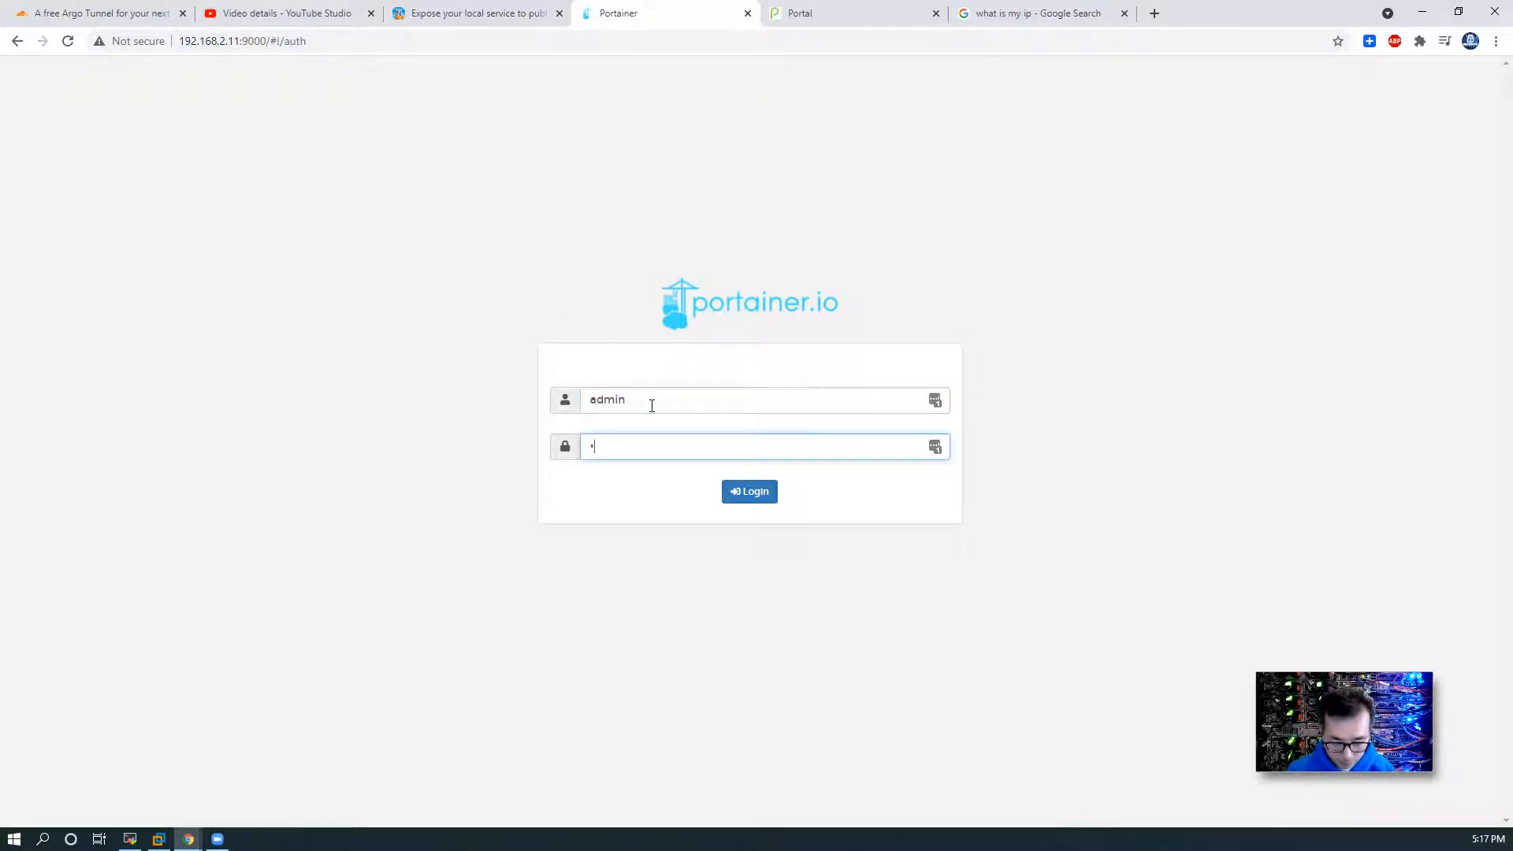
click(749, 491)
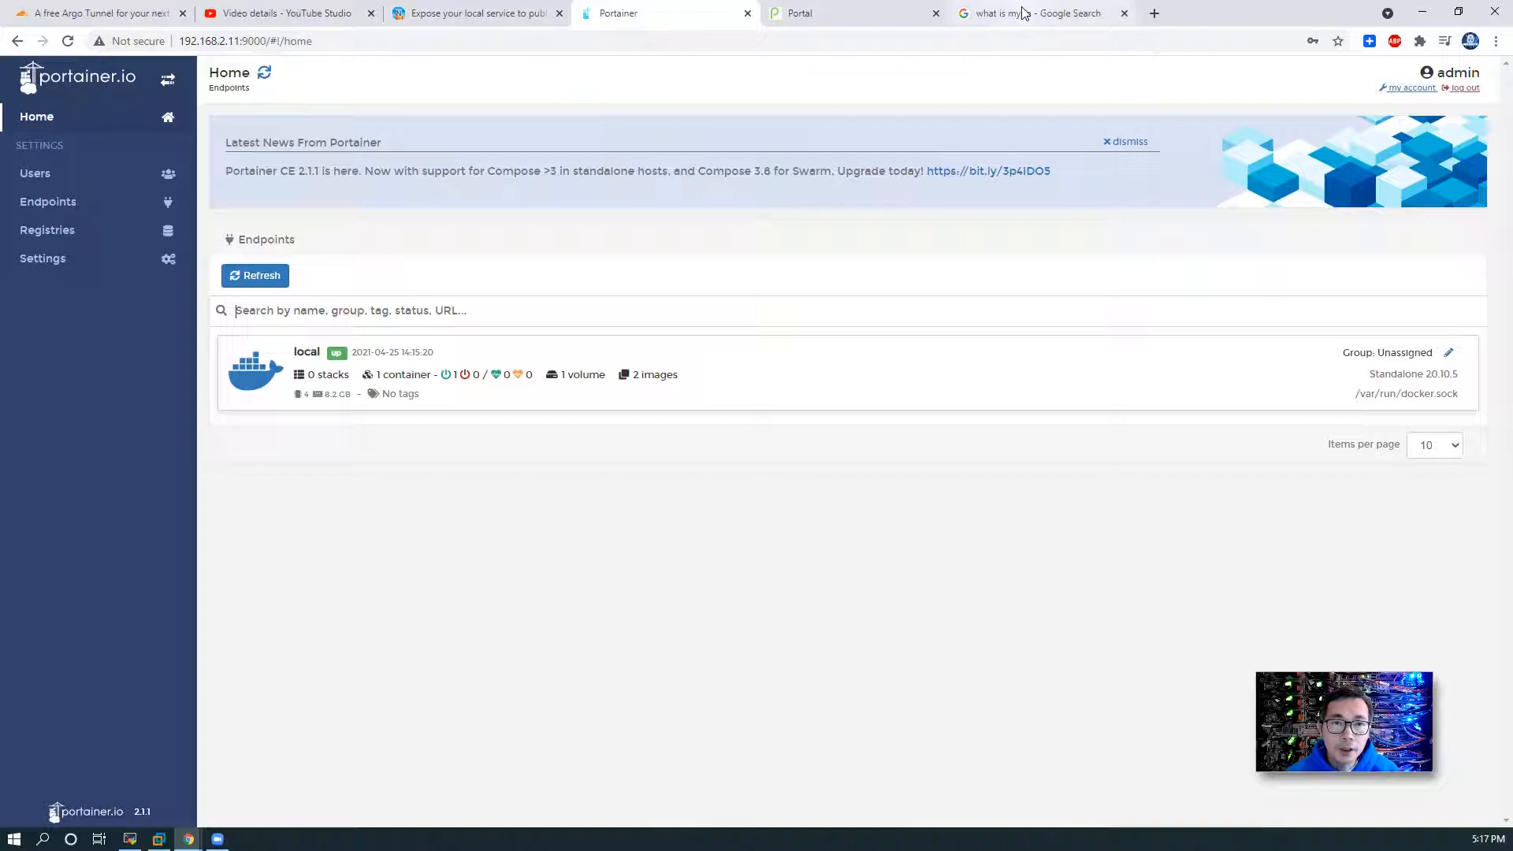
click(1041, 12)
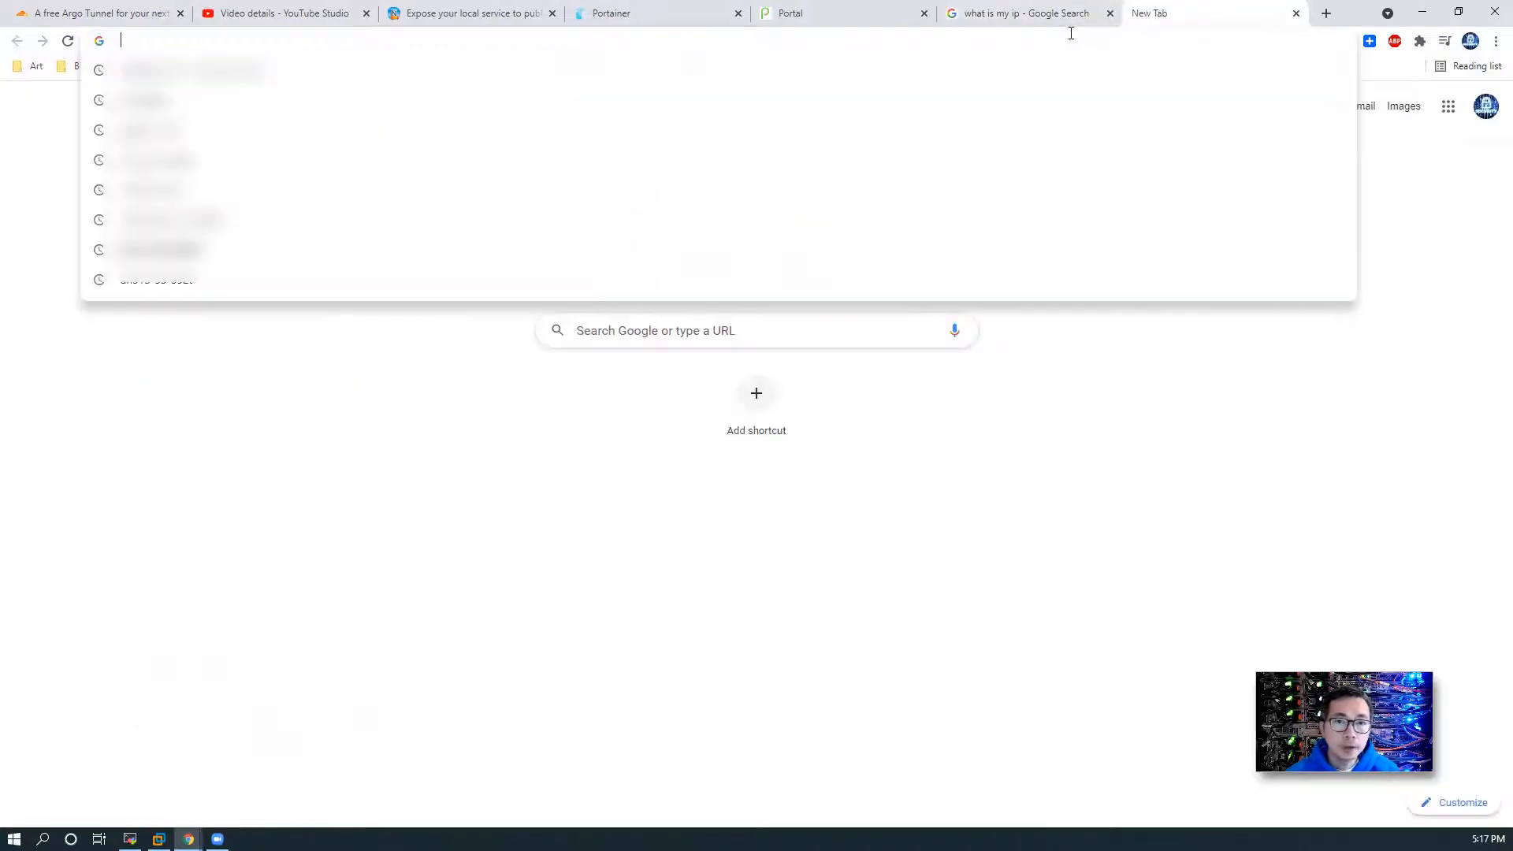
Step: Load Portainer at 160.32.196.42:9000 and apply 192.168.2.11 as the router's DMZ host
text(160.32.196.42:9000)
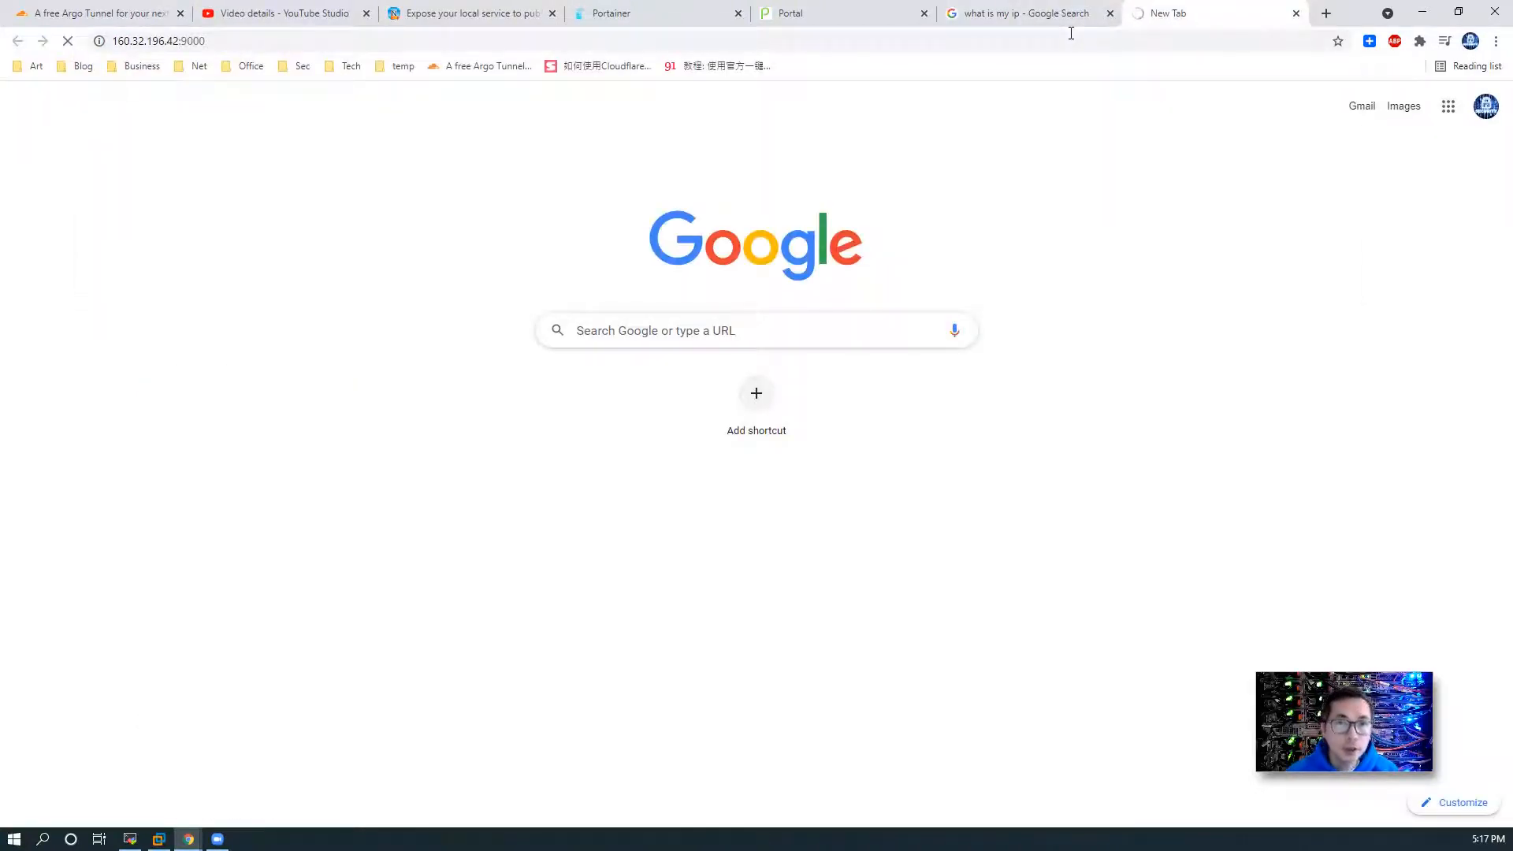
click(839, 12)
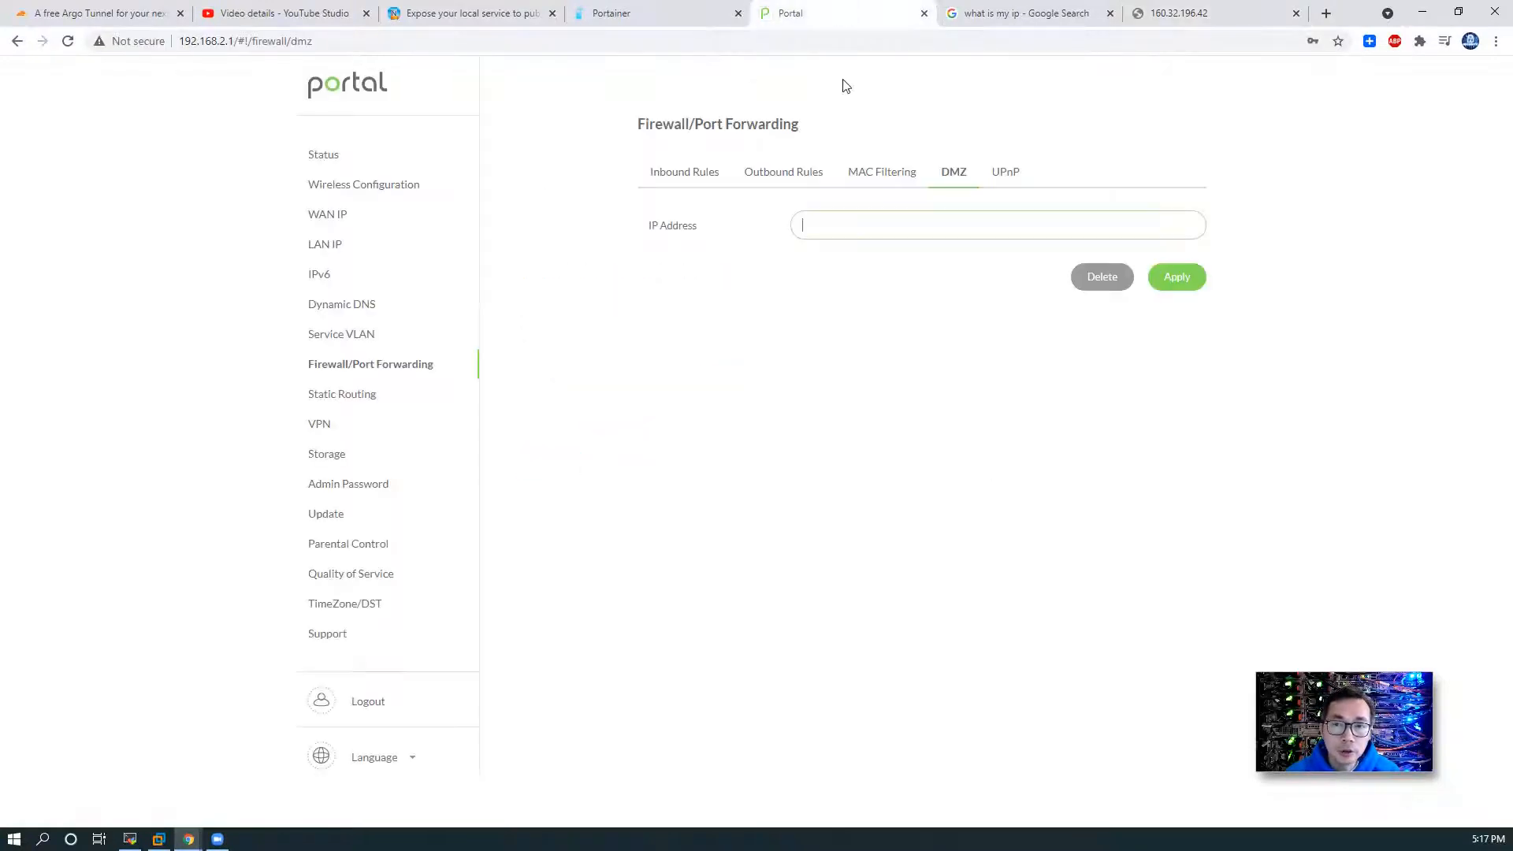
text(1)
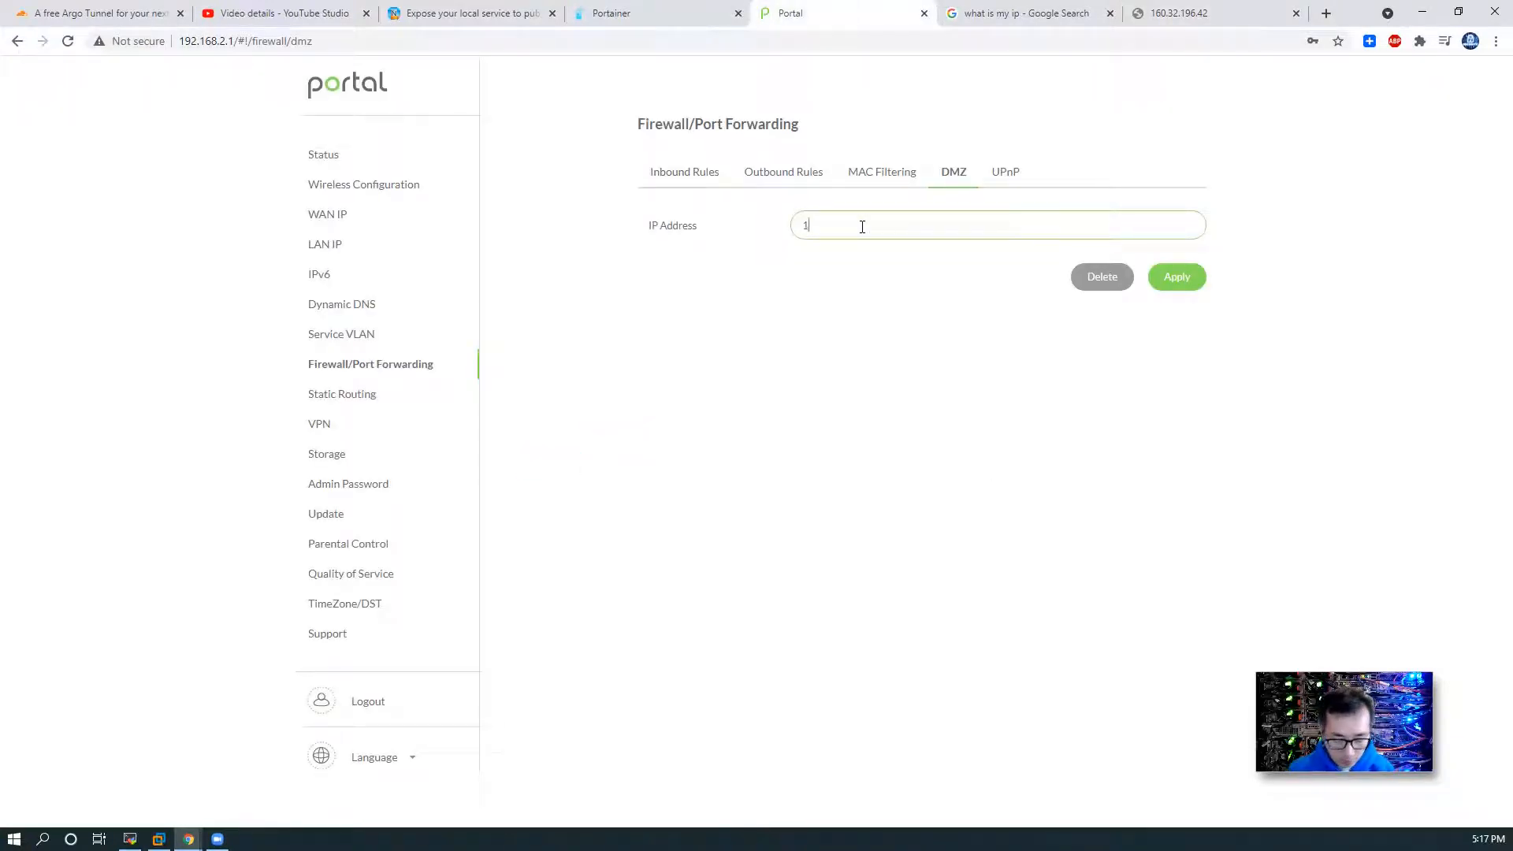
text(92.168.2.11)
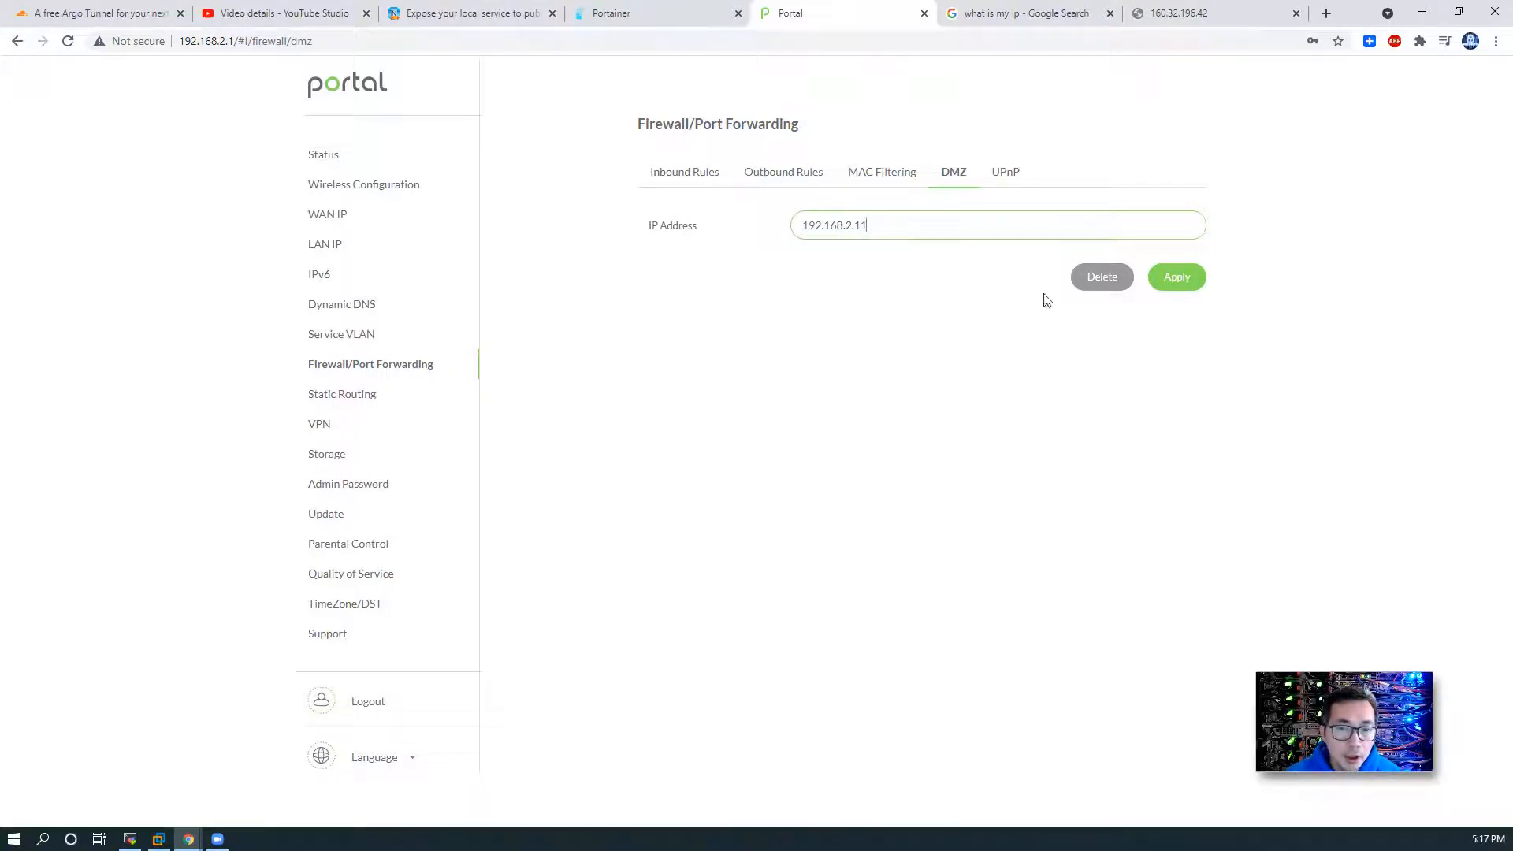
click(1175, 277)
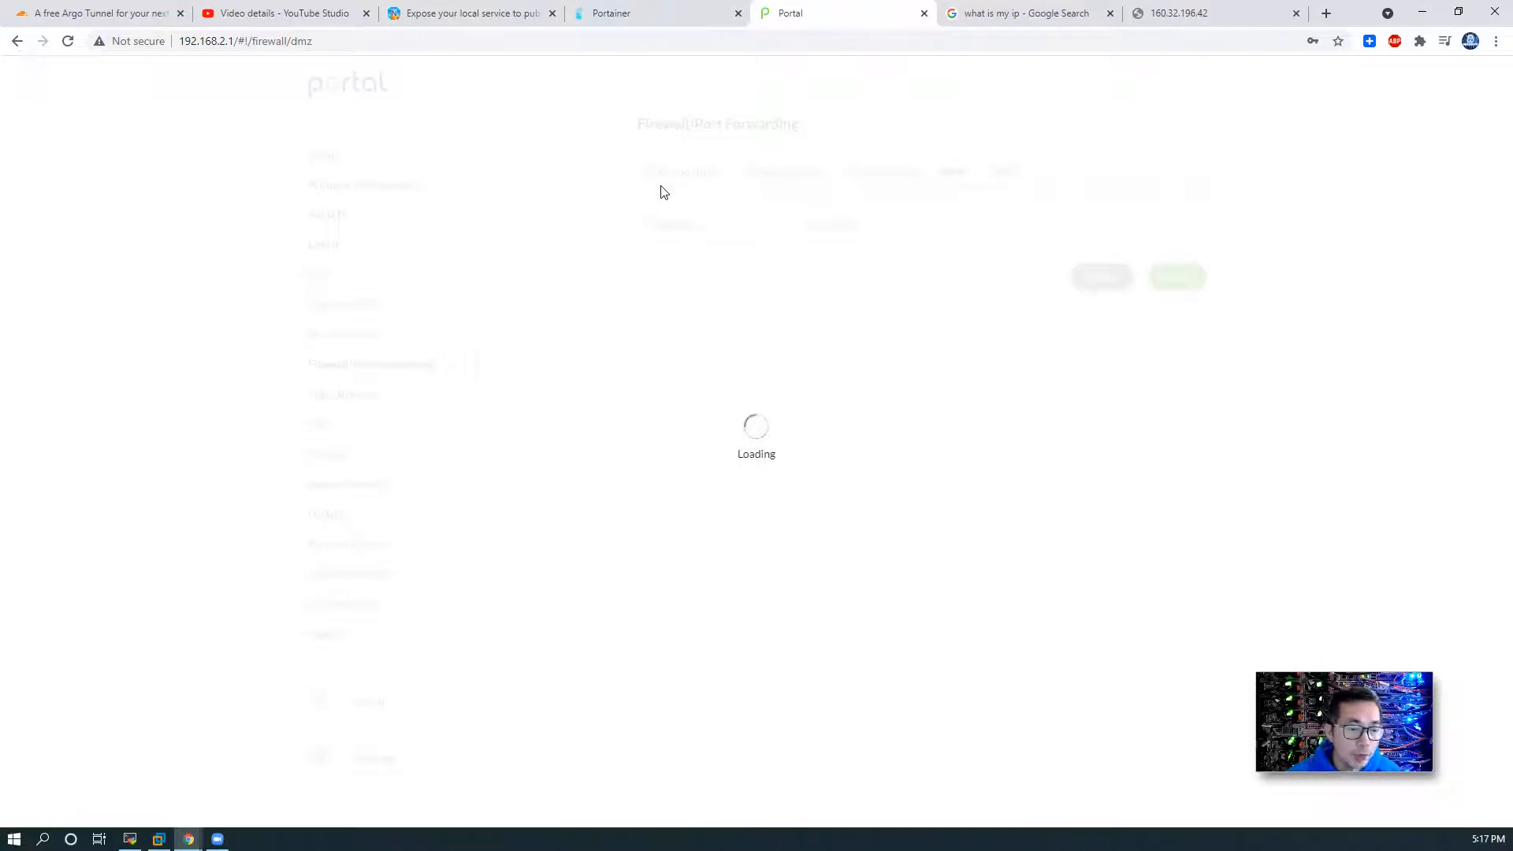
mouse_move(761, 231)
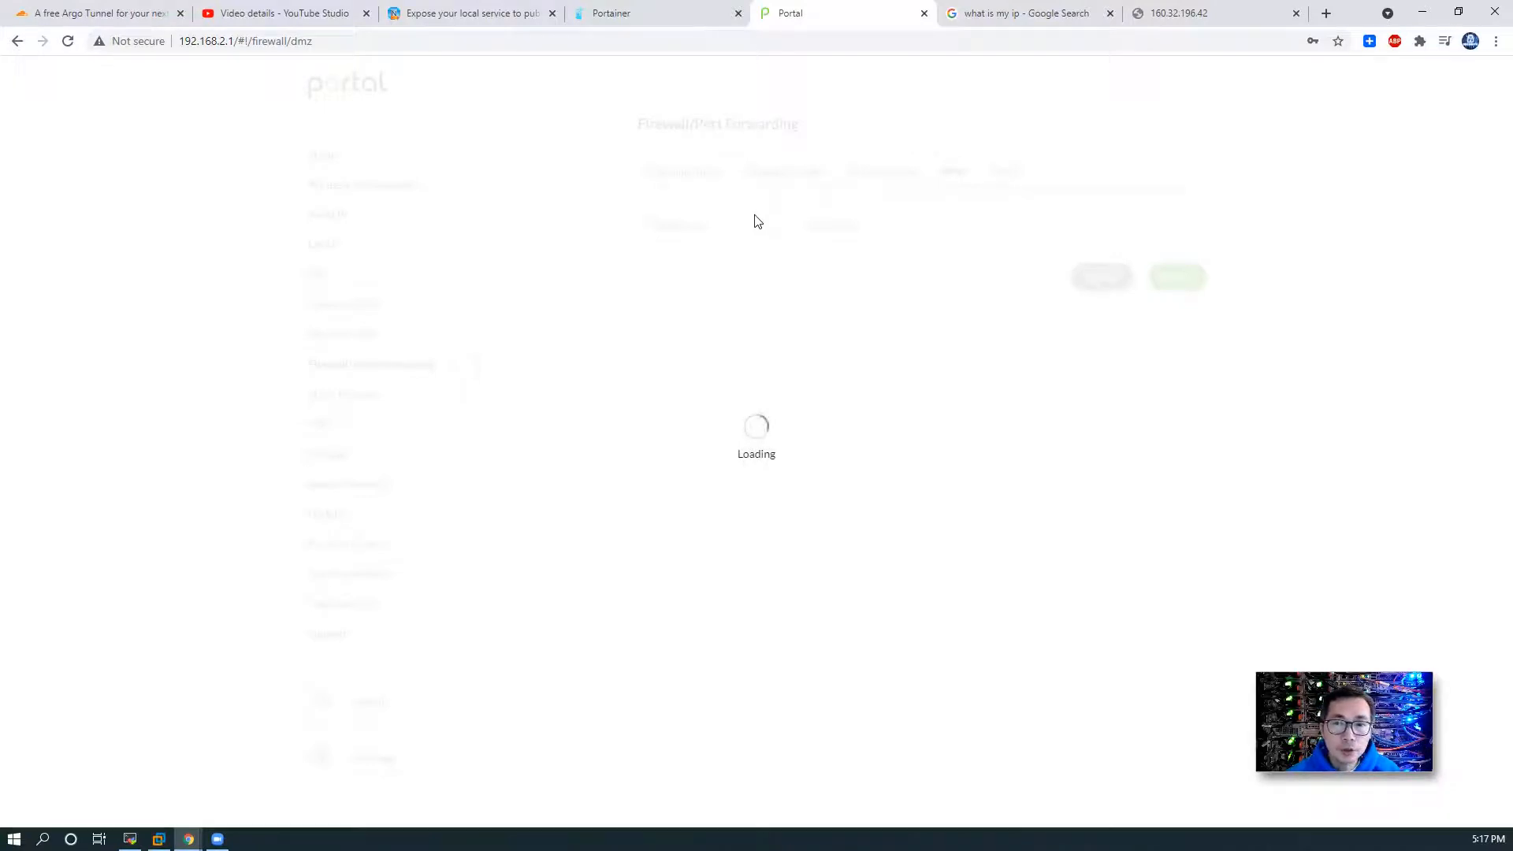
mouse_move(887, 262)
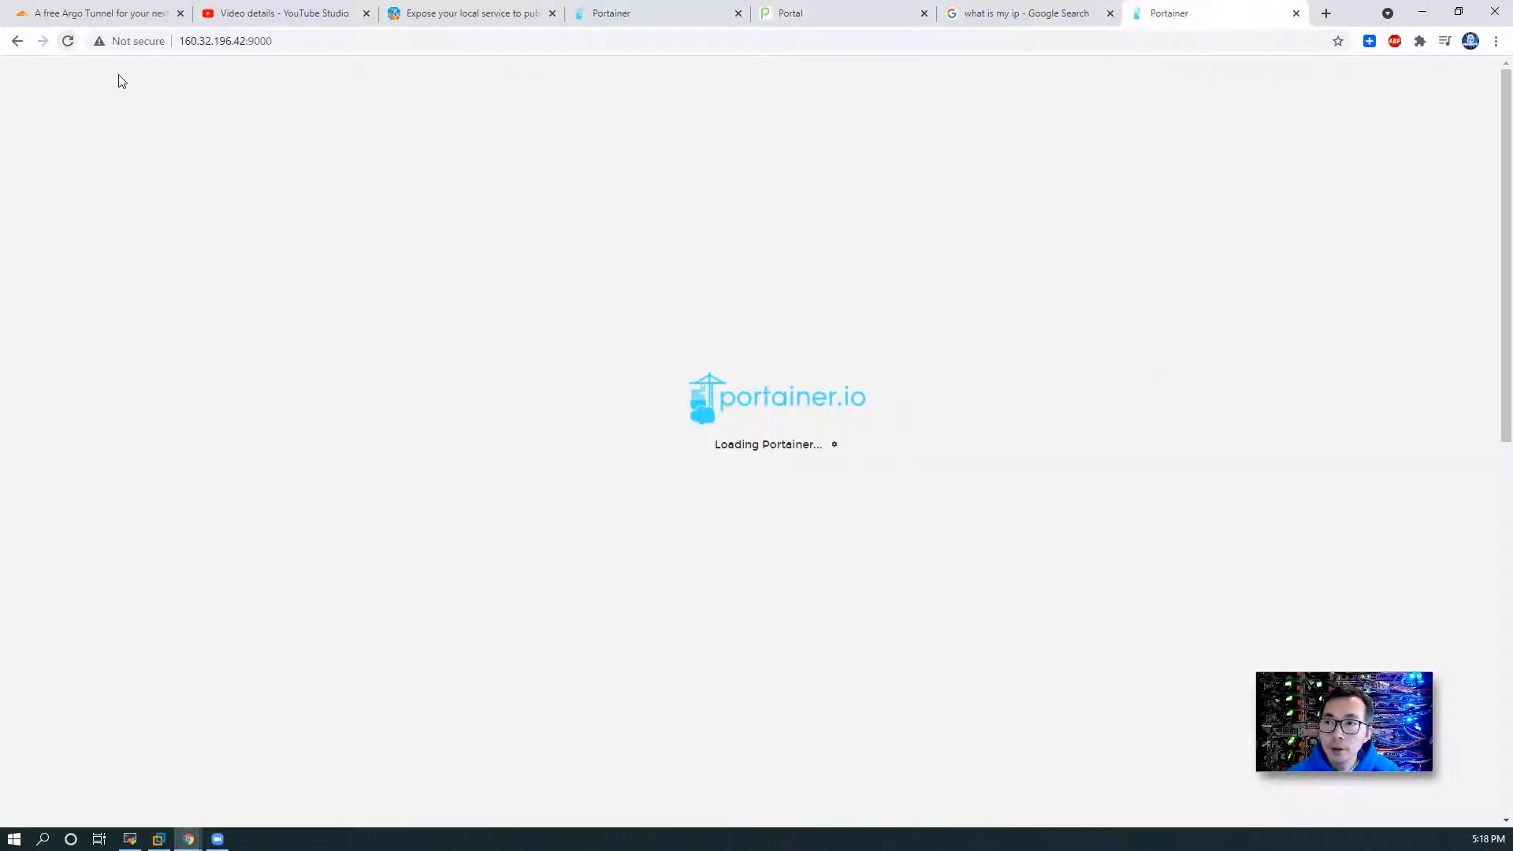
mouse_move(864, 274)
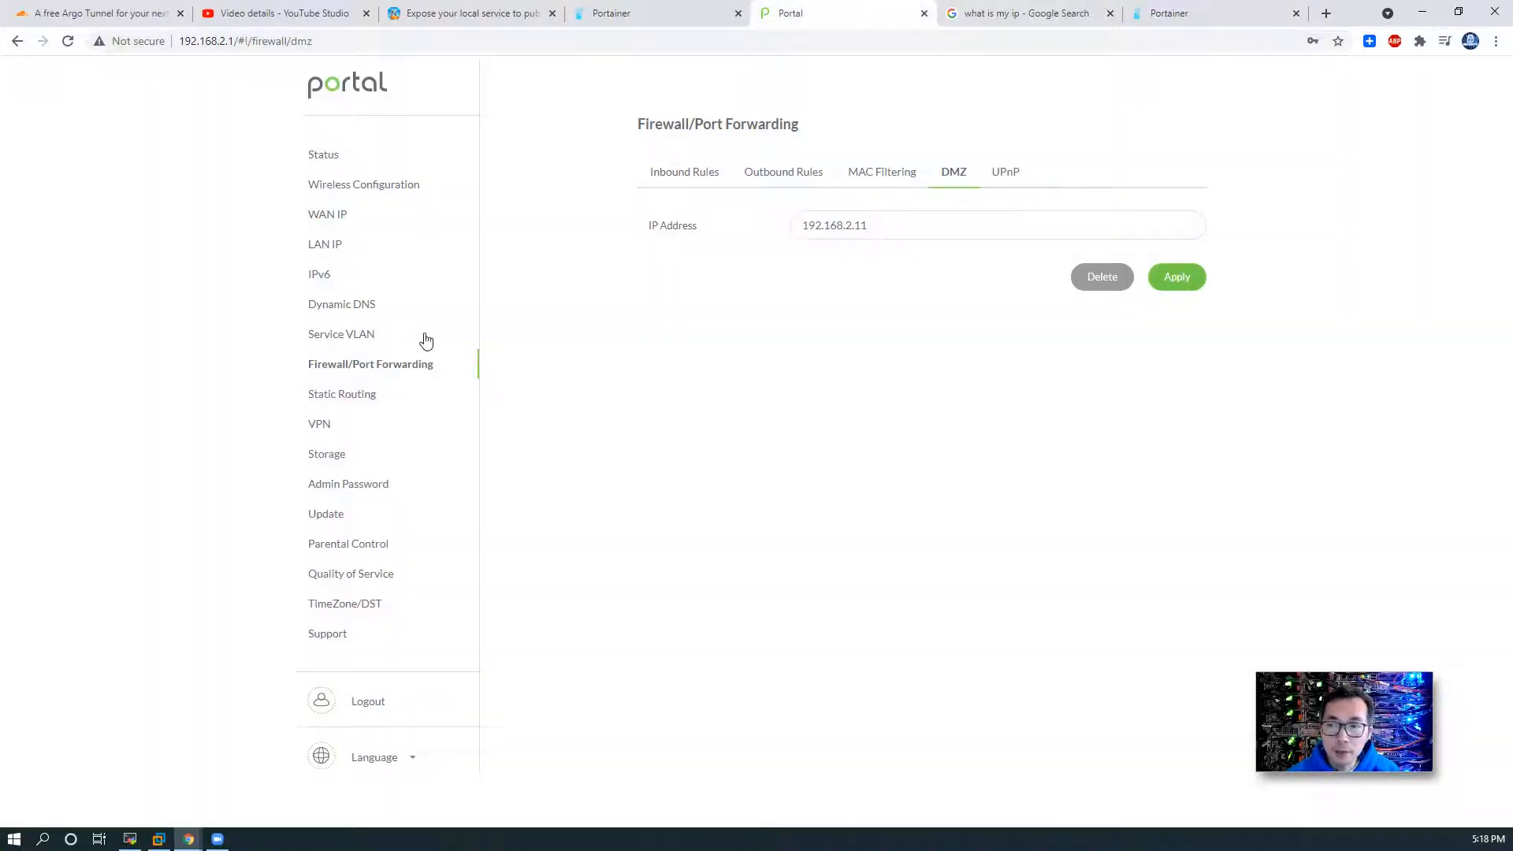
click(341, 305)
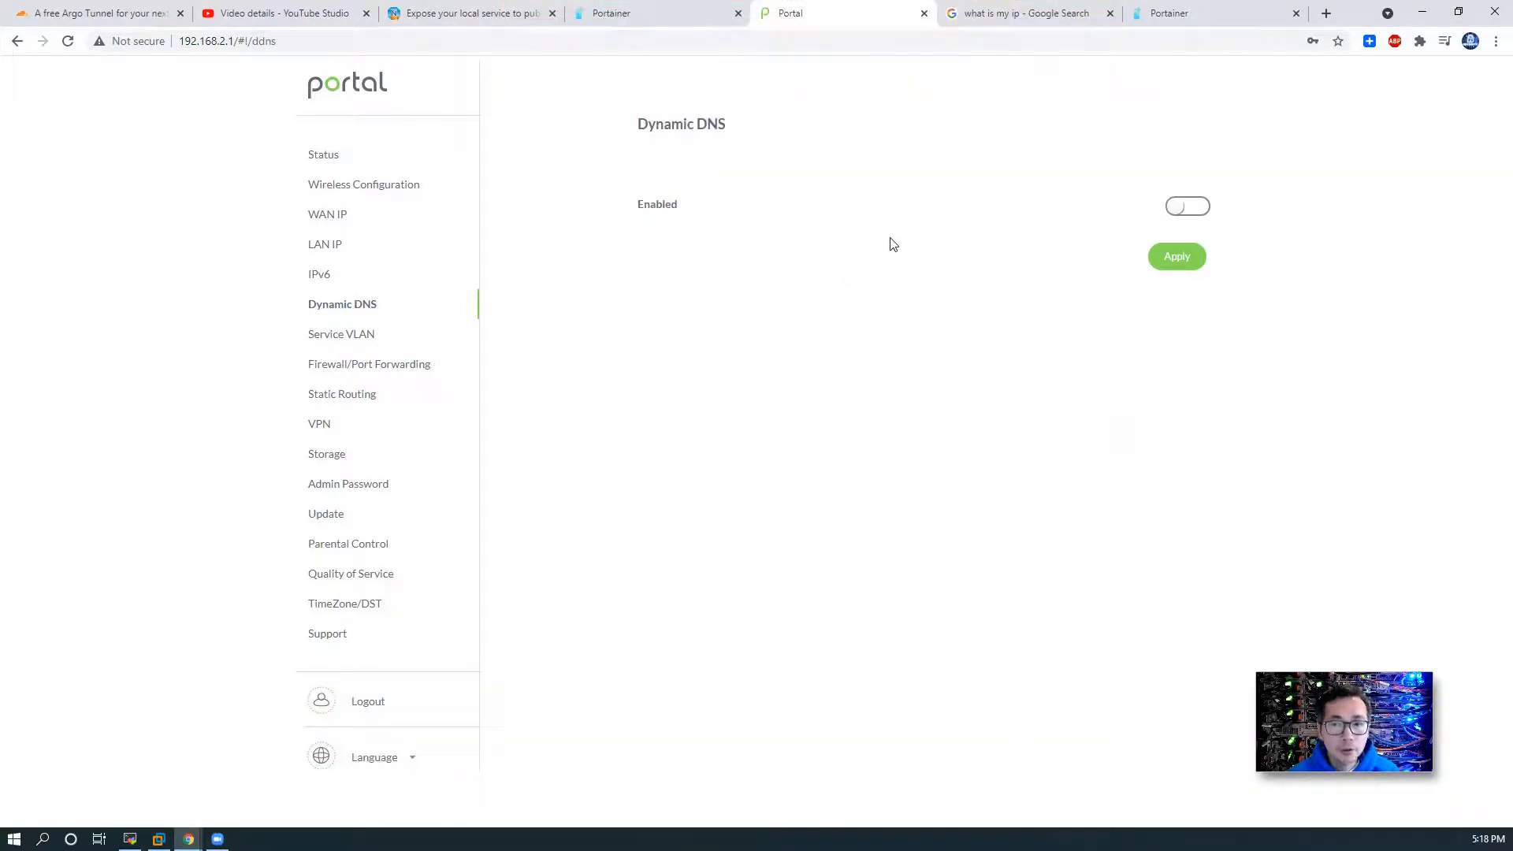
mouse_move(752, 241)
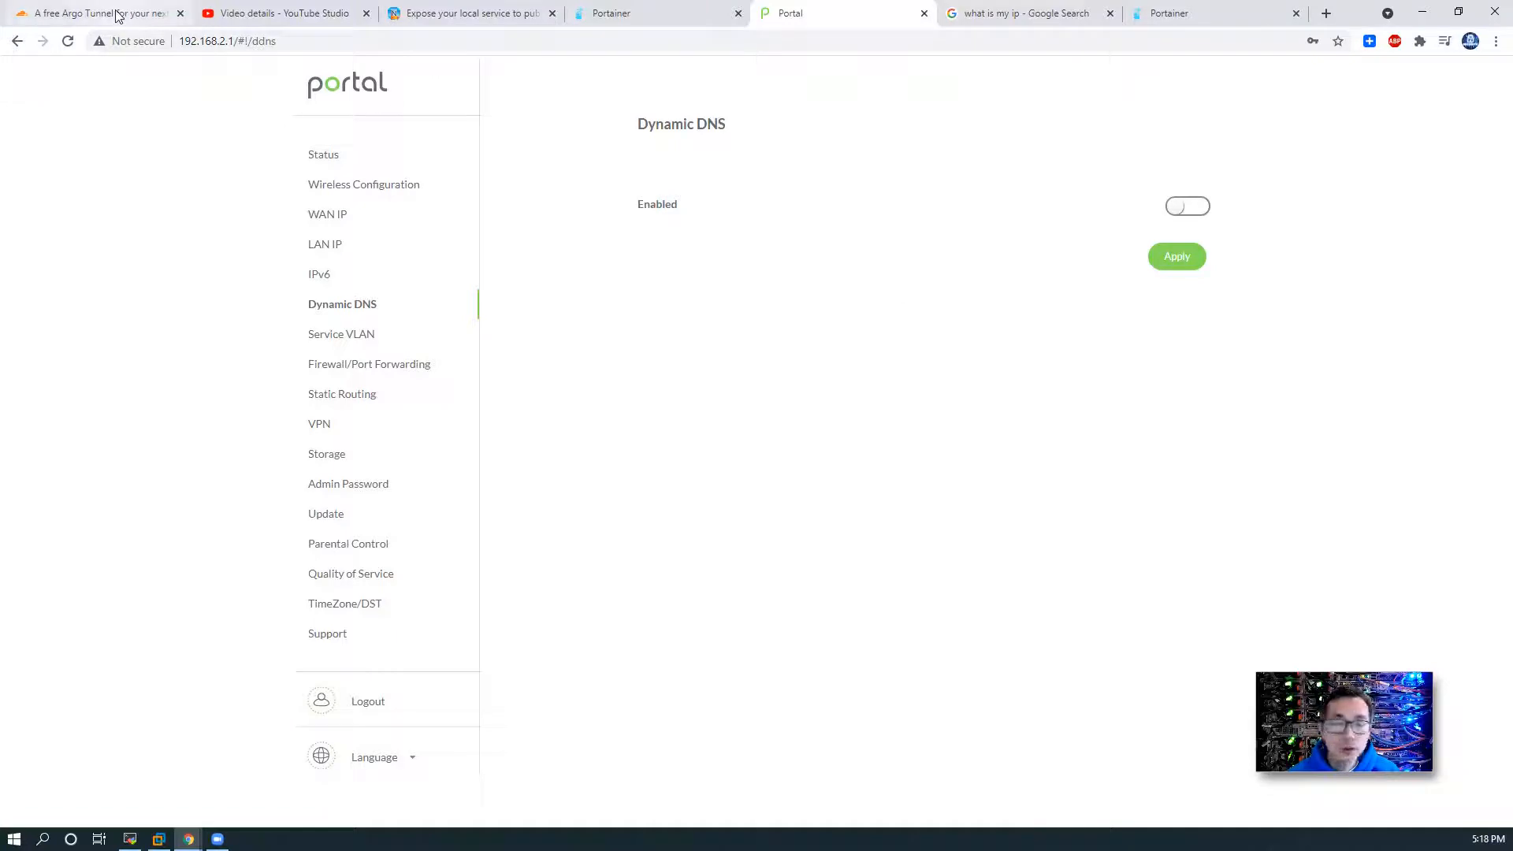
Step: Return to Cloudflare's free Argo Tunnel post at the package installation step
click(96, 13)
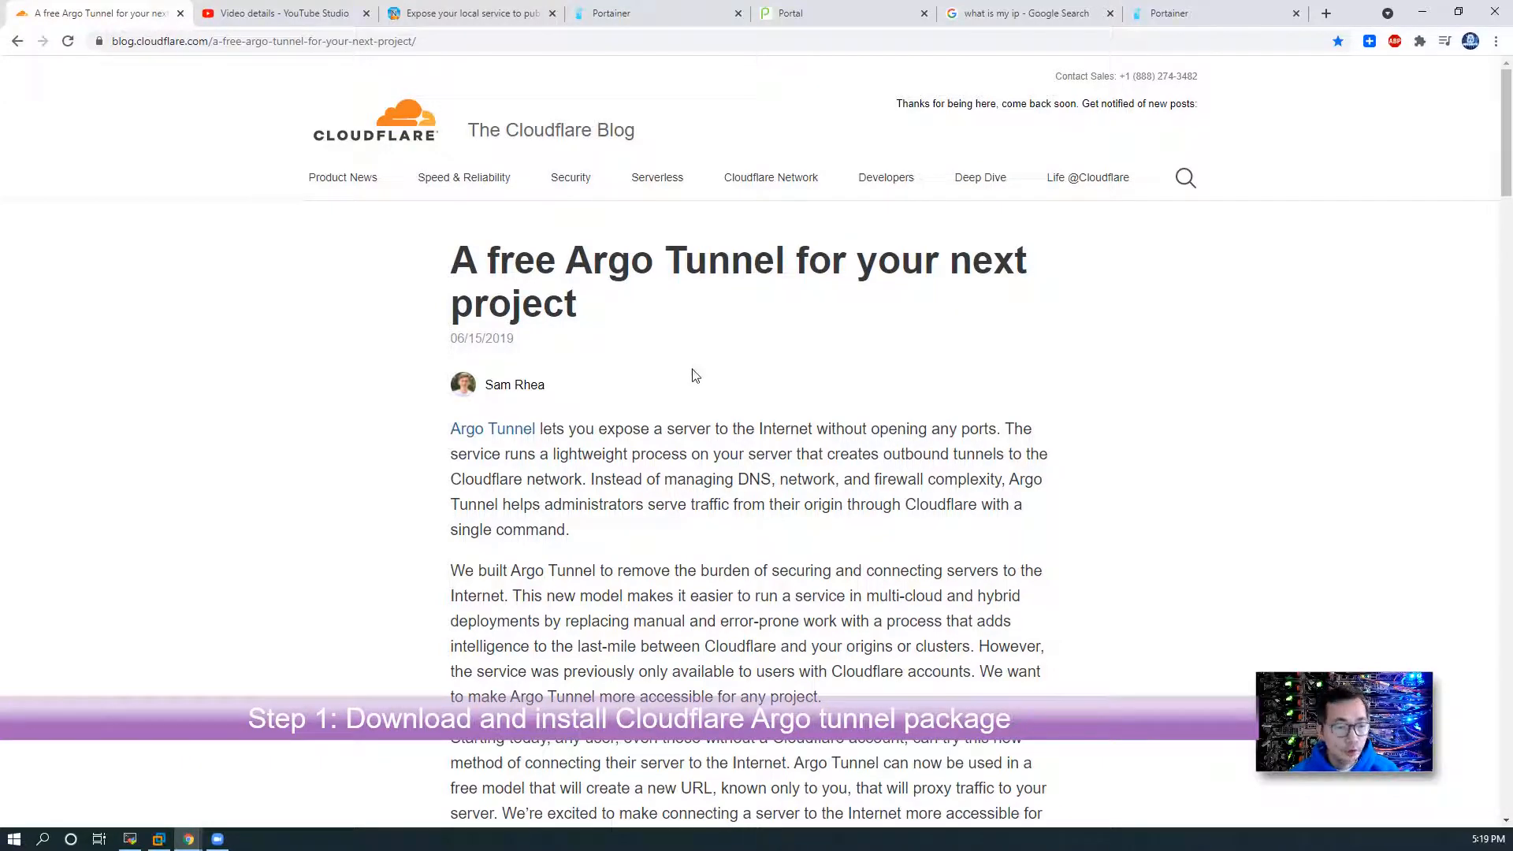
Step: Copy the two .rpm cloudflared install commands from Cloudflare's installation docs page
scroll(down, 3)
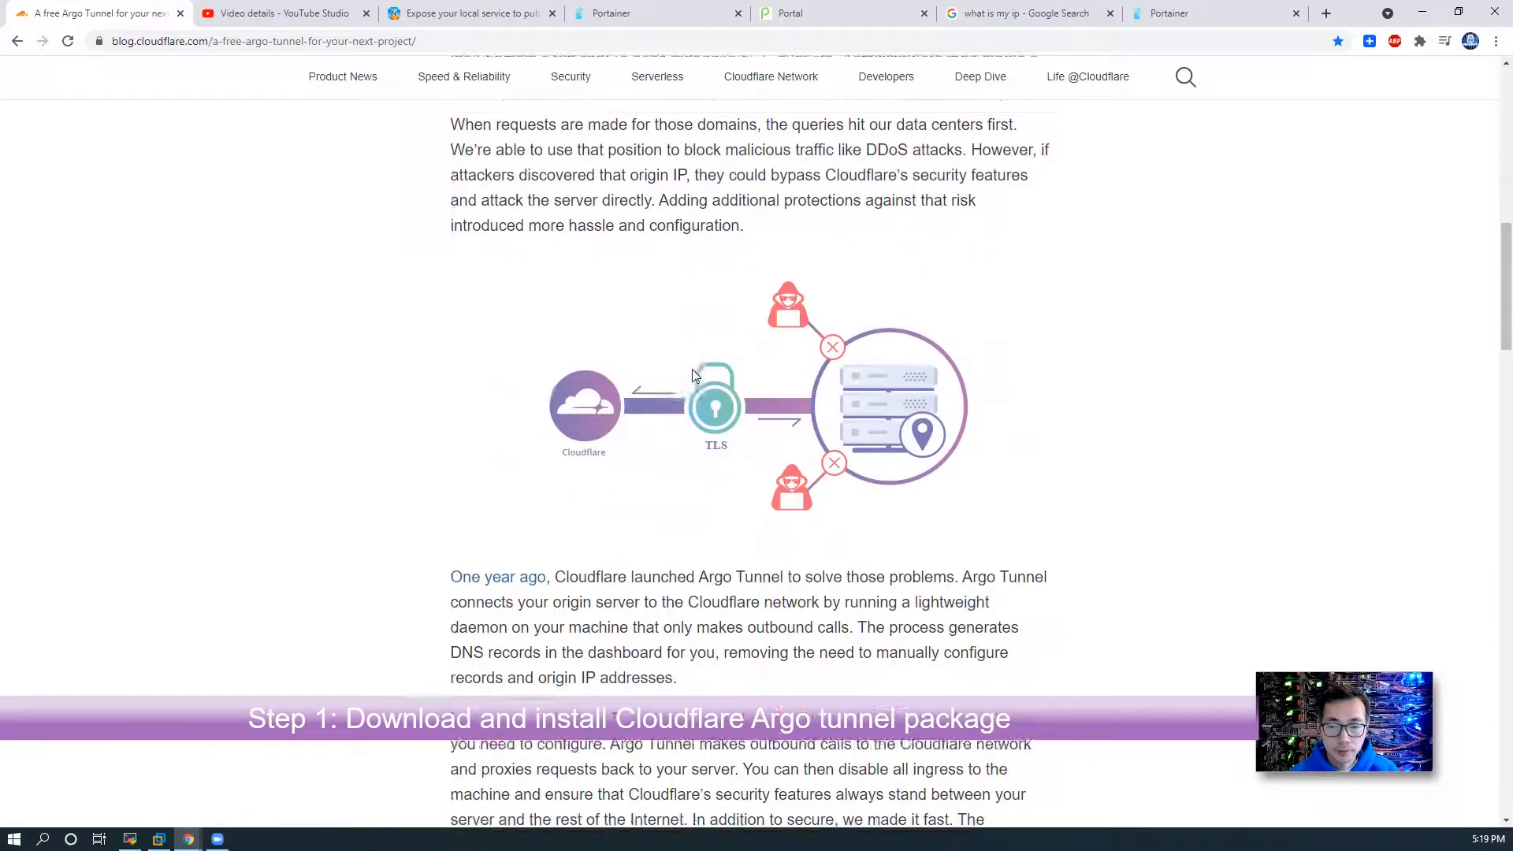
scroll(down, 3)
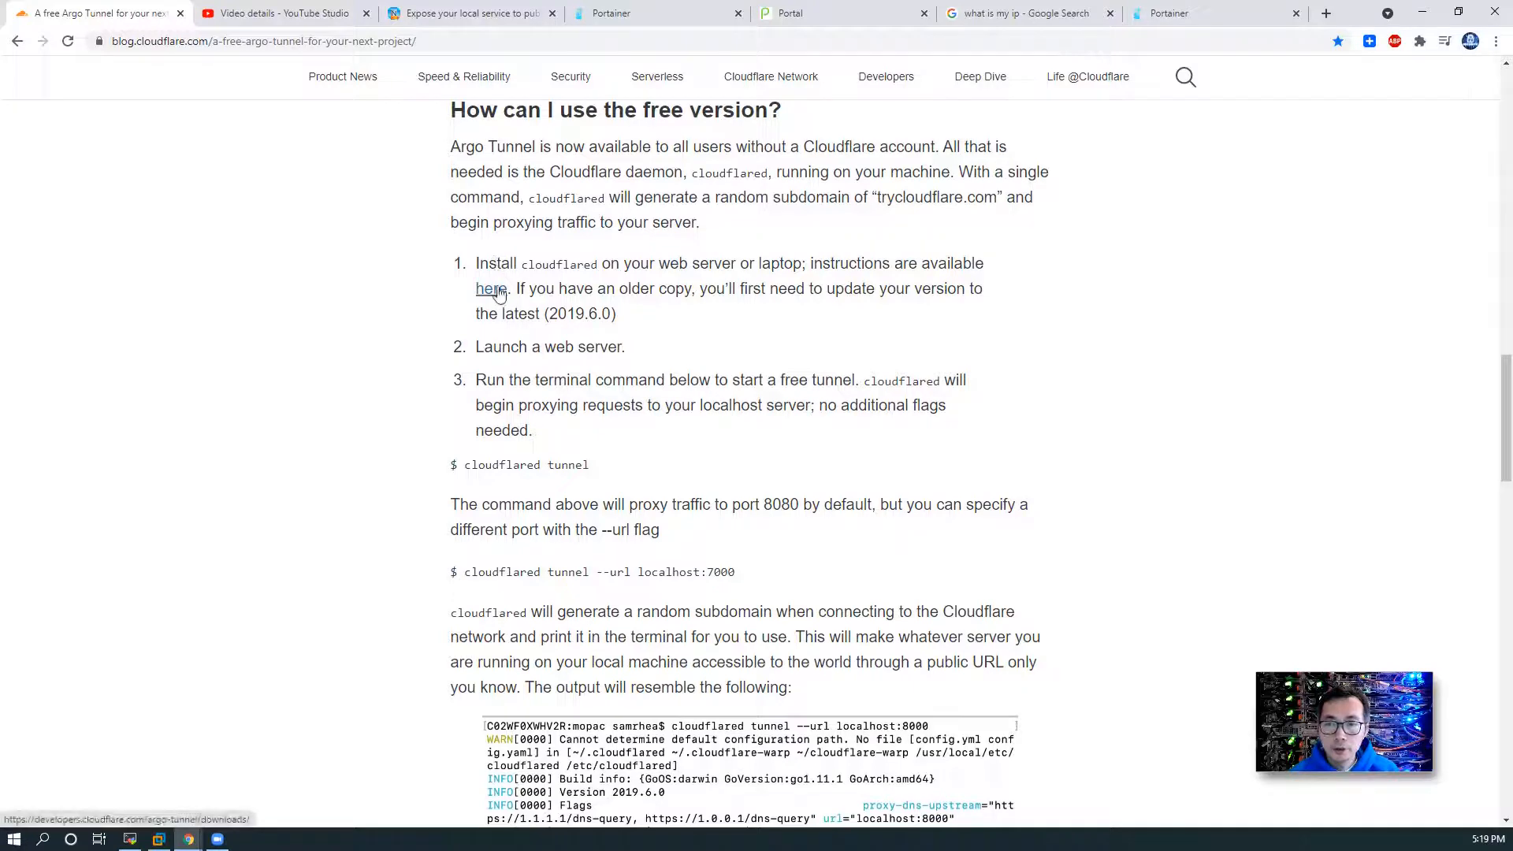
click(490, 289)
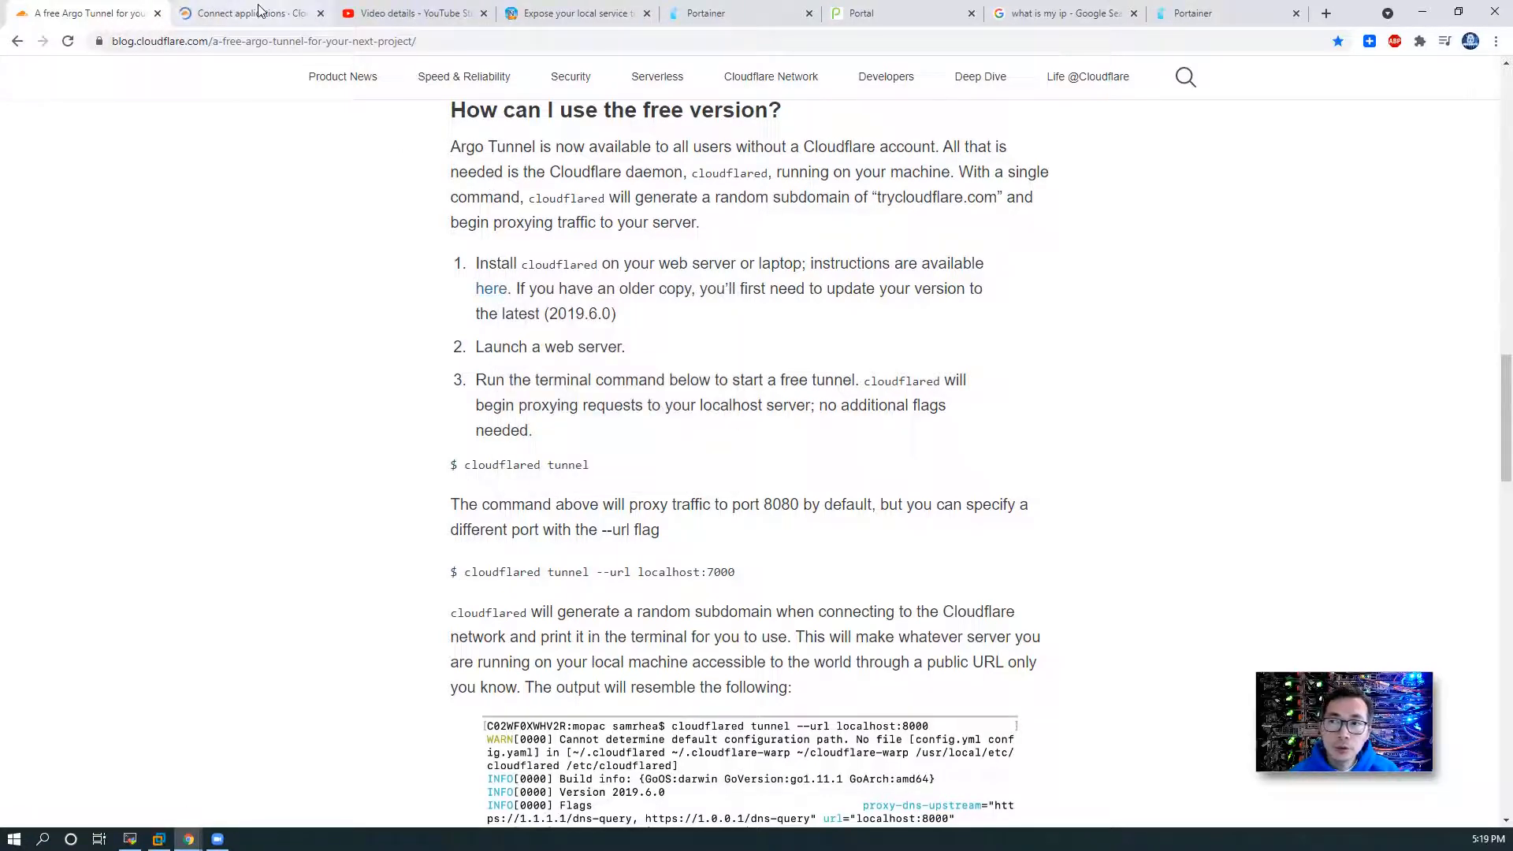
click(245, 12)
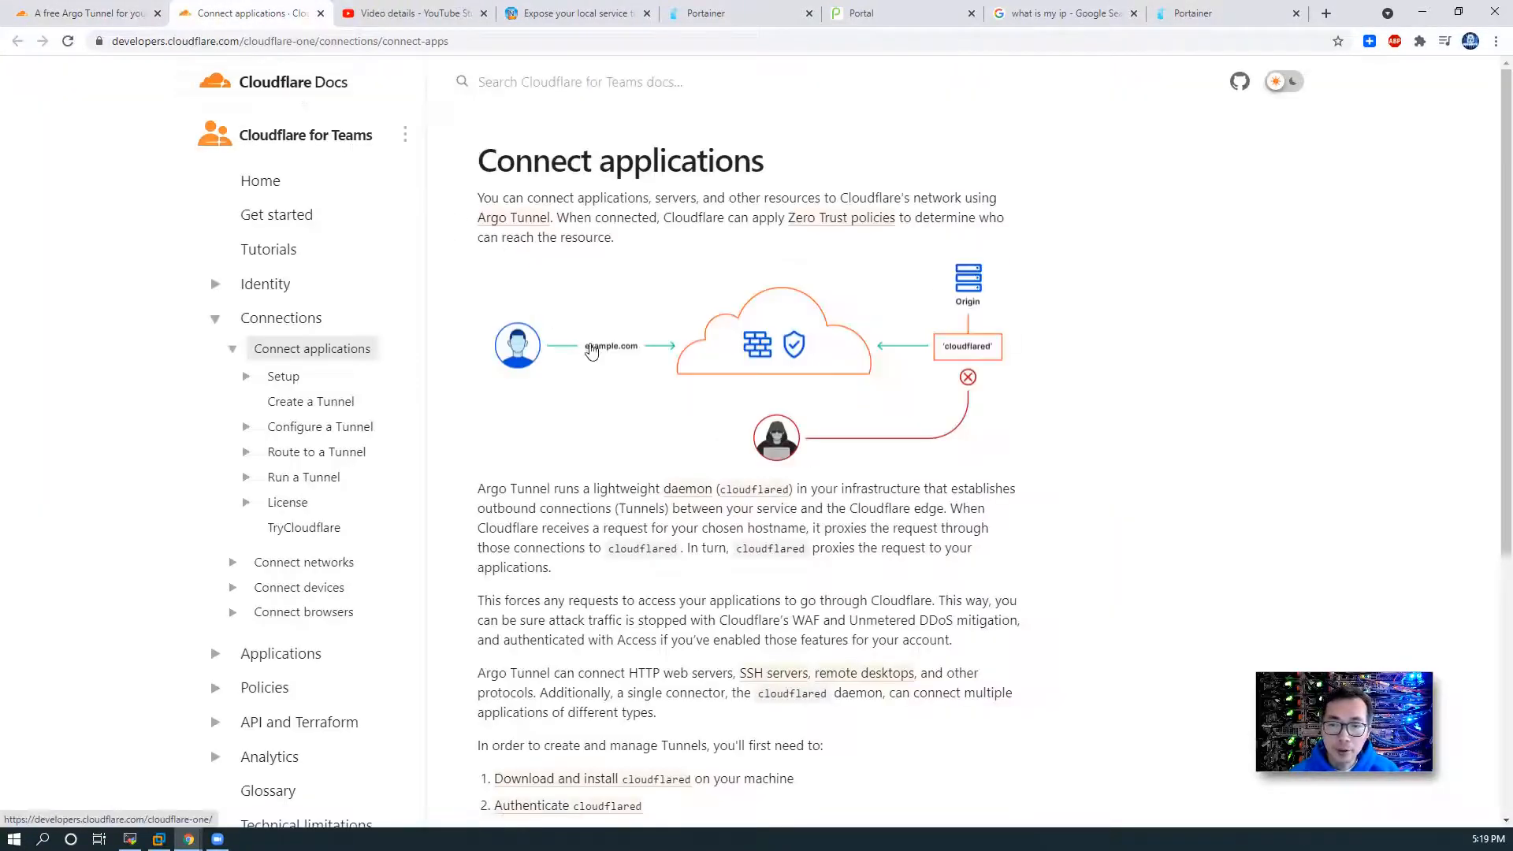
scroll(down, 3)
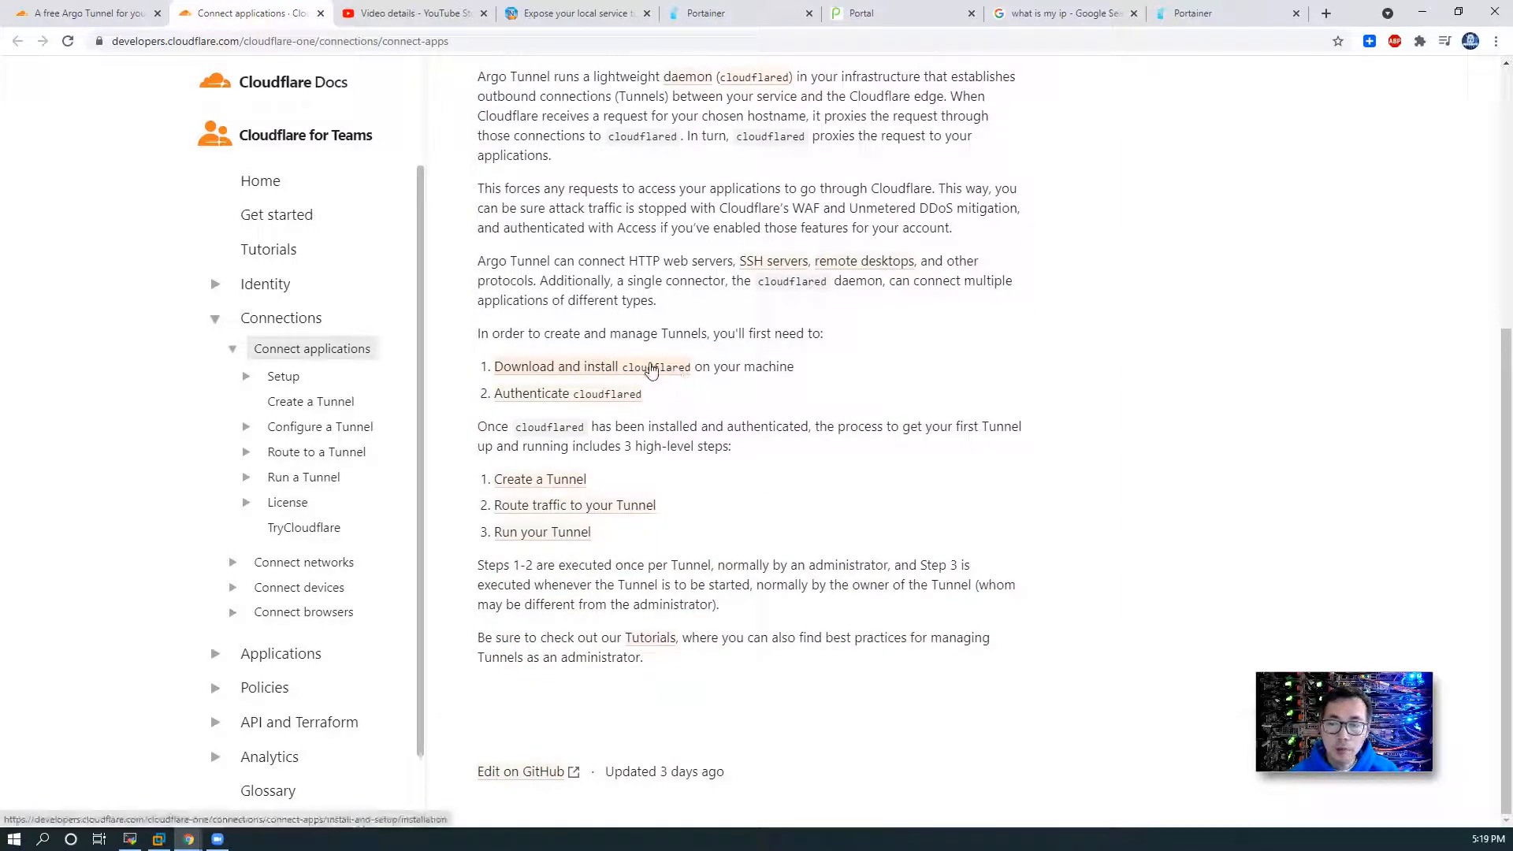
click(555, 366)
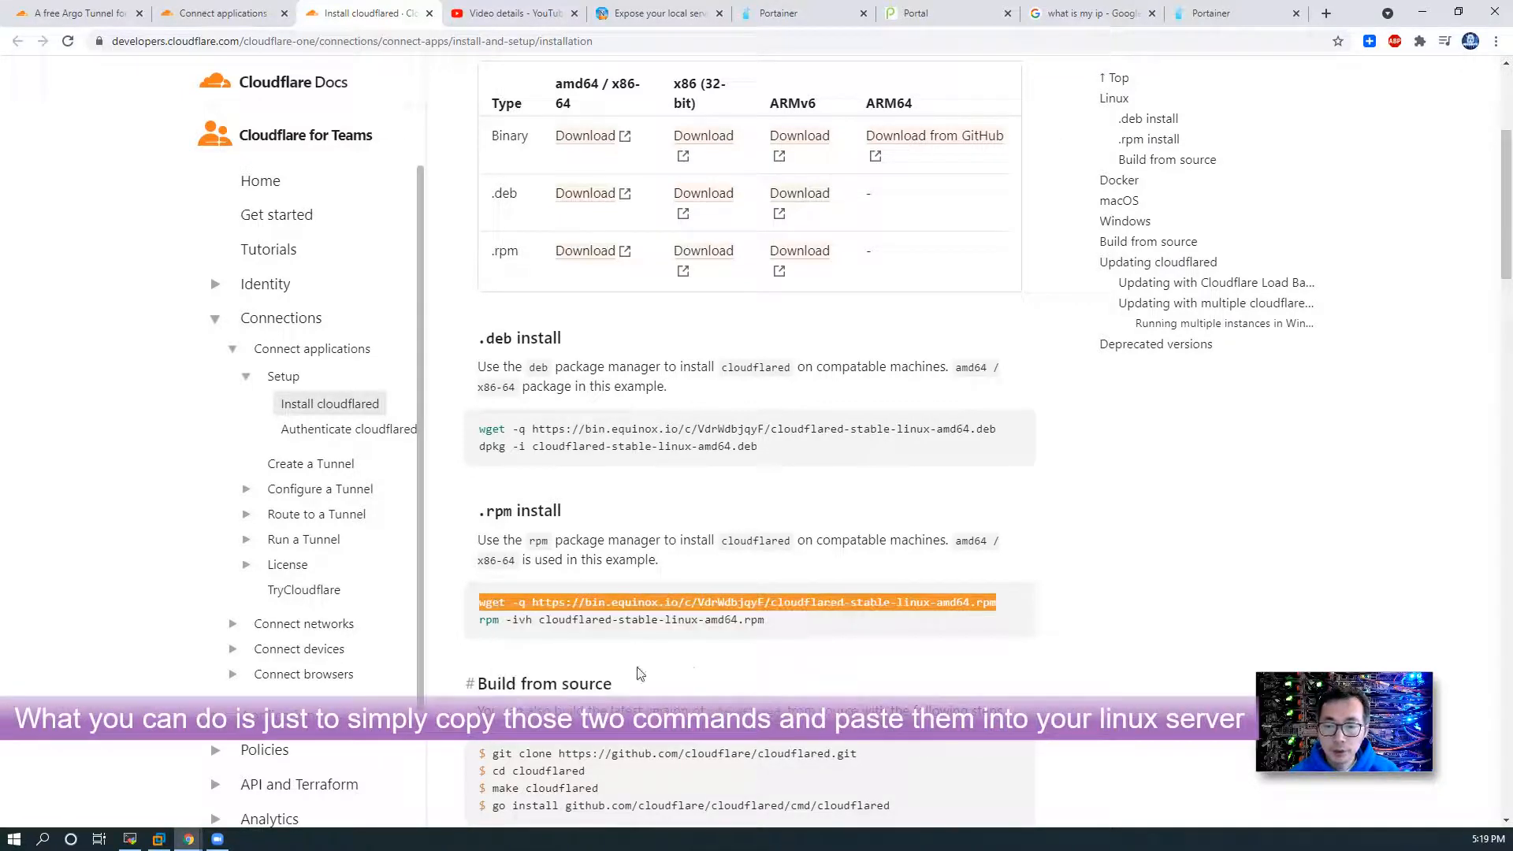
right_click(641, 601)
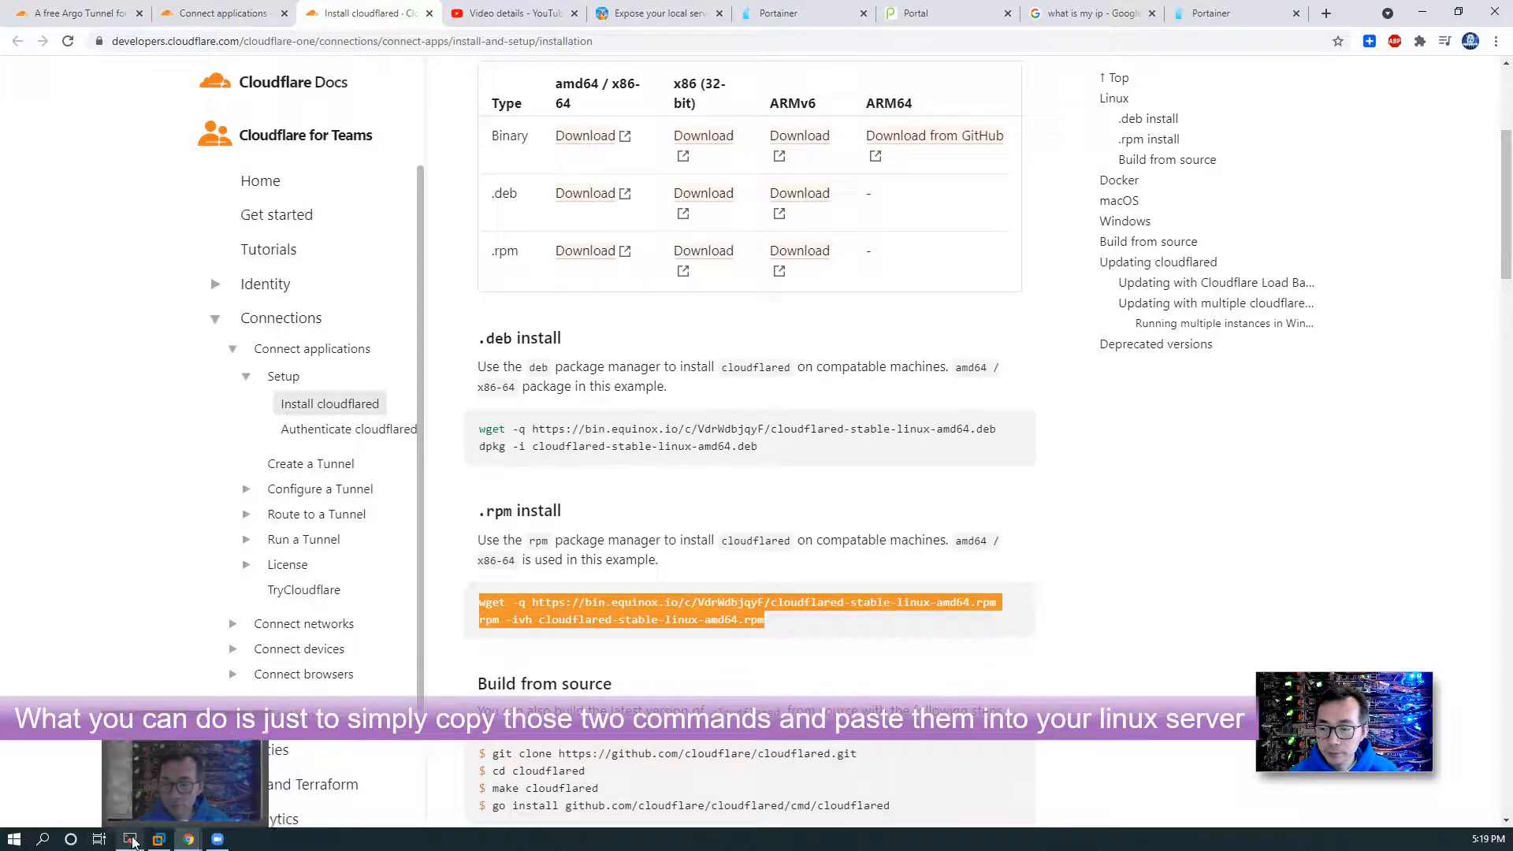
Step: Run ifconfig on the CentOS server and paste the copied cloudflared download commands
click(129, 839)
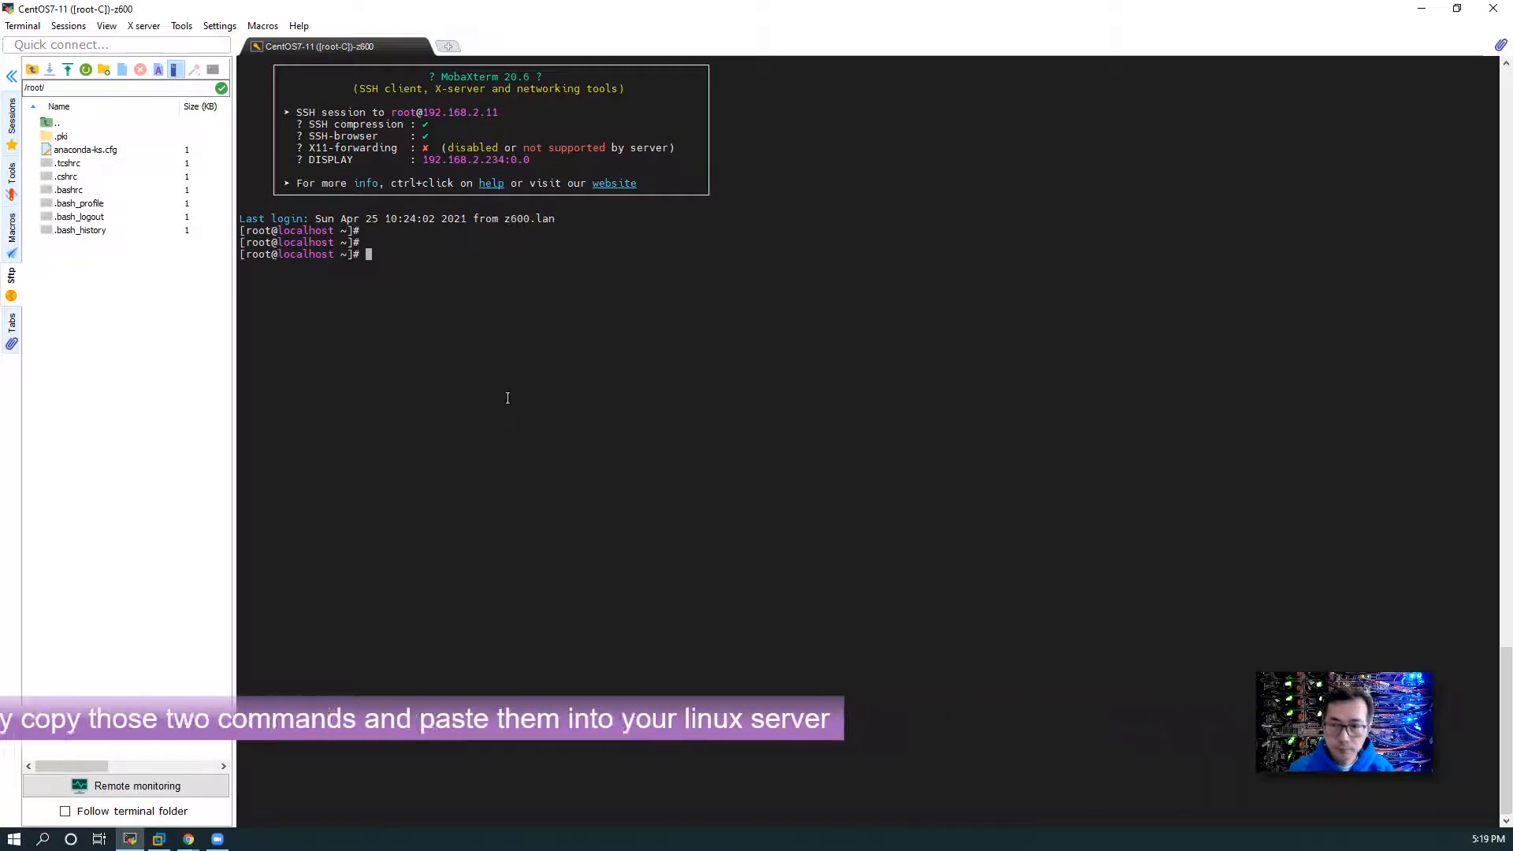
text(ifconfig)
text(ip a)
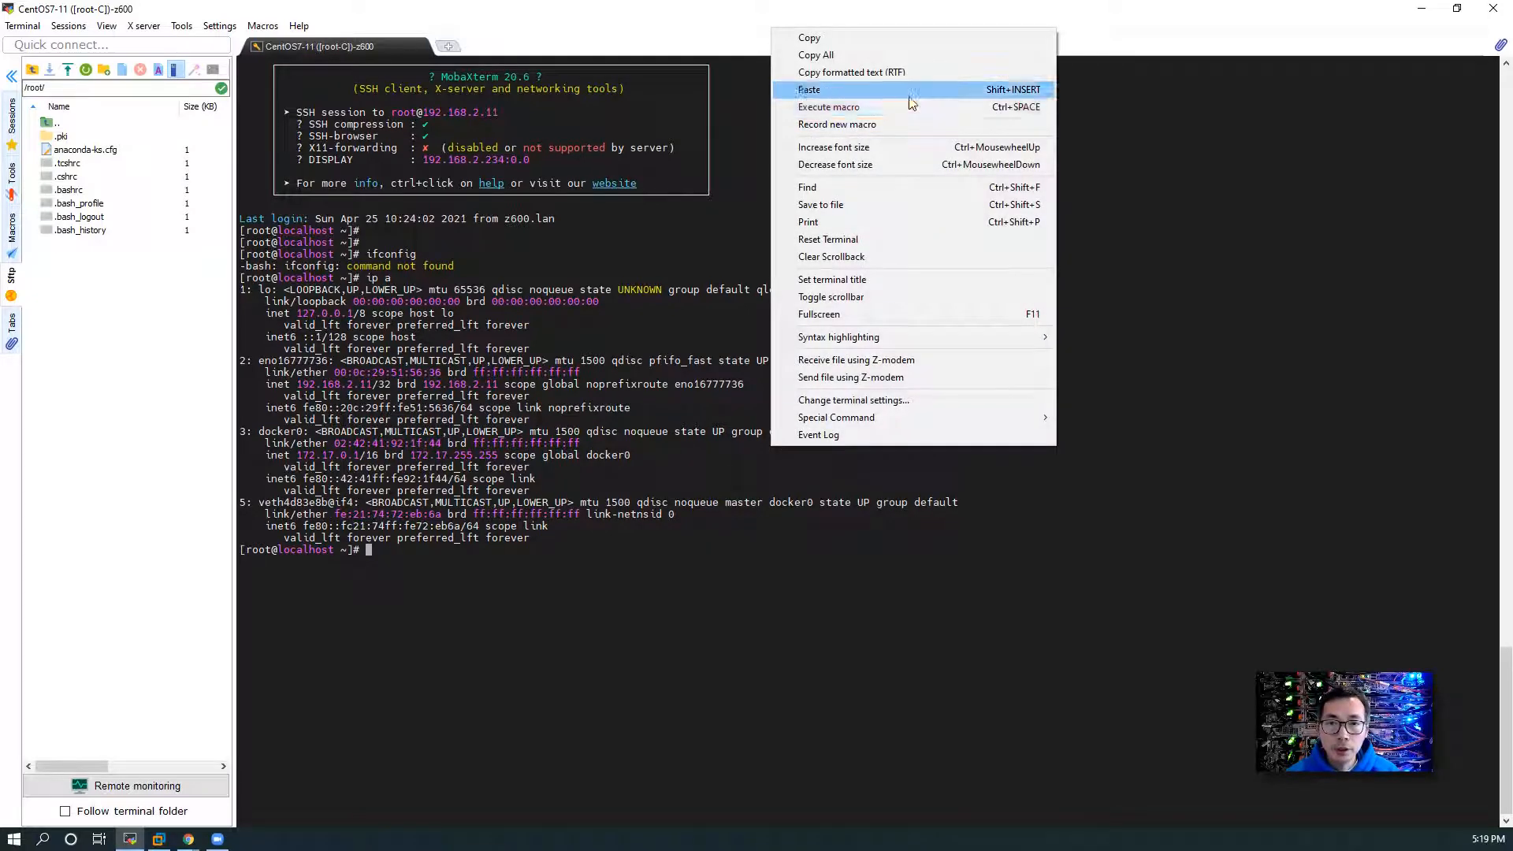
click(809, 89)
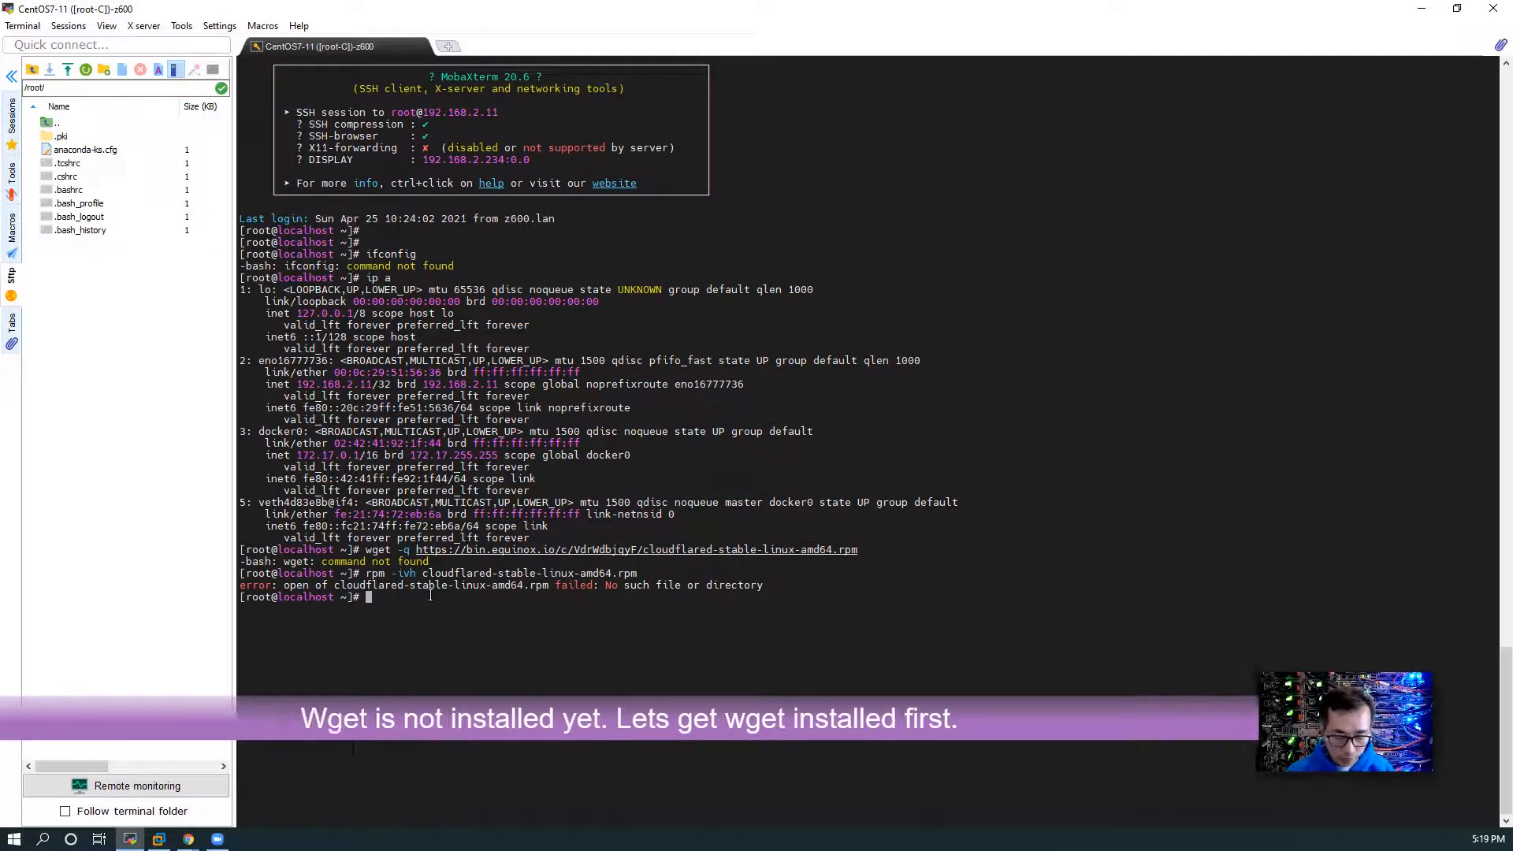
Step: Install the missing wget package with 'yum install wget -y'
text(yum inst)
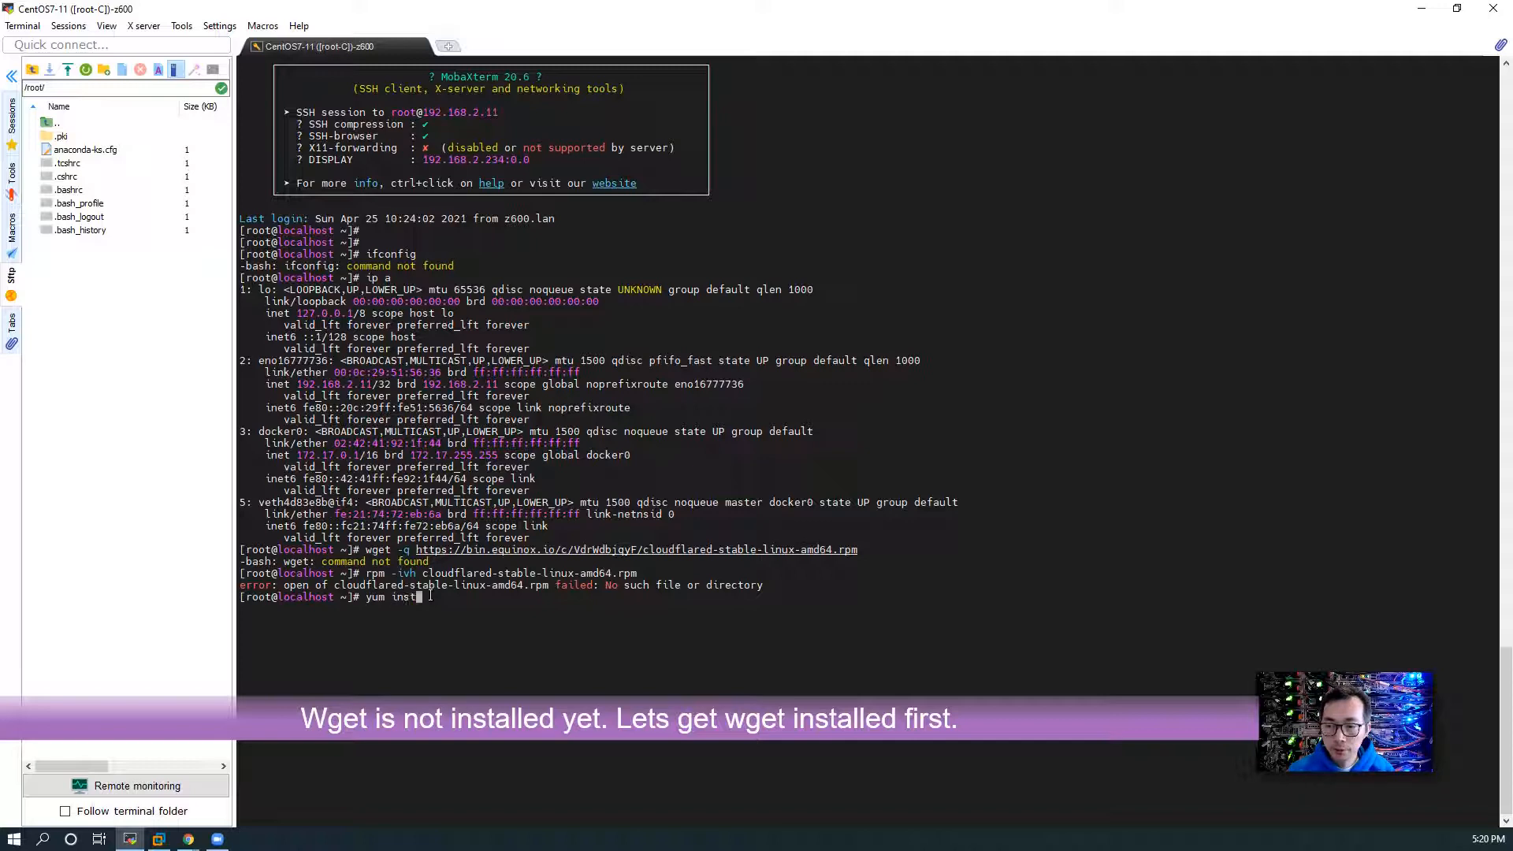
text(all)
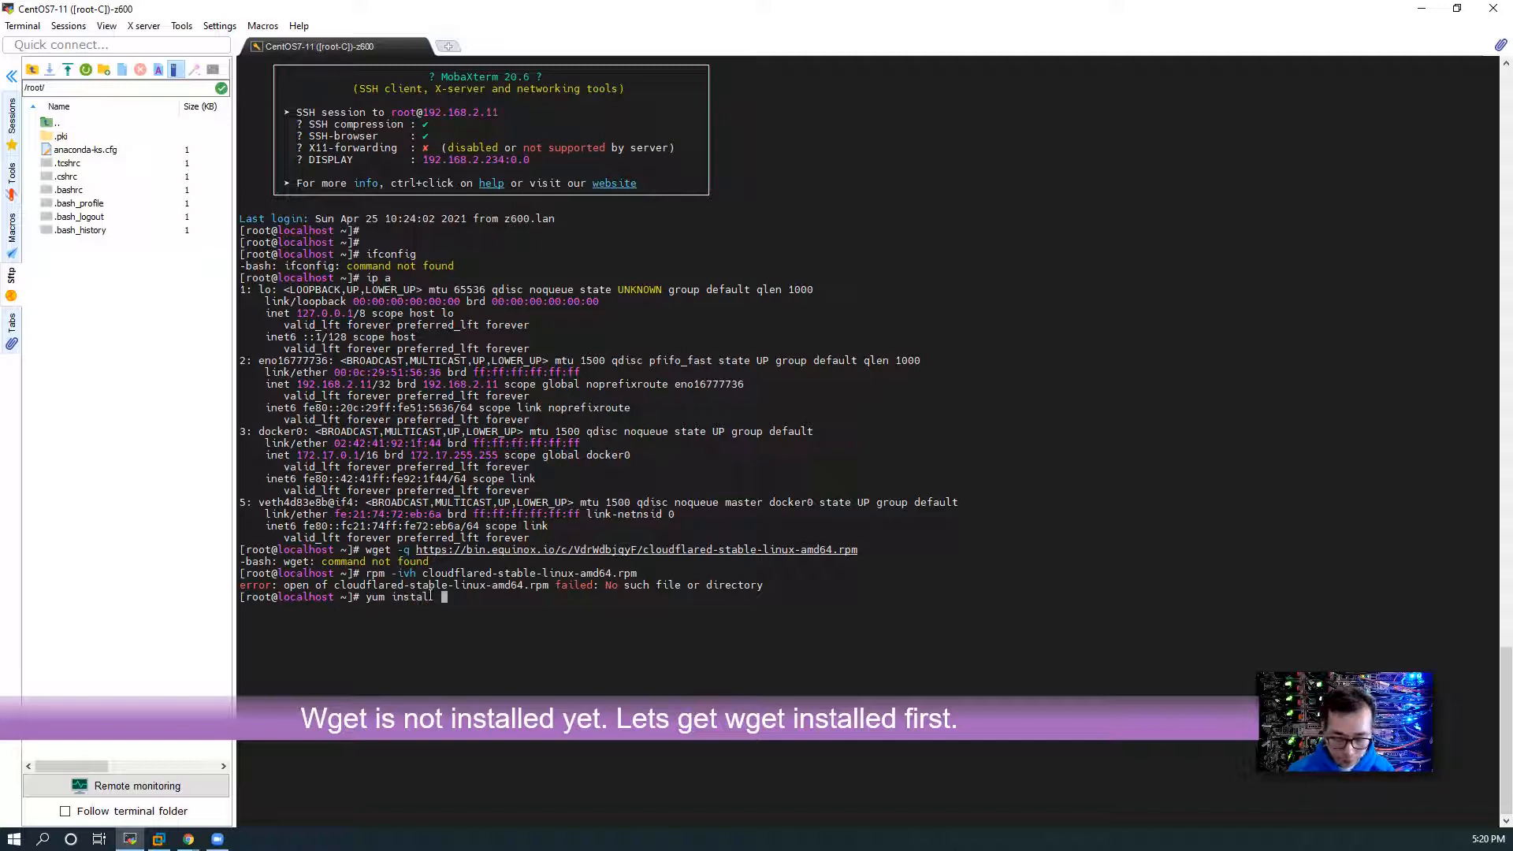
text(wget -y)
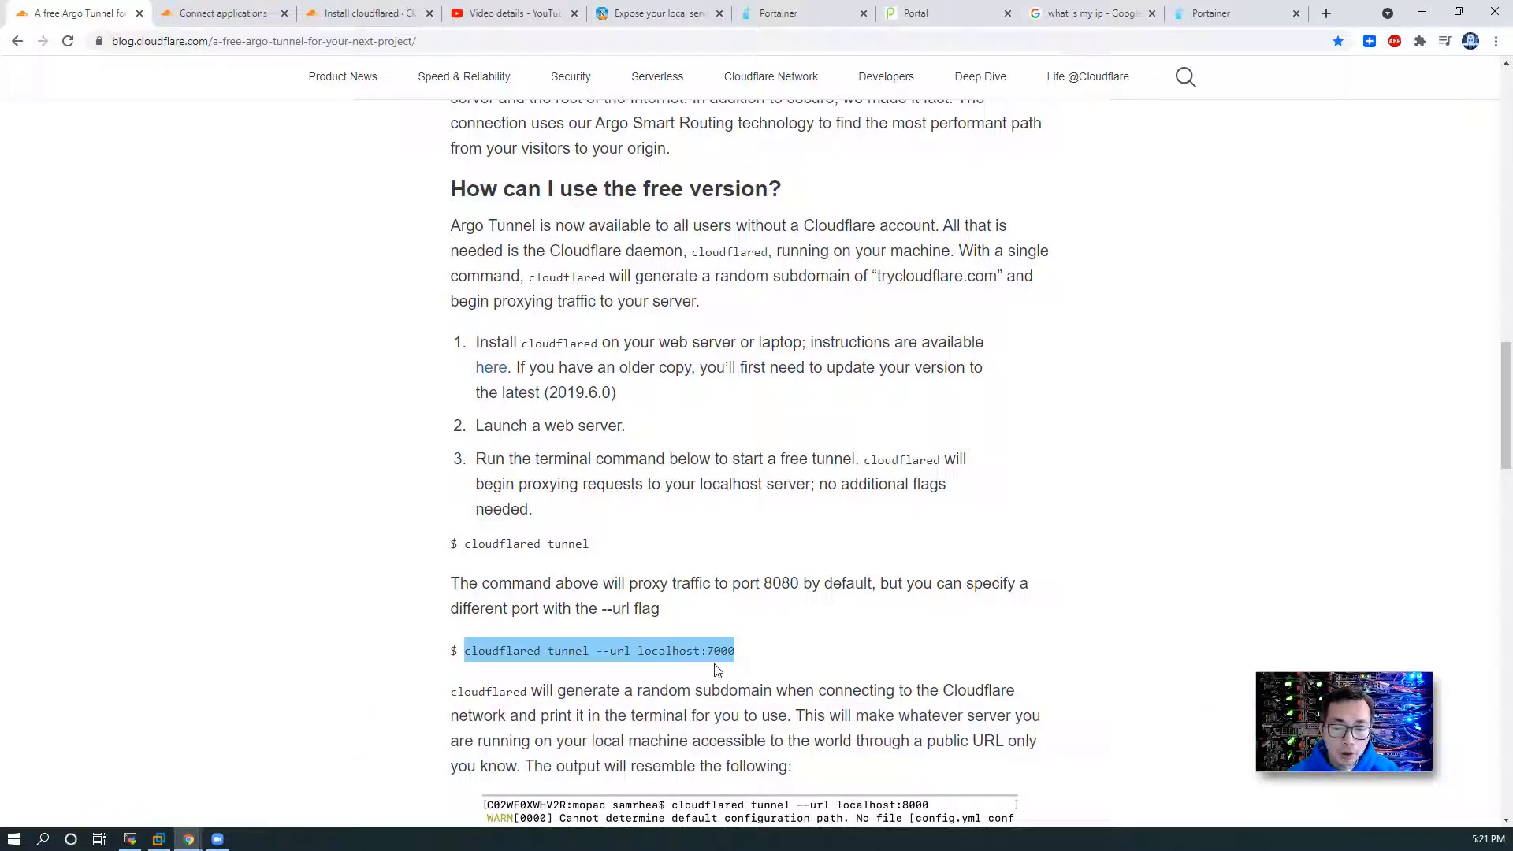
Step: Confirm Portainer runs at 192.168.2.11:9000, then go back to the MobaXterm terminal
click(804, 12)
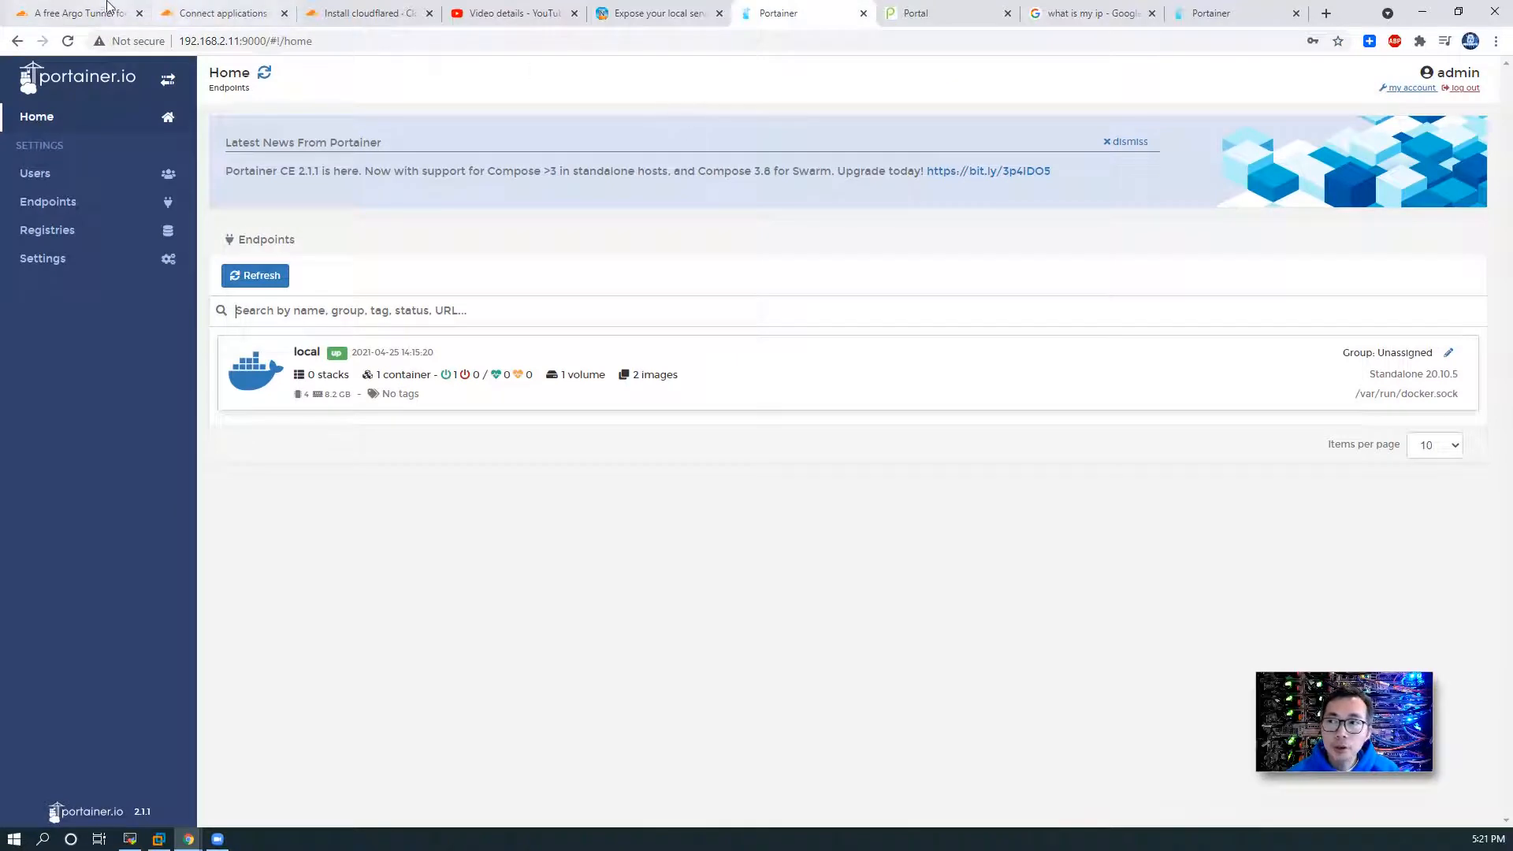
click(73, 13)
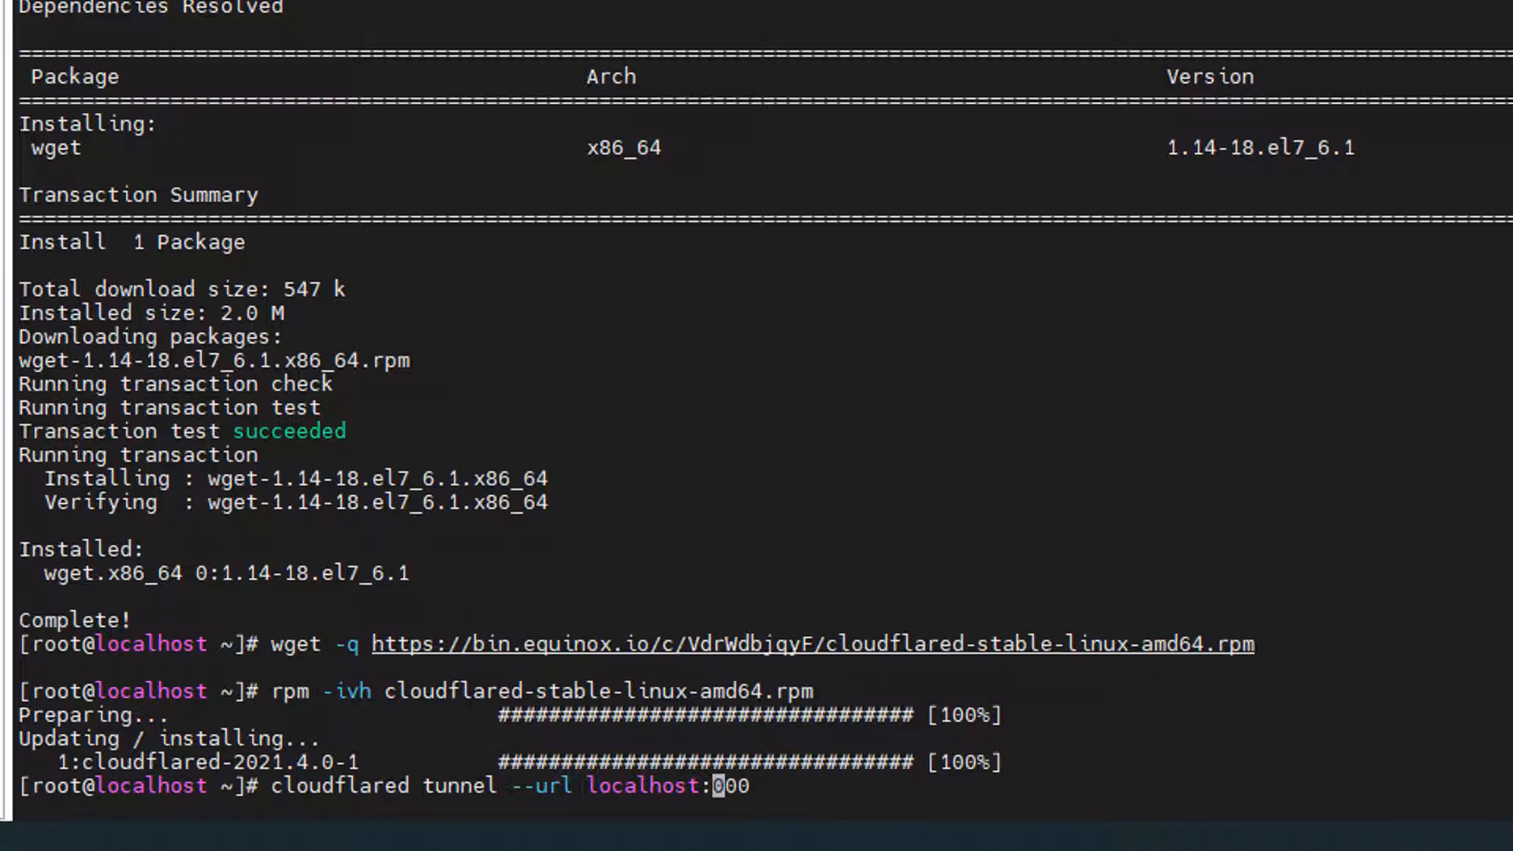
Step: Run 'cloudflared tunnel --url localhost:9000' and copy the printed trycloudflare.com URL
text(9)
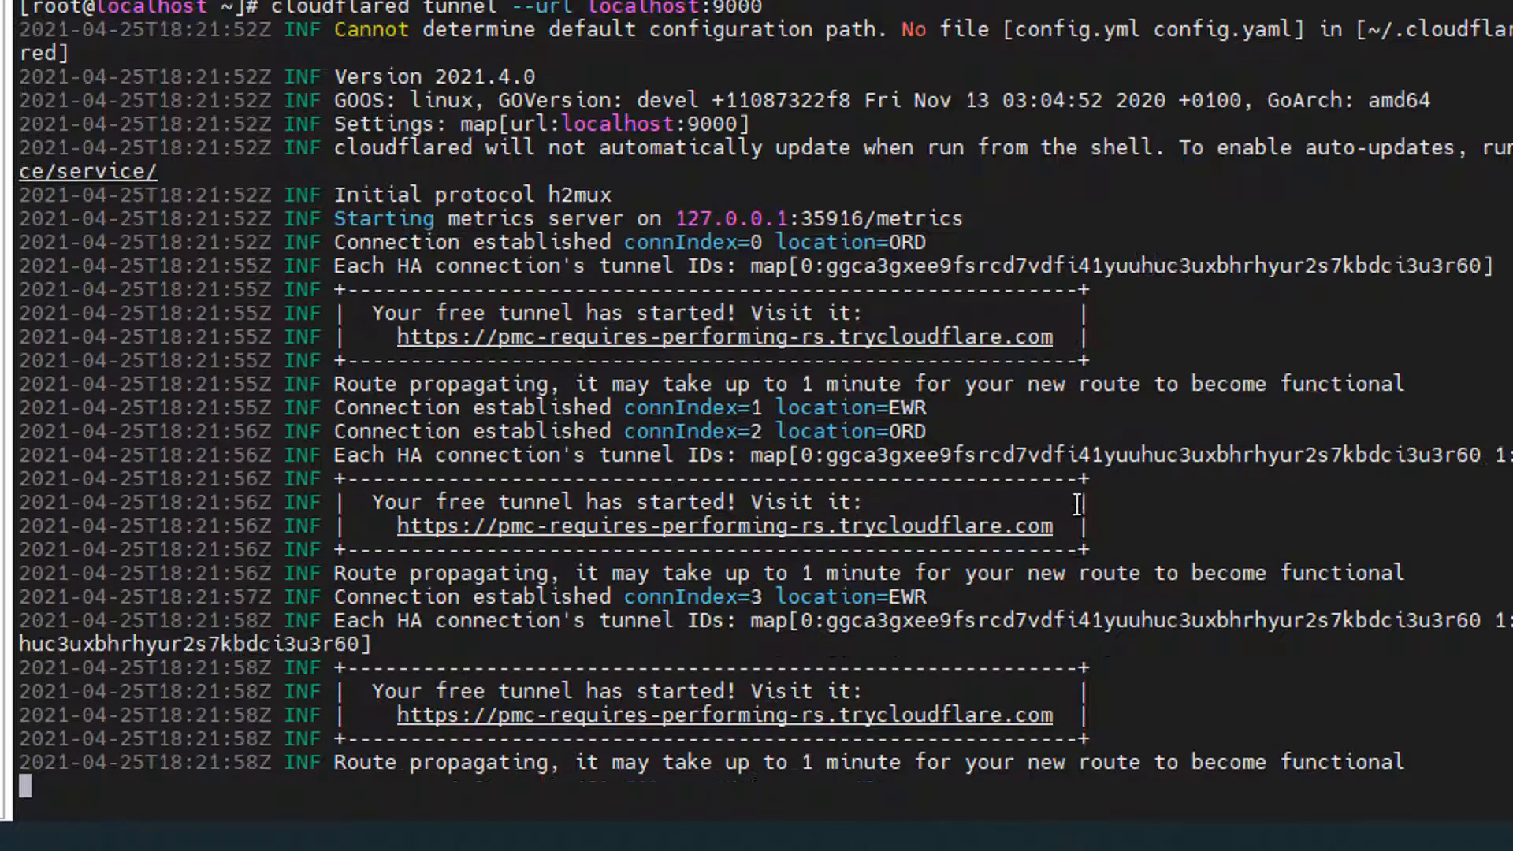
scroll(down, 3)
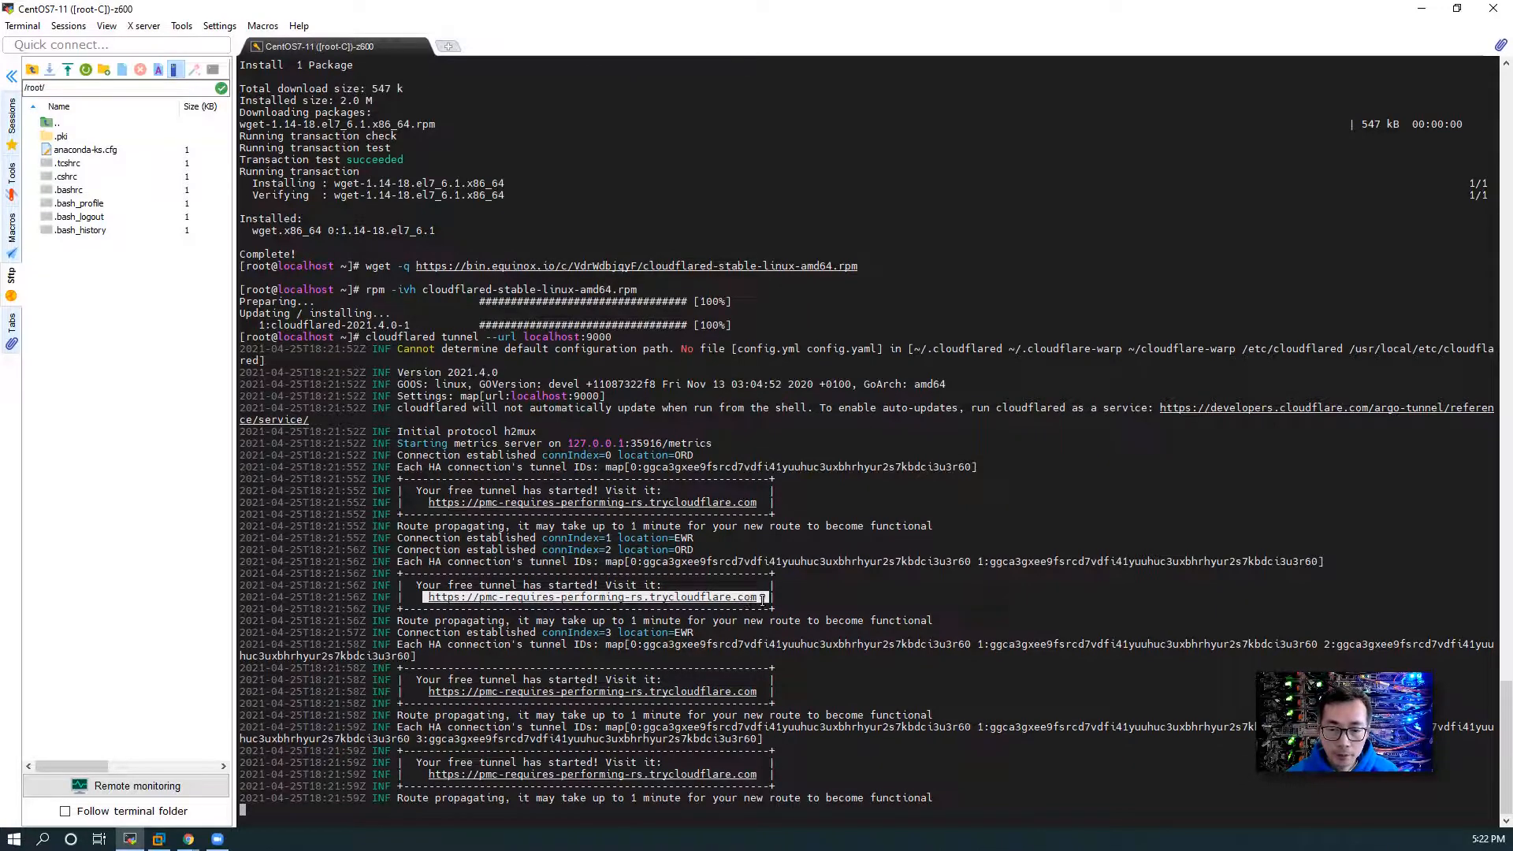
right_click(766, 596)
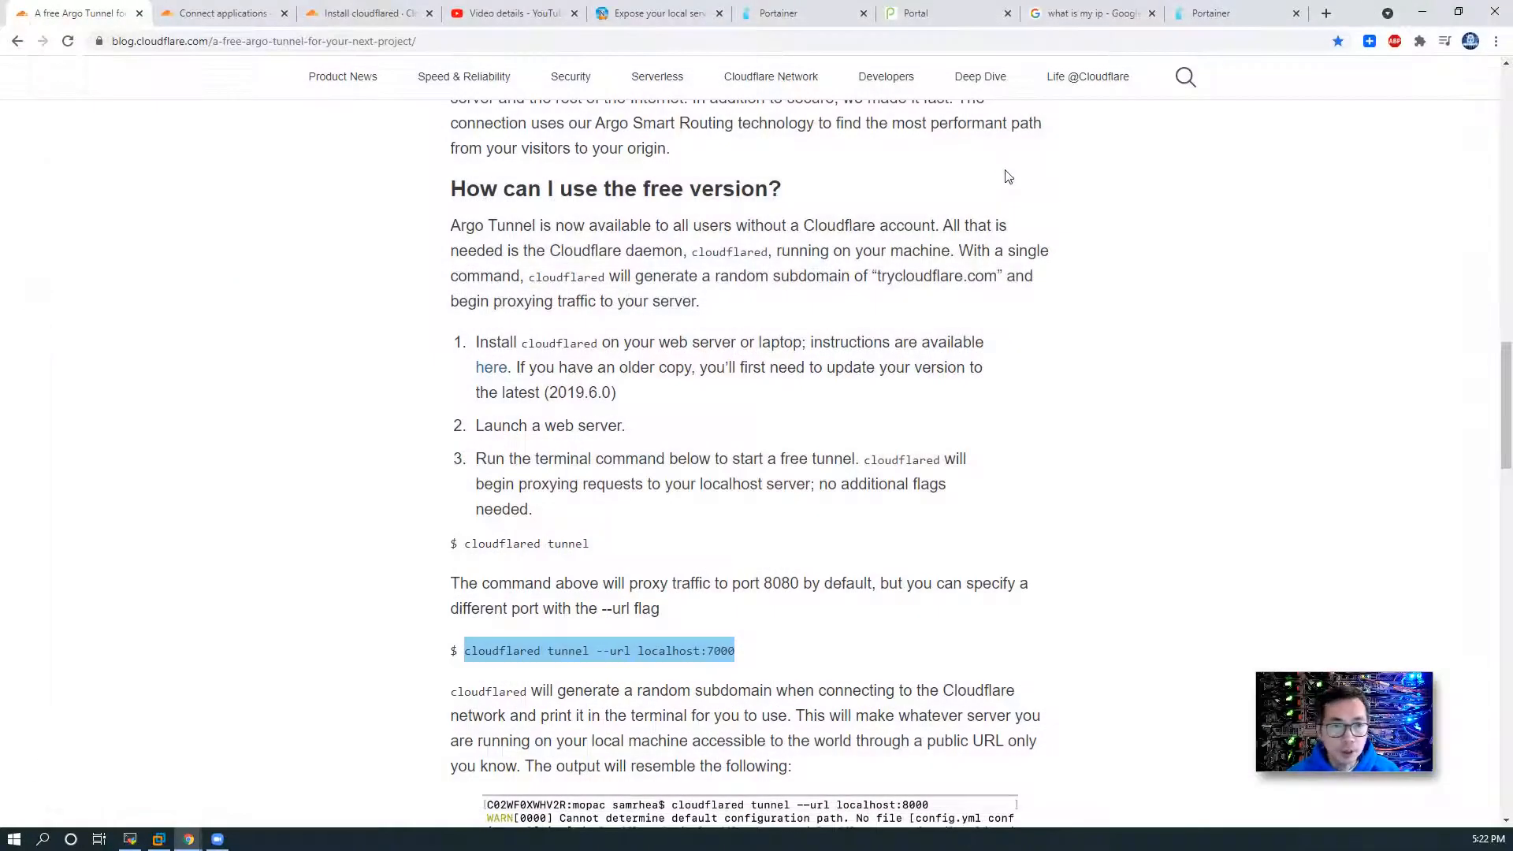
Step: Reload Portainer at 160.32.196.42:9000, see ERR_CONNECTION_REFUSED, and return to the server terminal
click(1209, 12)
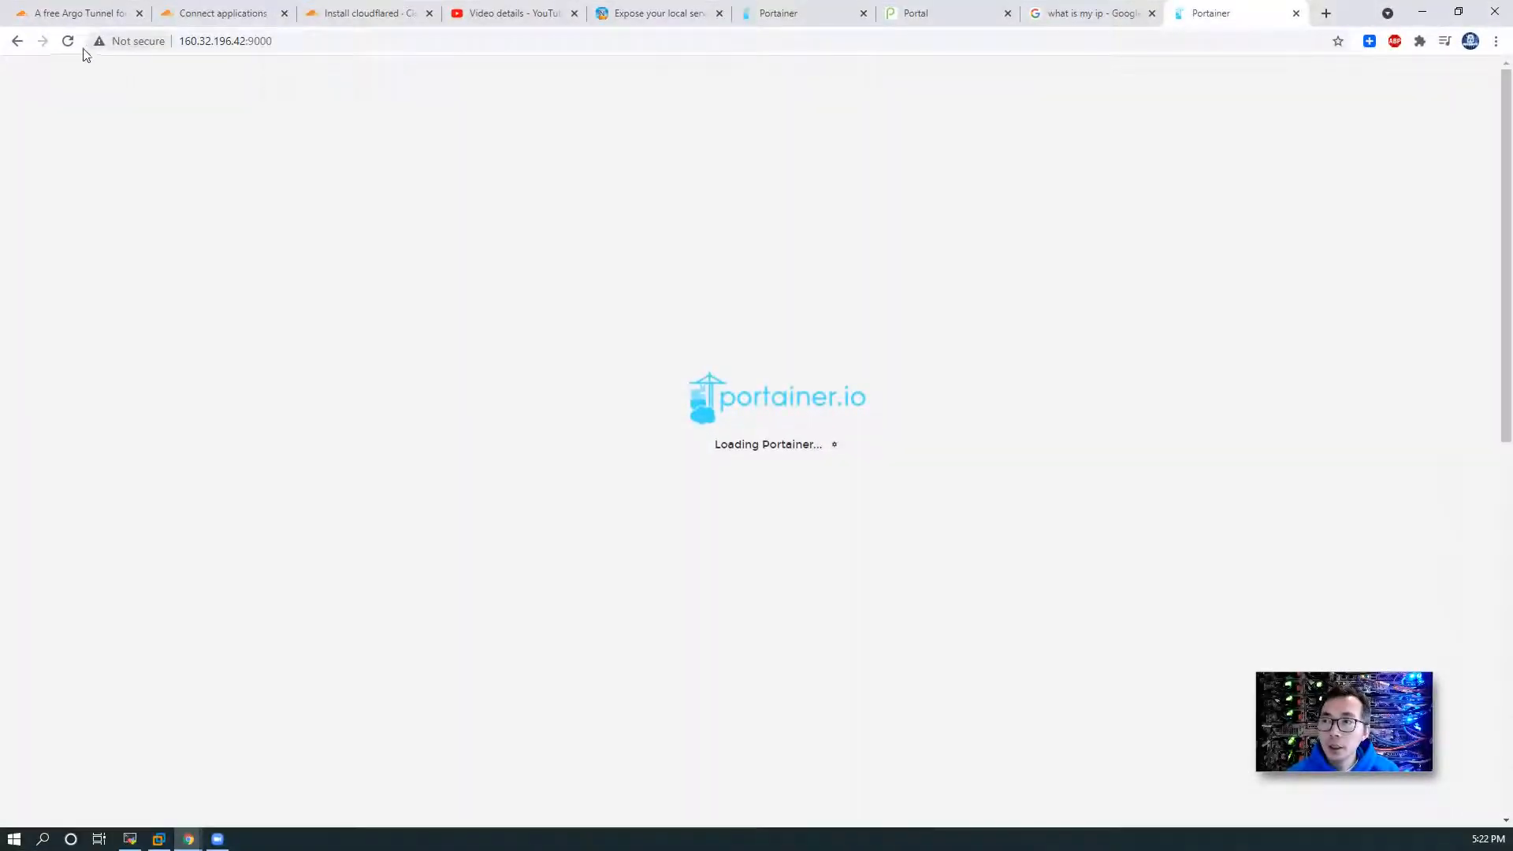
click(225, 40)
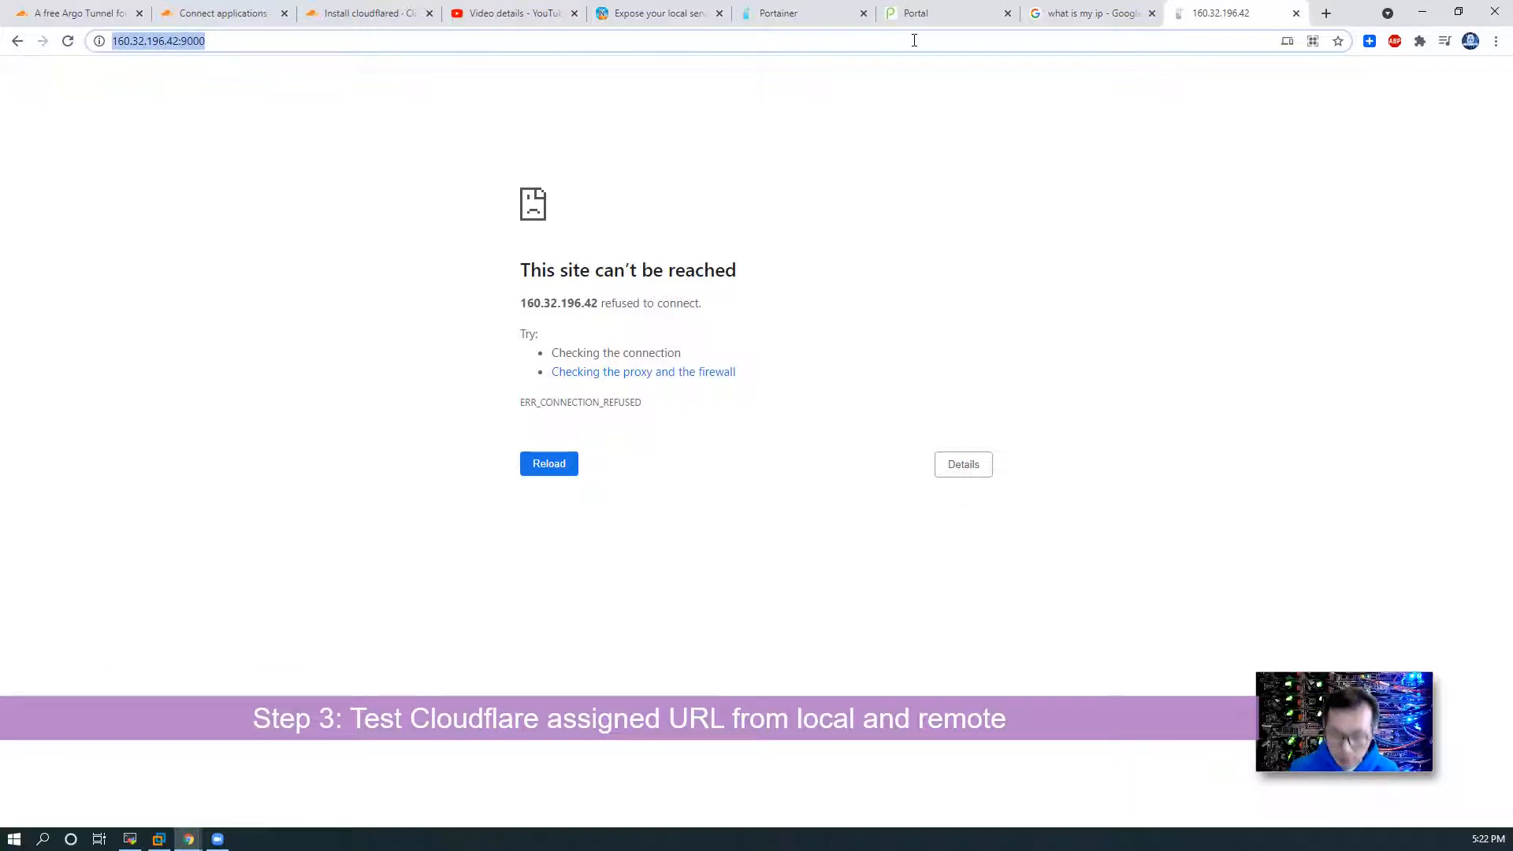
text(1 minute for your new route to become functional)
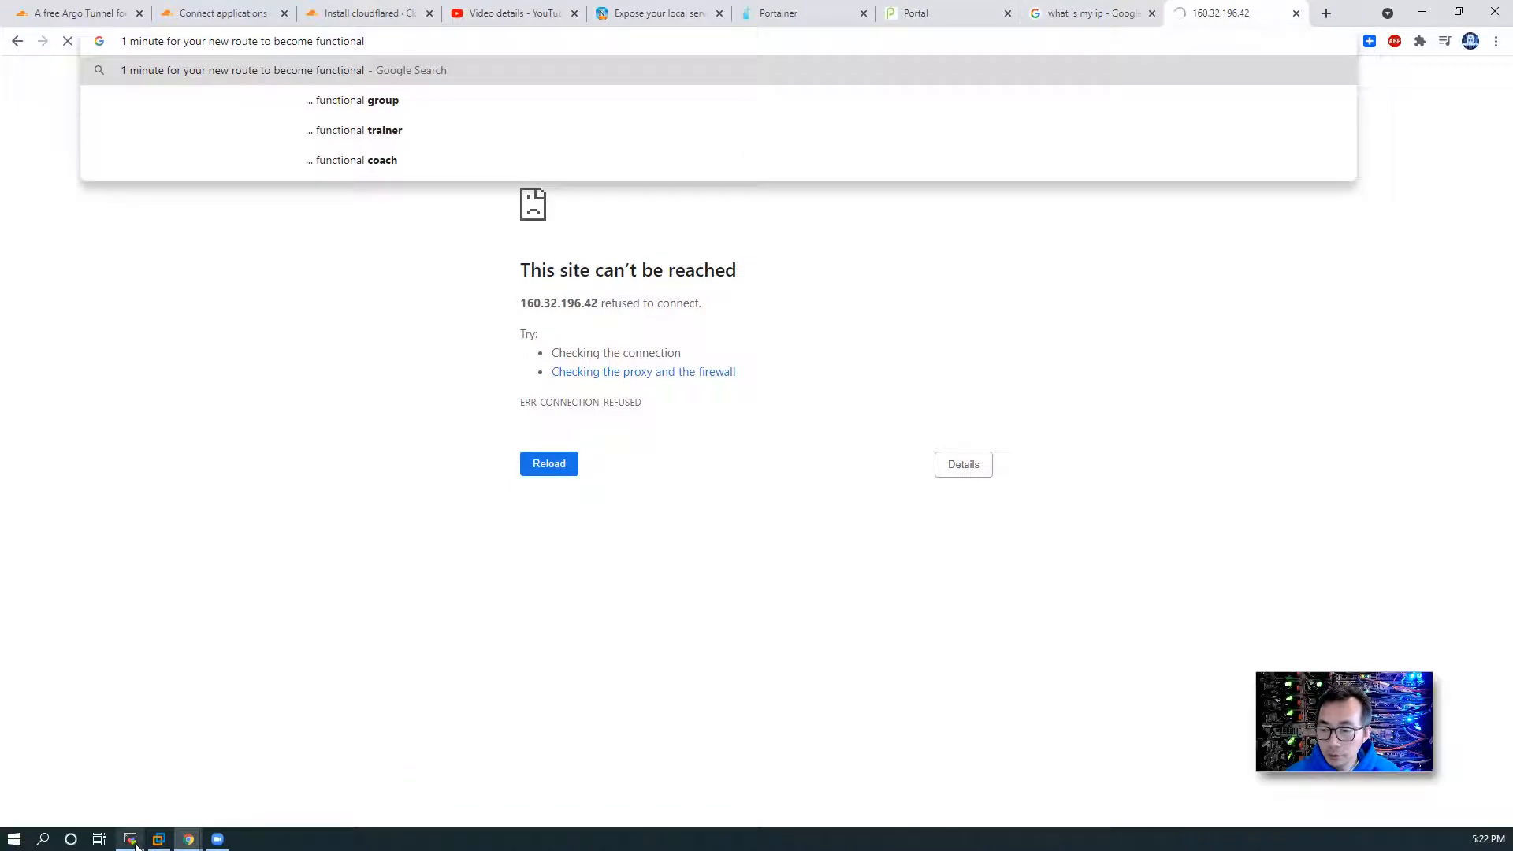
click(129, 838)
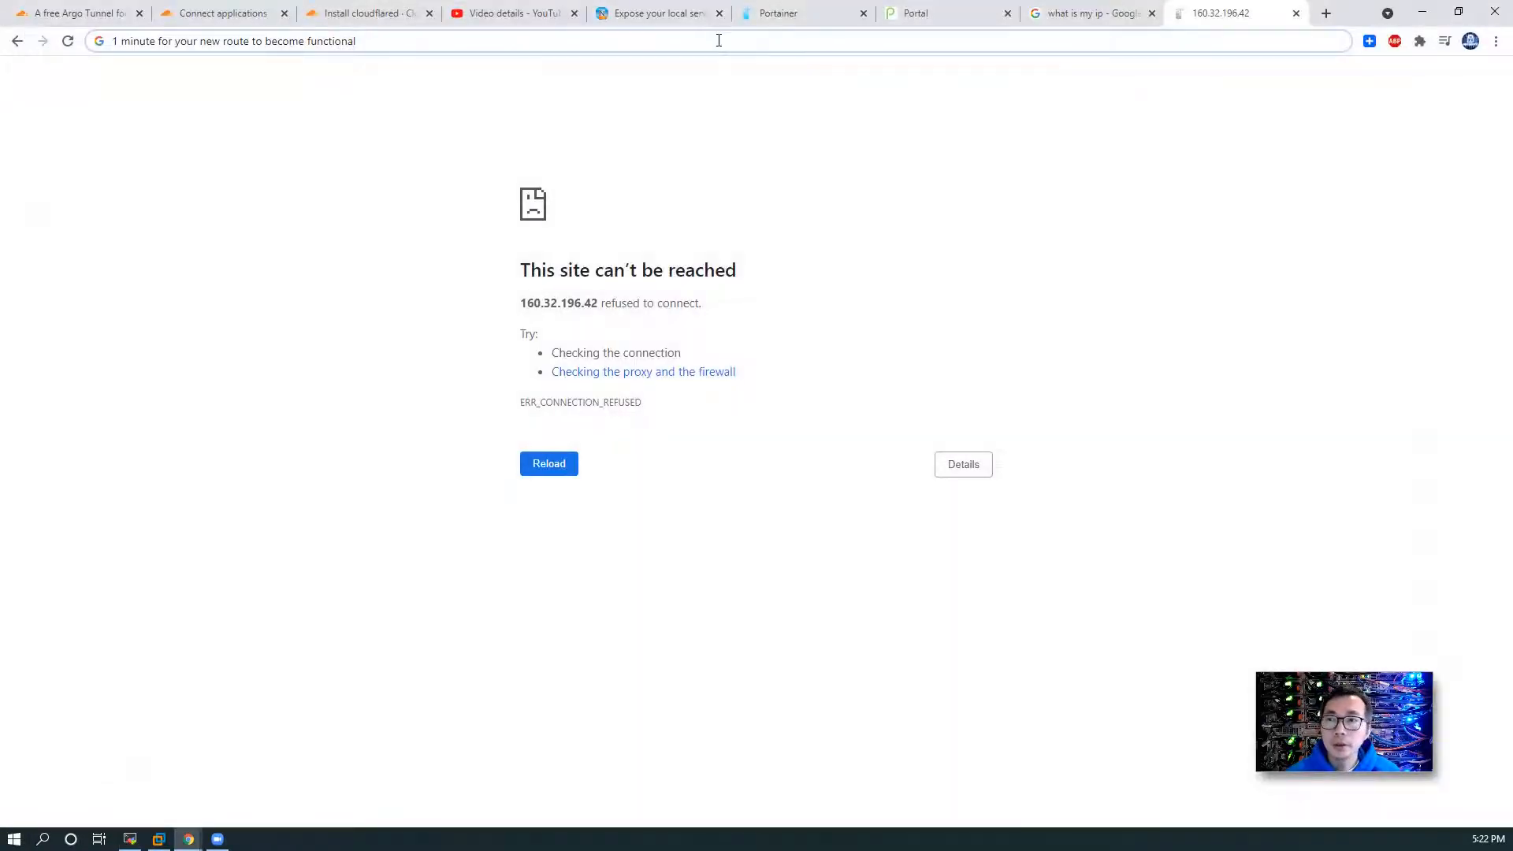
text(https://pmc-requires-performing-rs.trycloudflare.com)
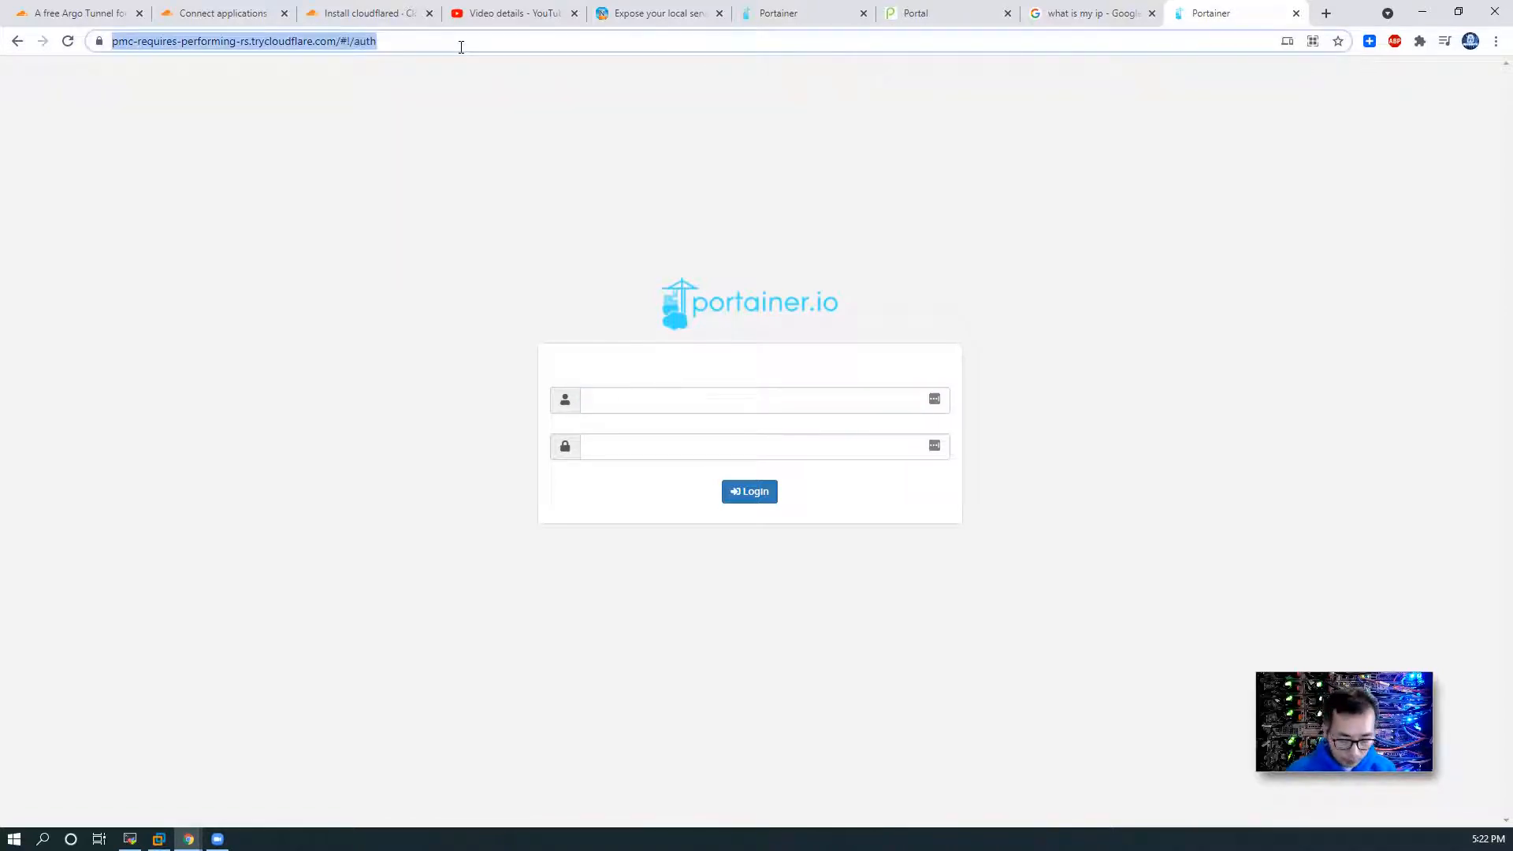
text(https://www.youtube.com)
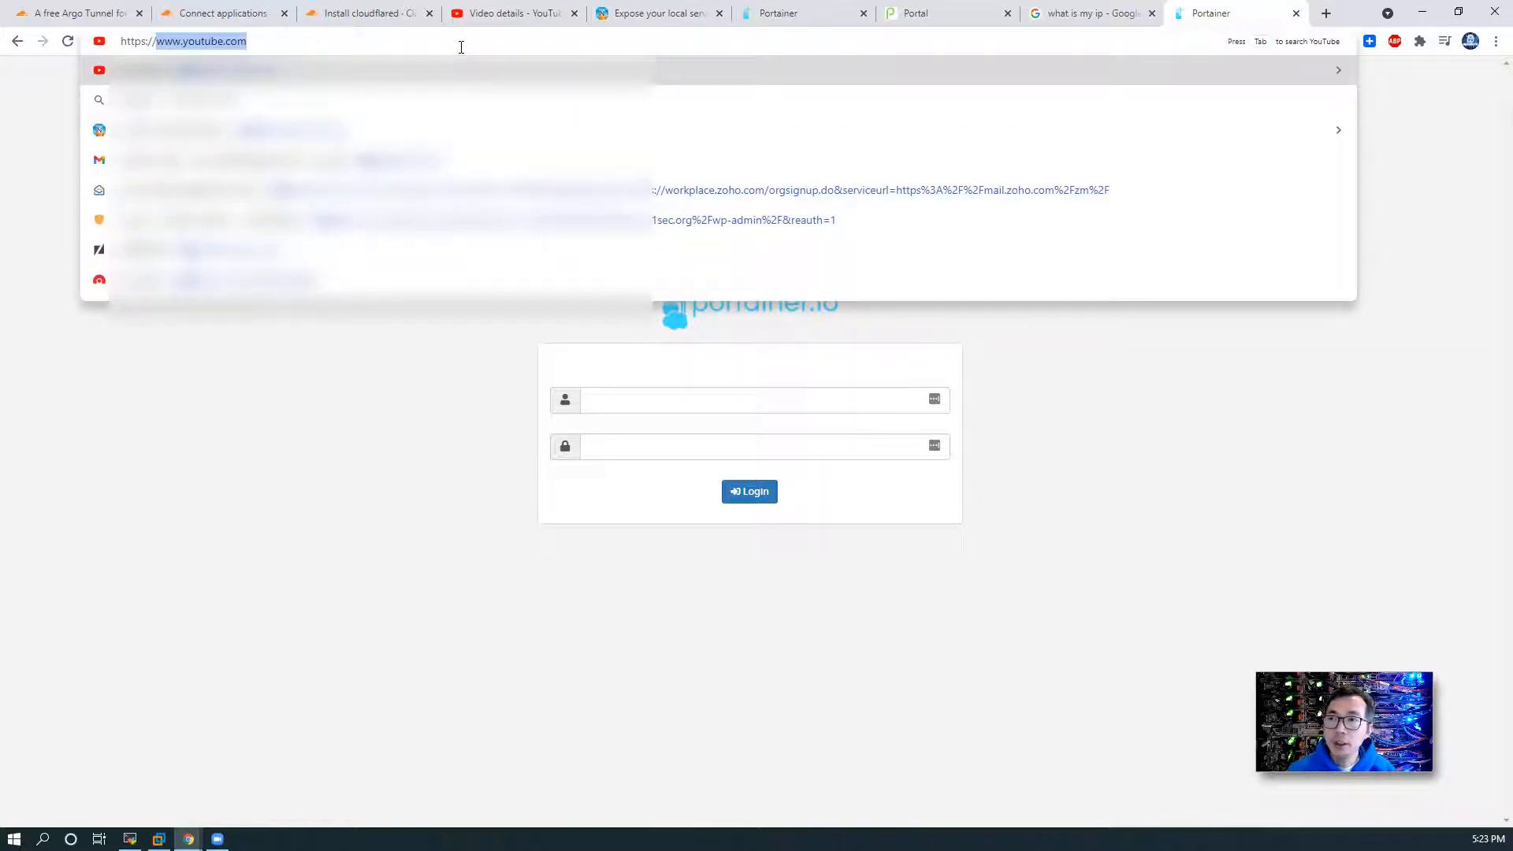
text(novnc.51sec.org)
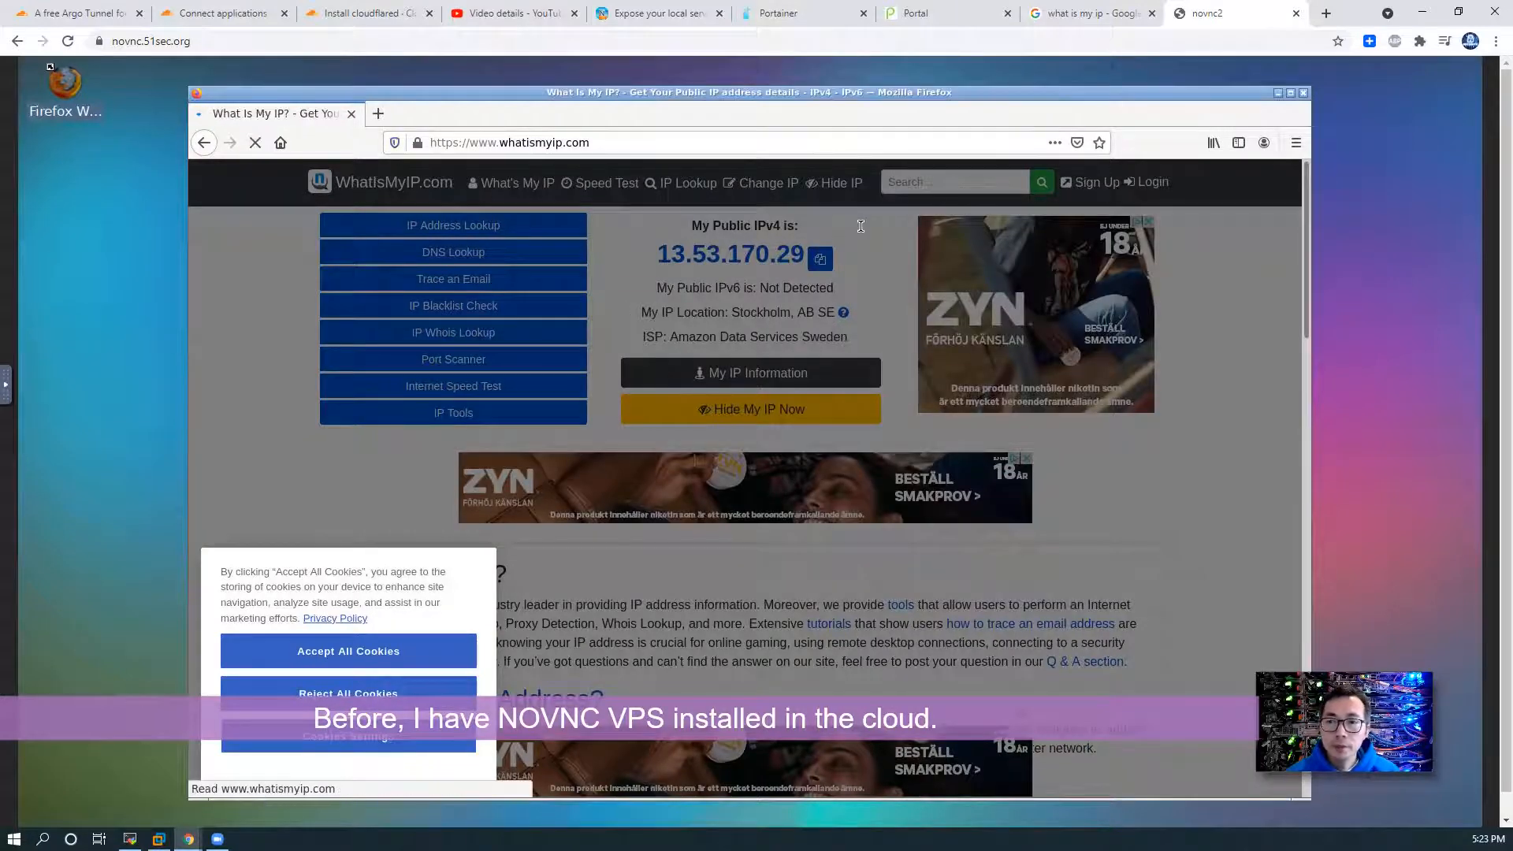
Step: In the remote Firefox, enter the pmc-requires-performing-rs trycloudflare URL to load Portainer's sign-in page
click(347, 650)
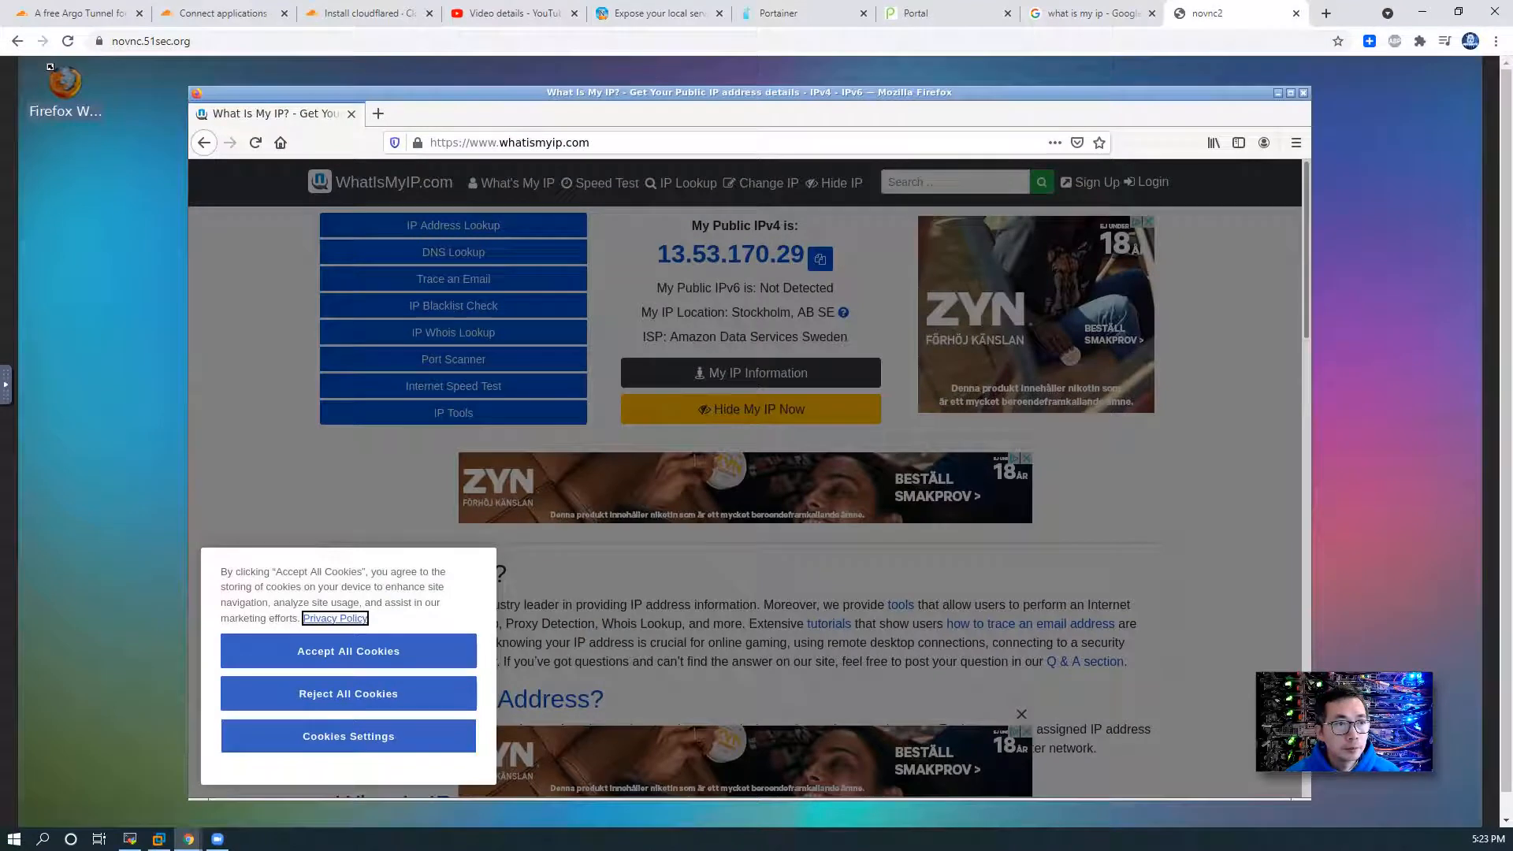
text(https://pmc-requires-performing-rs.try)
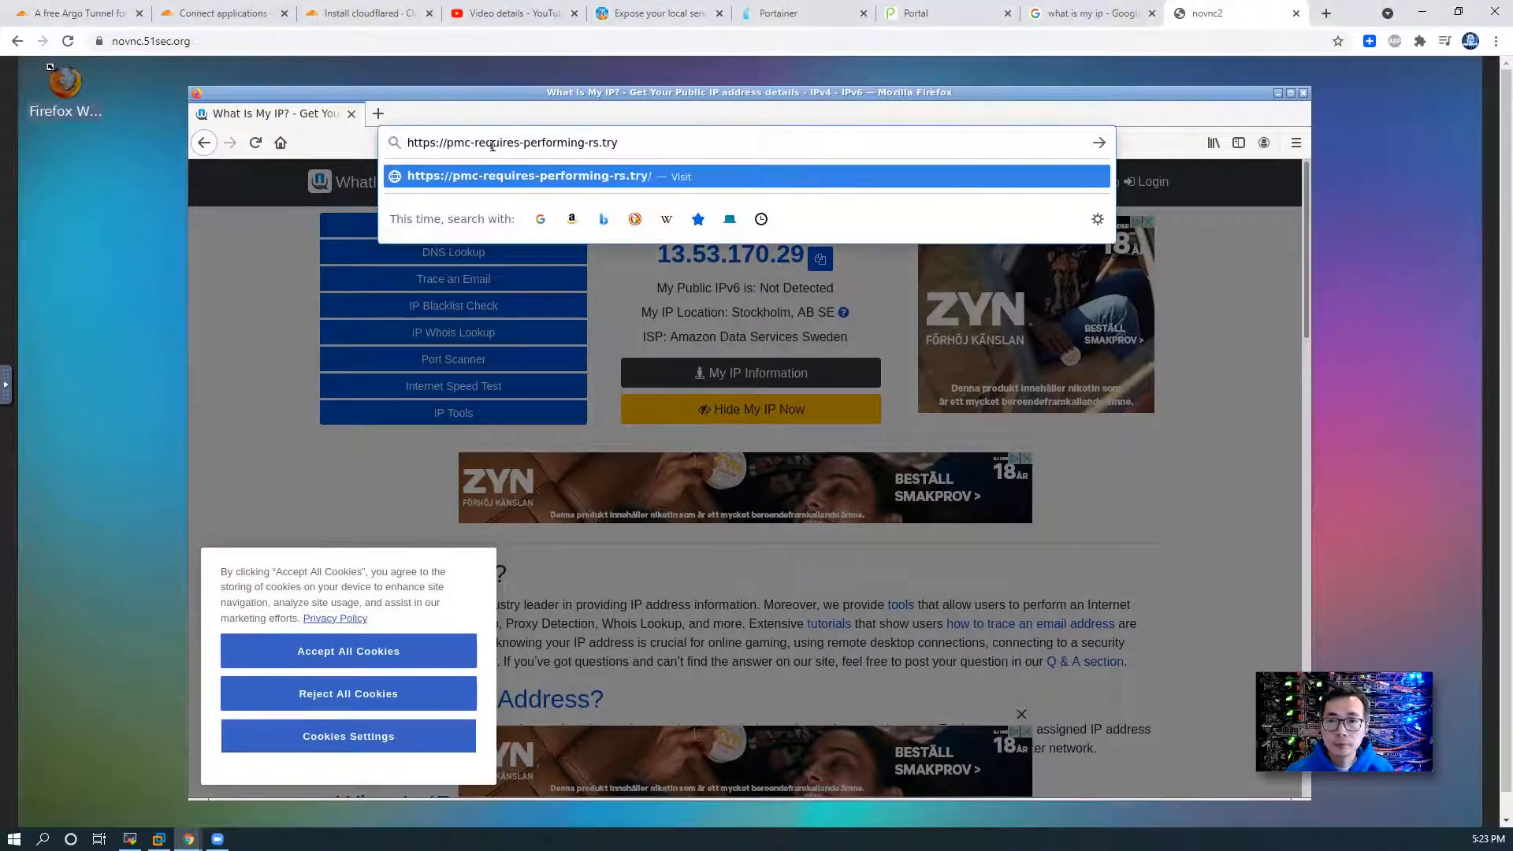
text(cloudflare.com/#!/auth)
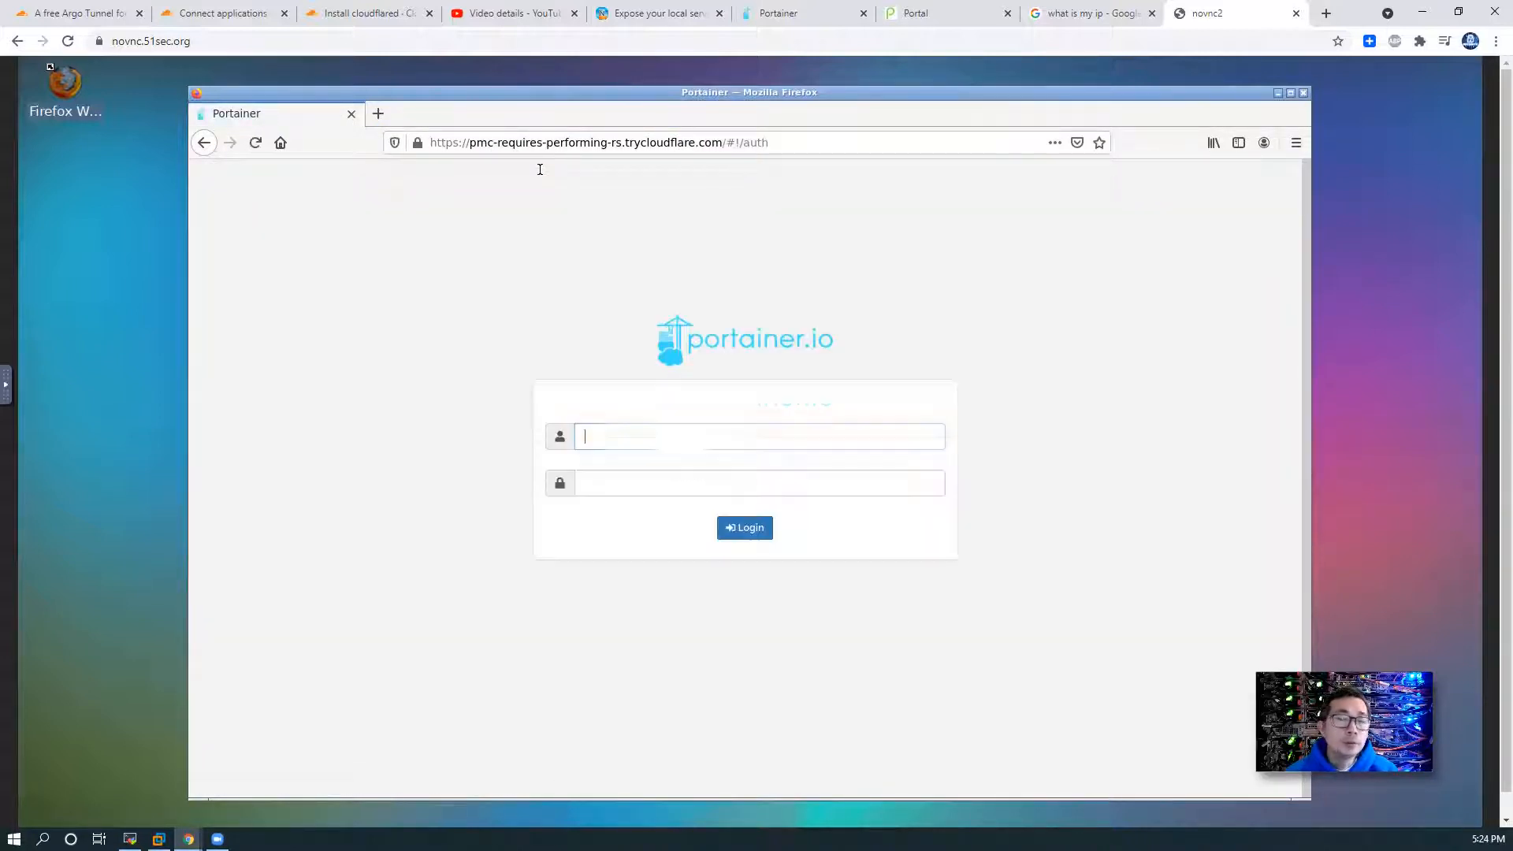
Step: Log in to Portainer as admin and decline Firefox's offer to save the password
click(758, 436)
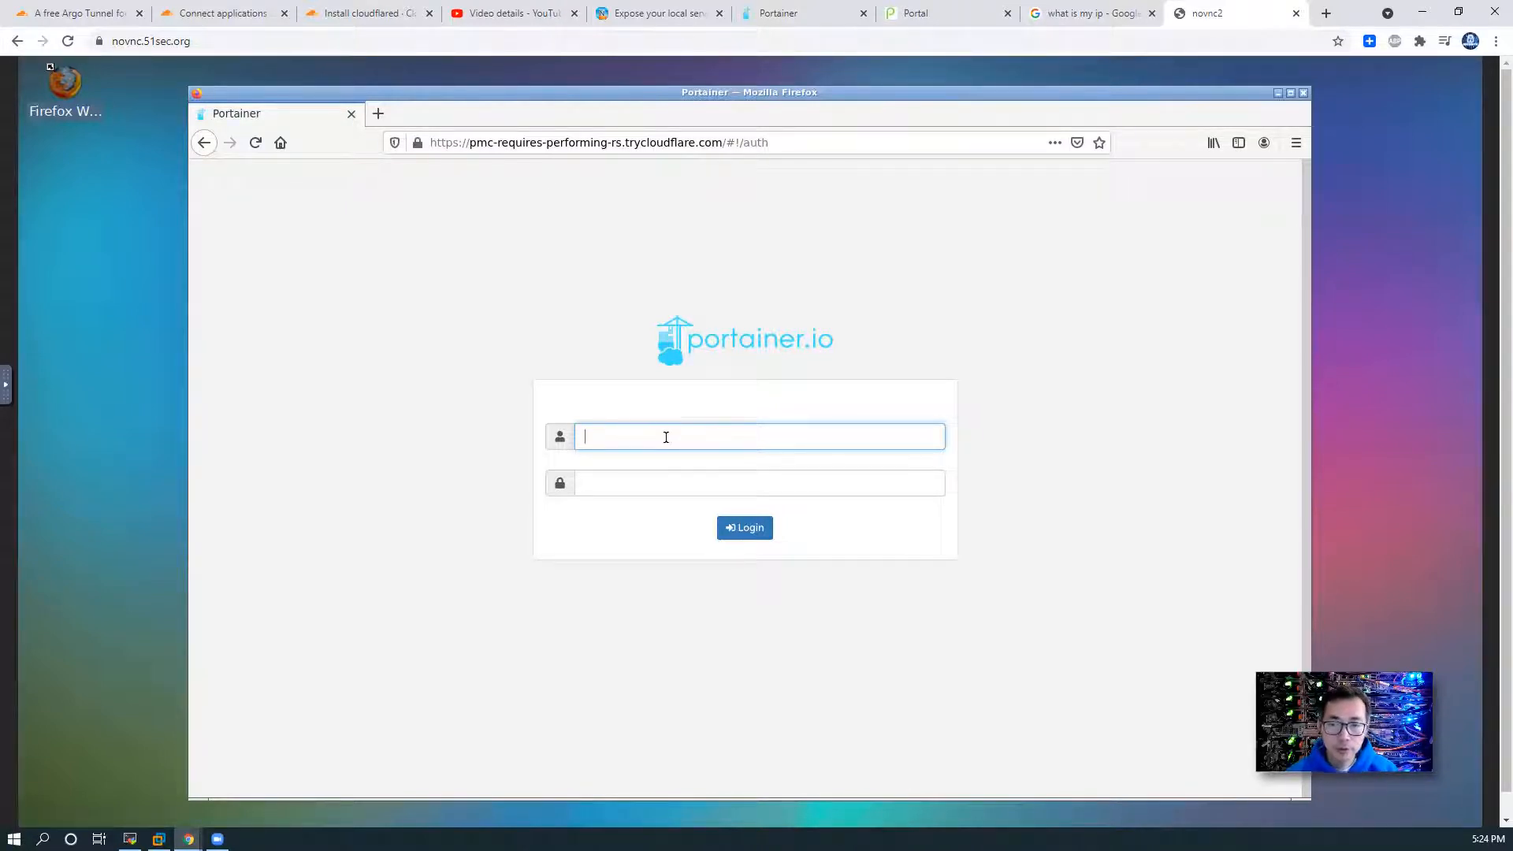
text(admin)
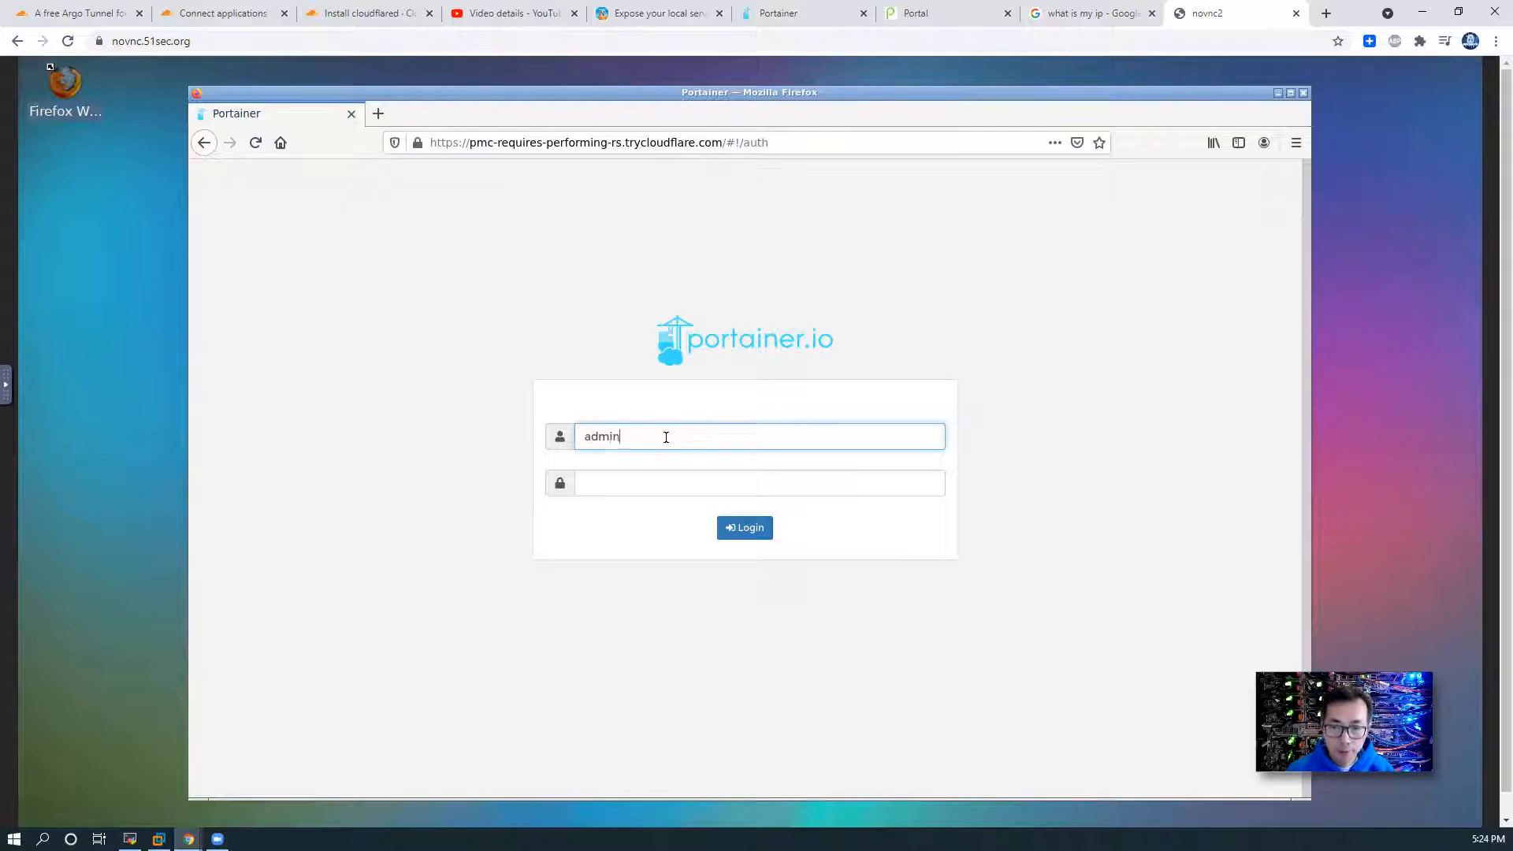
click(744, 528)
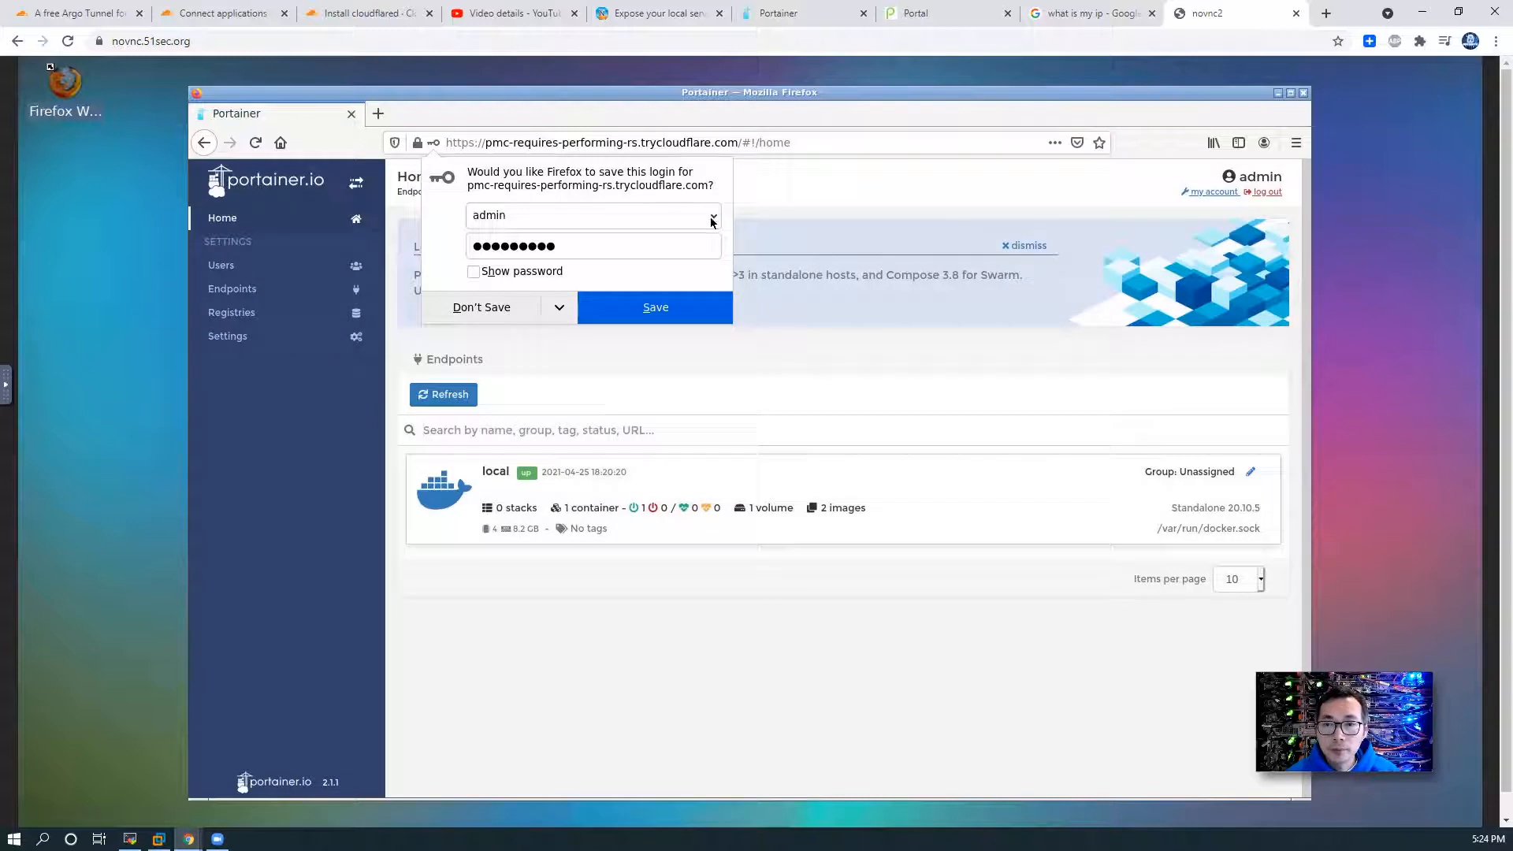
click(482, 307)
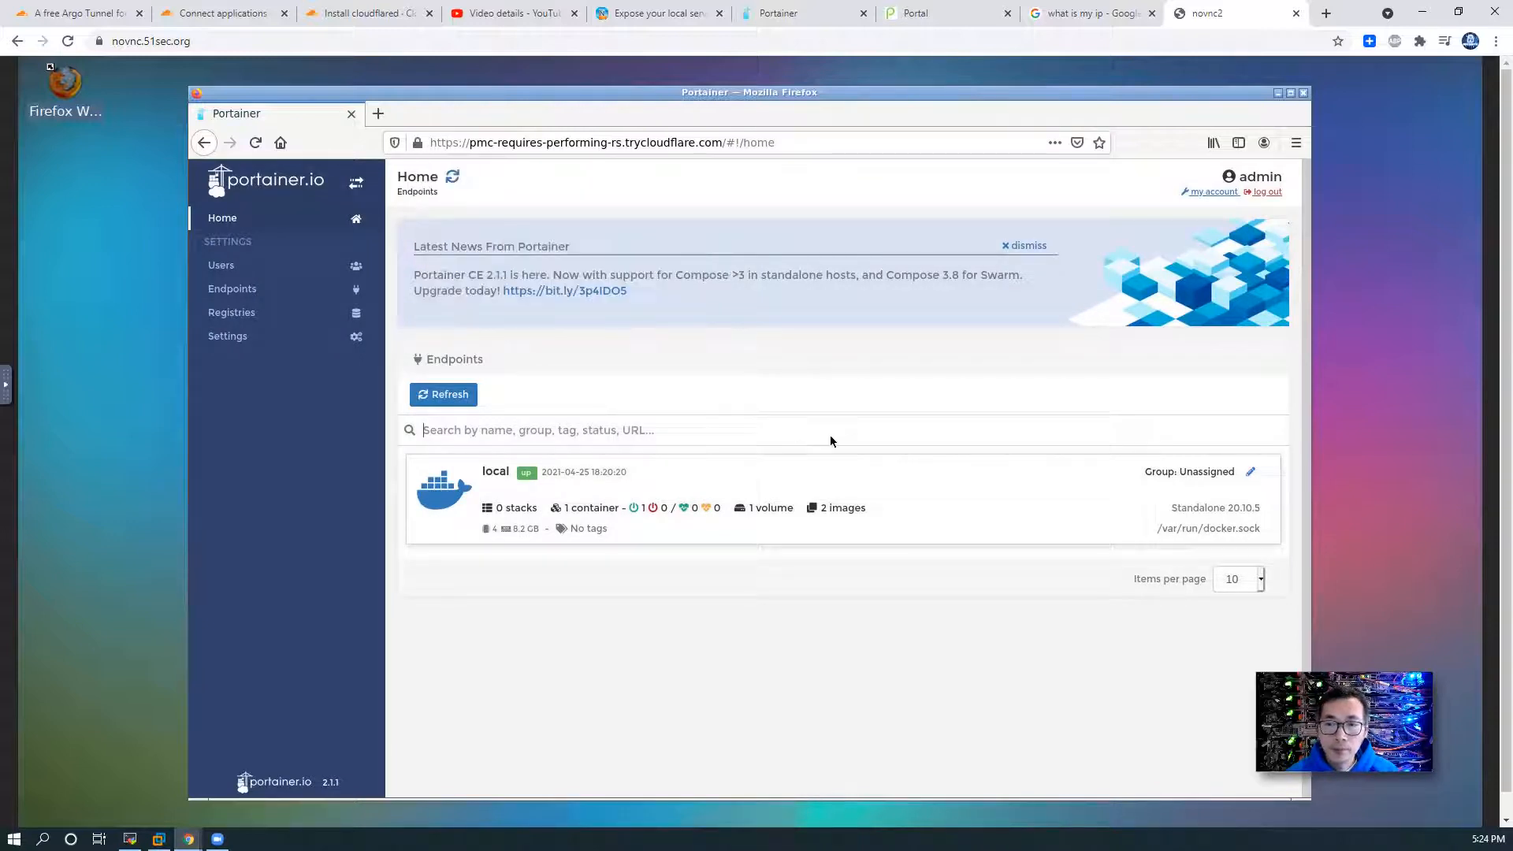